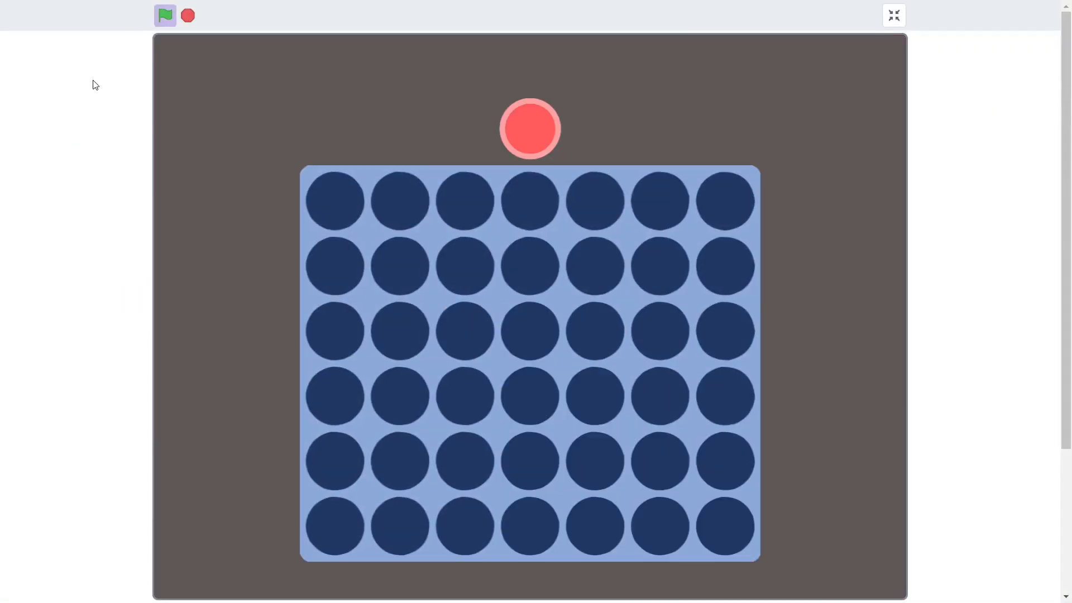
Drop the winning red coin so Red Wins shows with its win line, then the Connect 4 title screen
click(529, 129)
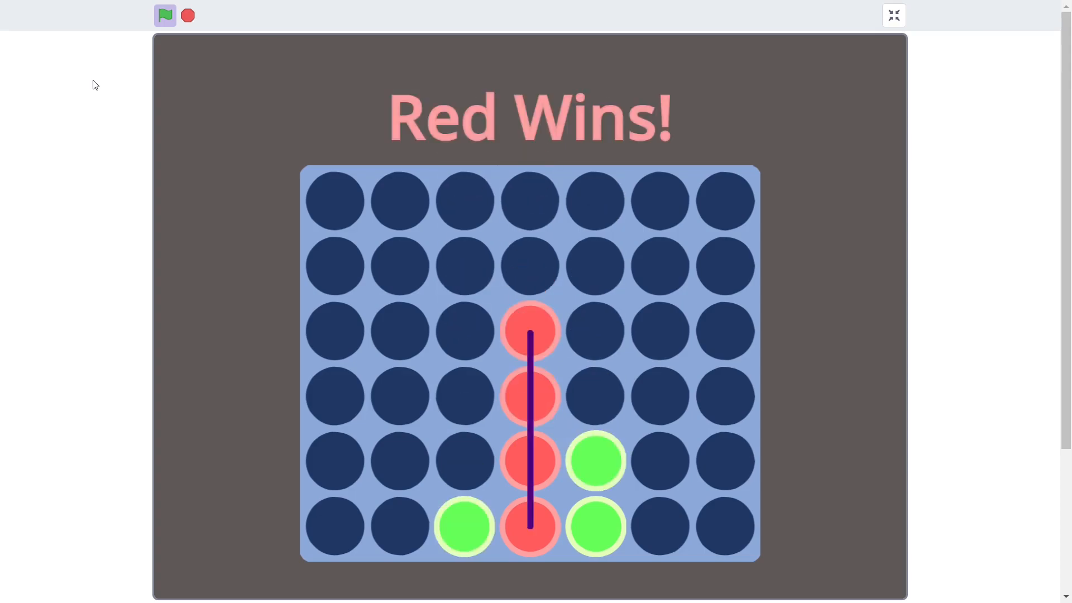
click(165, 15)
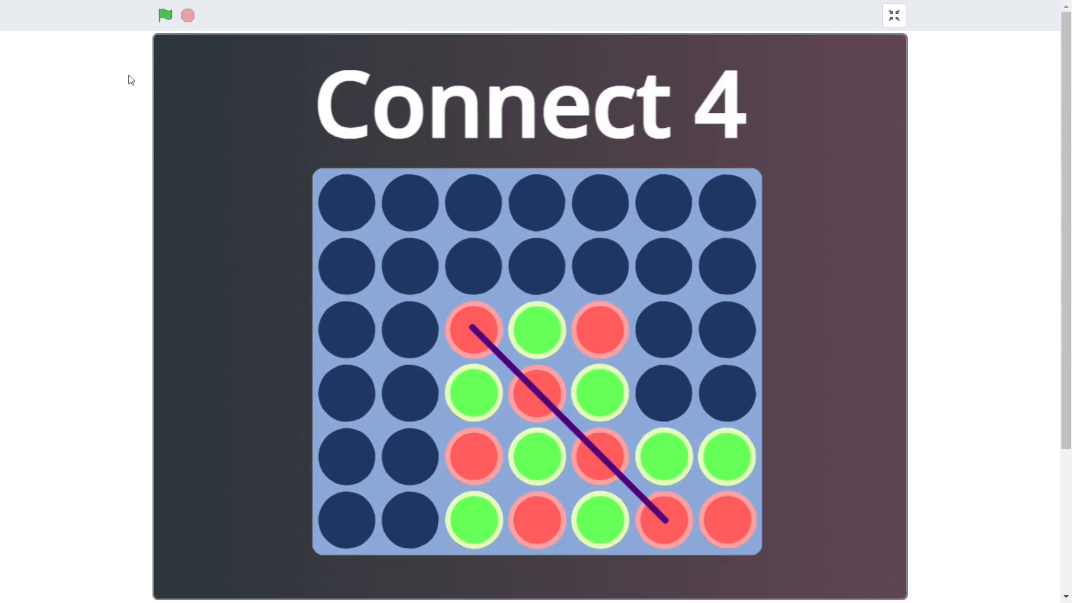
Back in the editor, create a WIN INFO list for all sprites
click(893, 15)
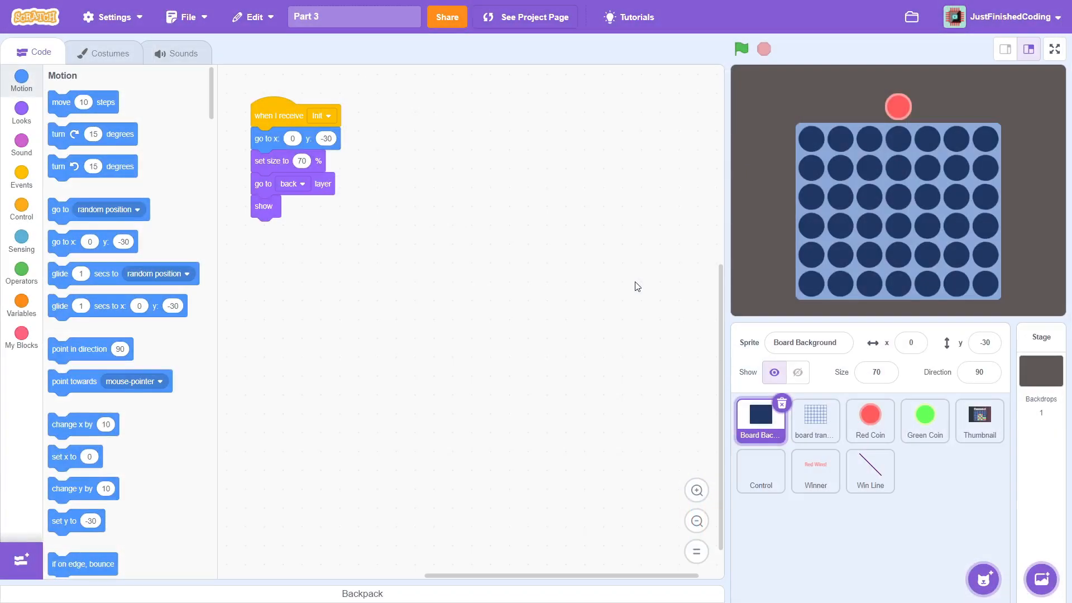
click(1040, 359)
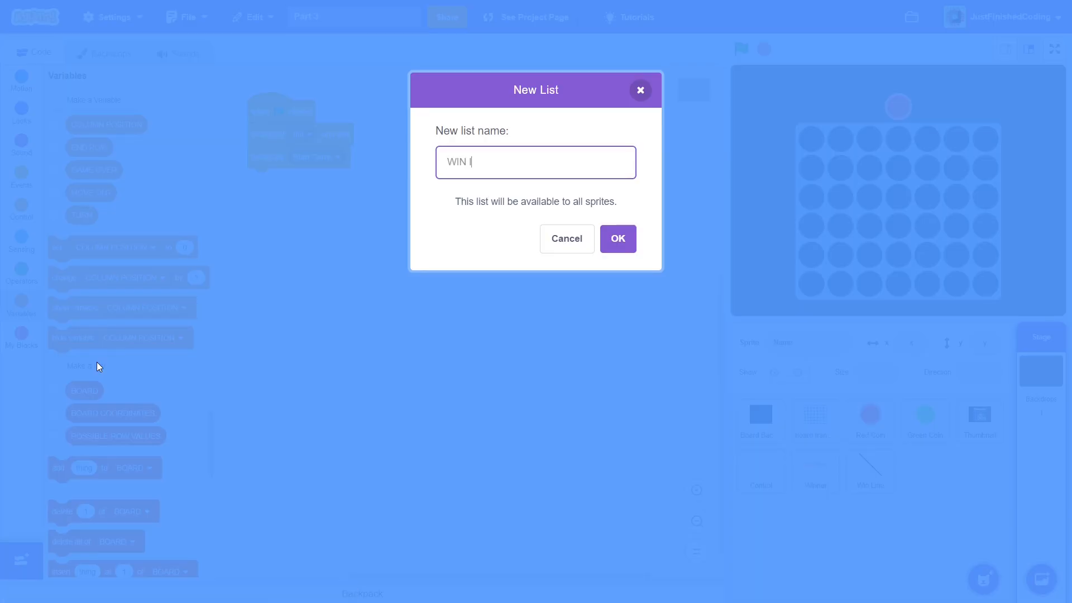
text(INFO)
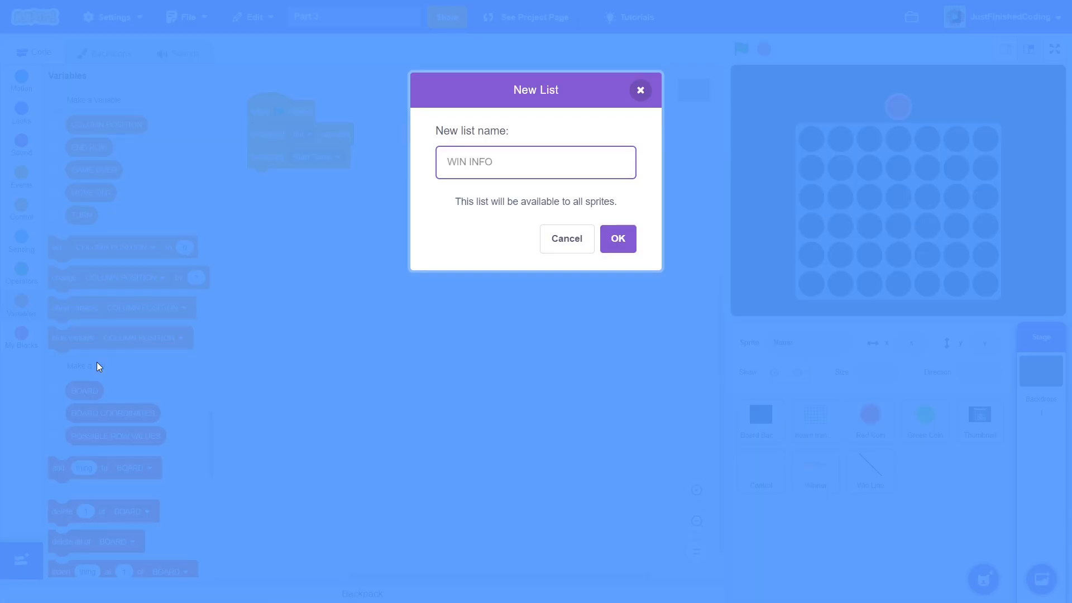
click(616, 239)
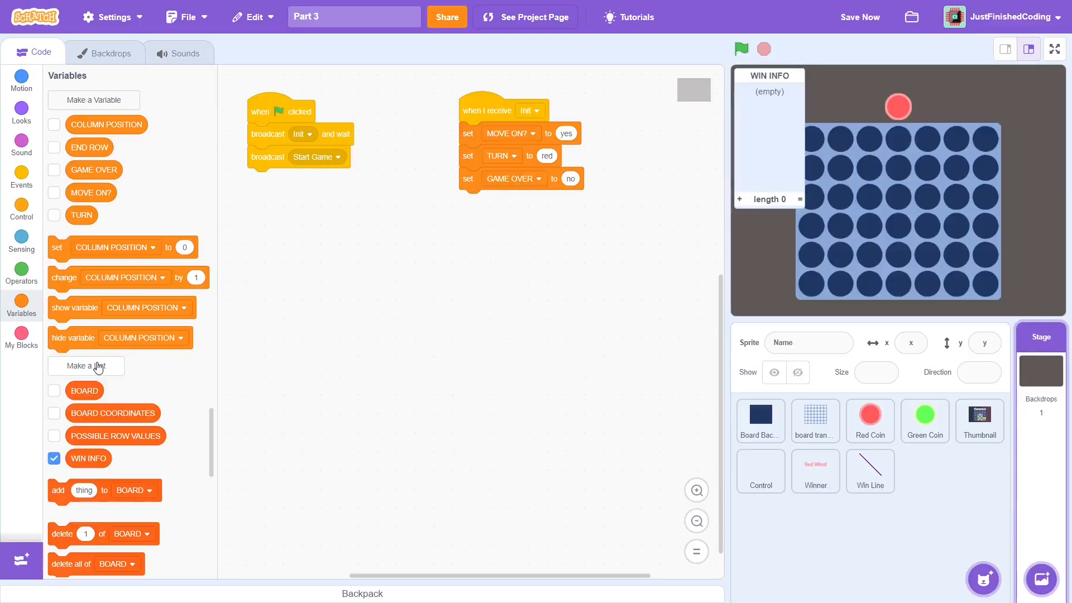
Make the stage's Init script delete all of WIN INFO instead of BOARD
click(528, 200)
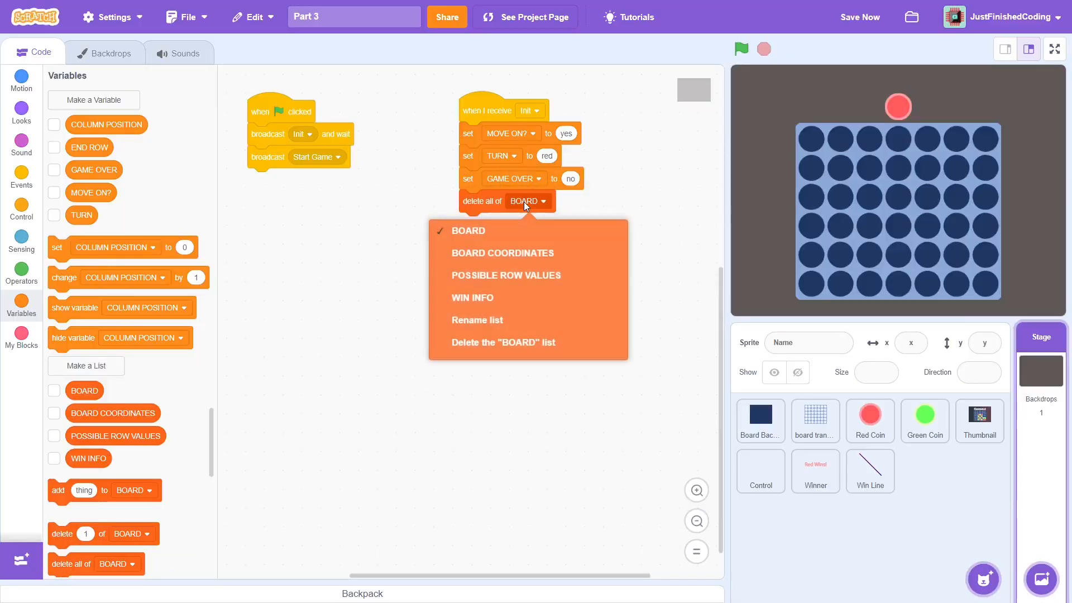
click(472, 297)
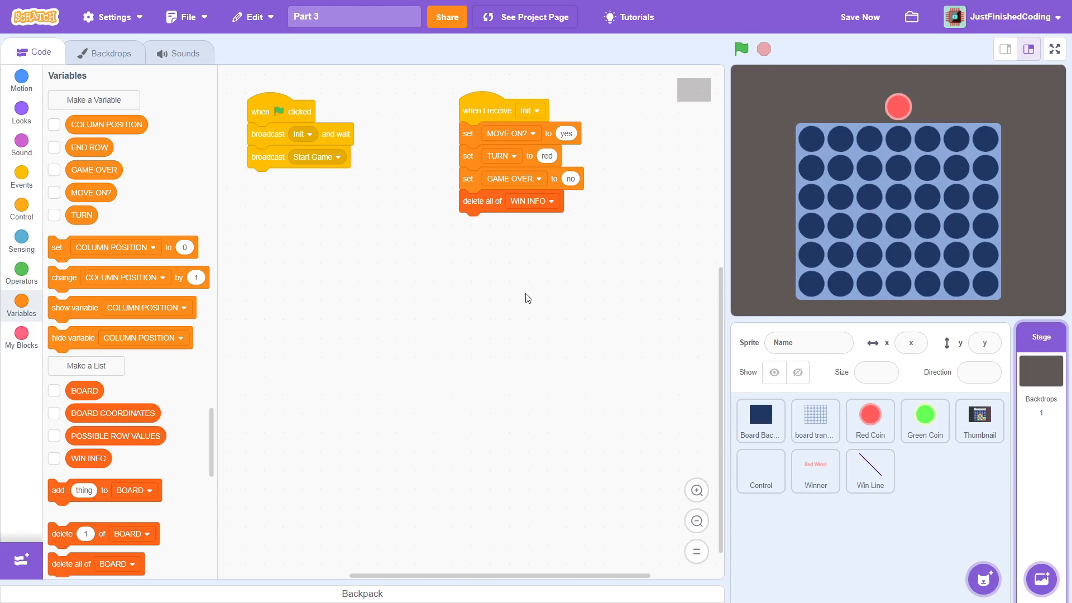
In the Control sprite, create a Check Winner block with a side input, running without screen refresh
click(759, 471)
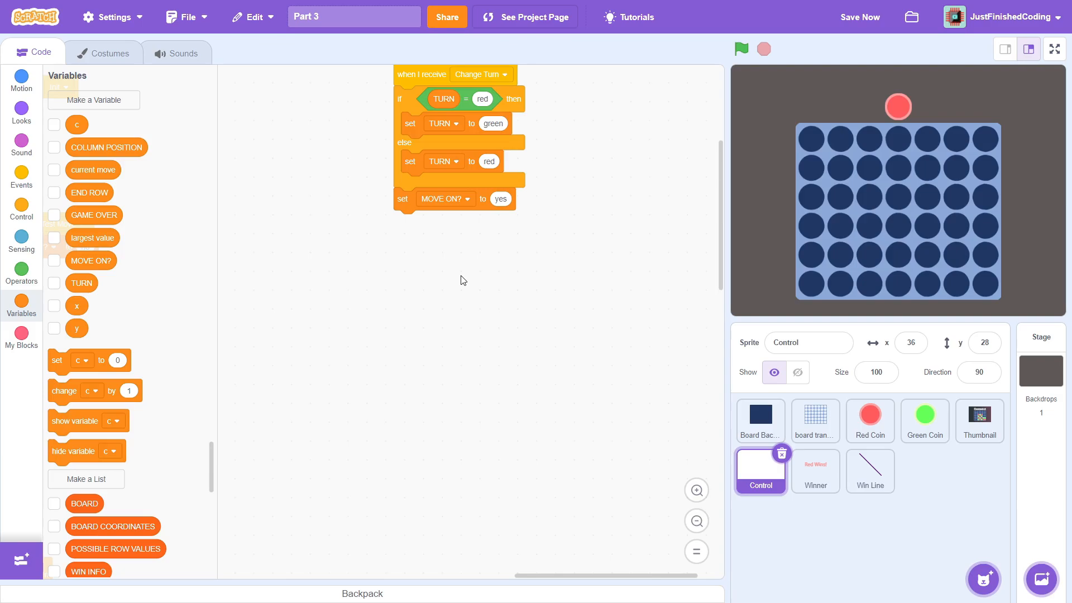
mouse_move(21, 340)
text(Ch)
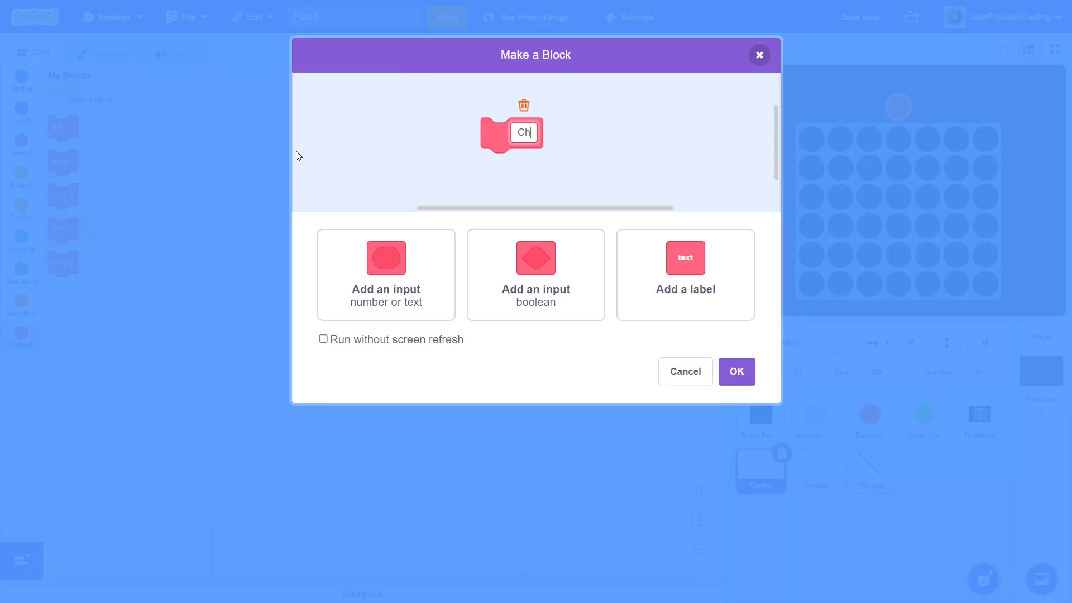
text(eck Winner)
text(side)
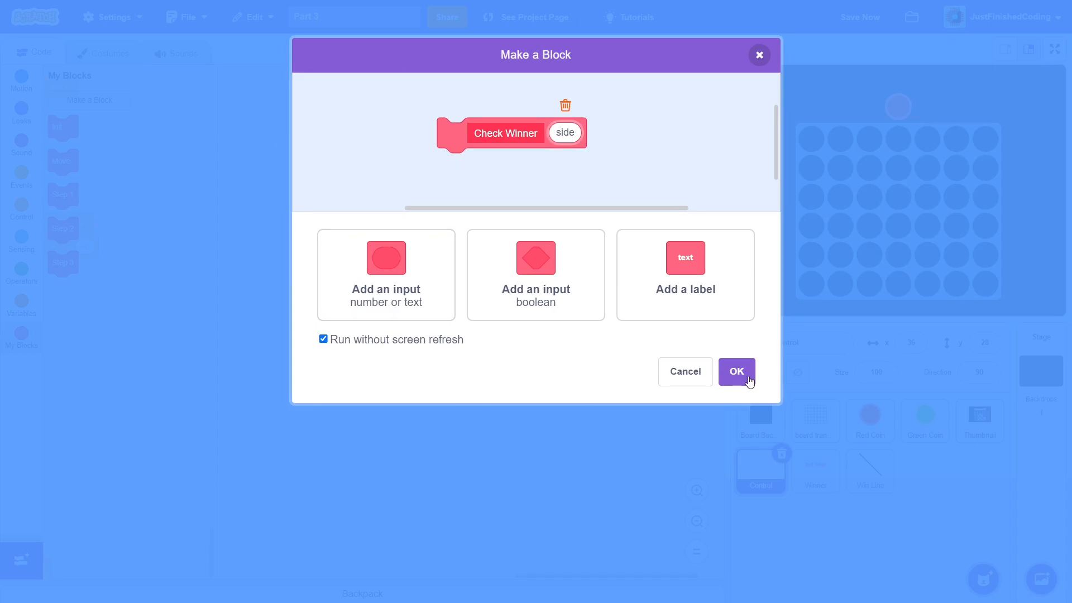
click(735, 371)
text(horiz)
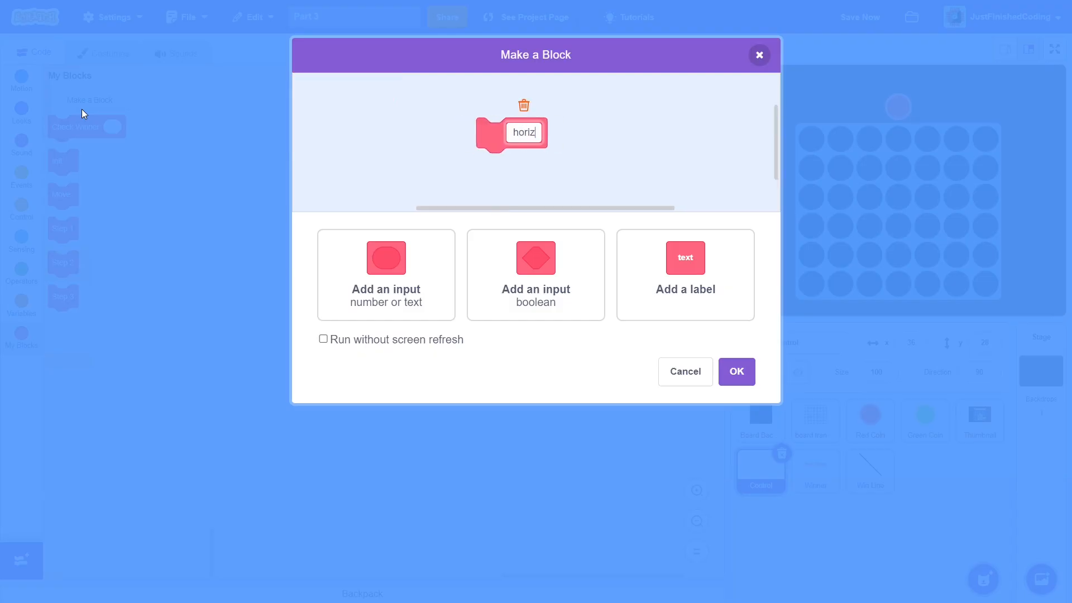
Create horizontal, vertical, -diagonal and +diagonal blocks, each with a side input
click(385, 274)
text(ver)
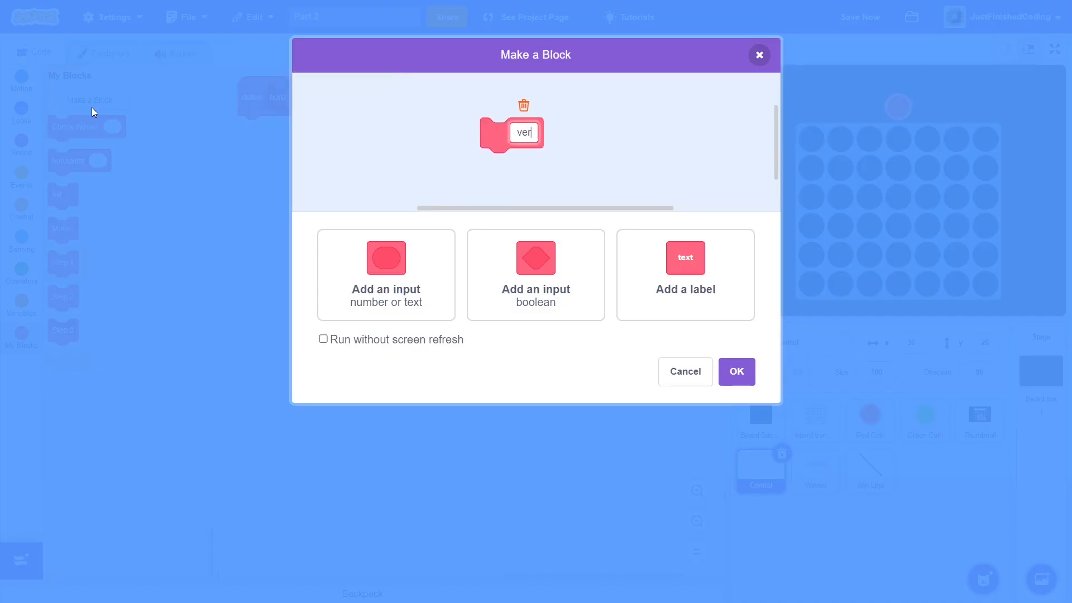
click(385, 275)
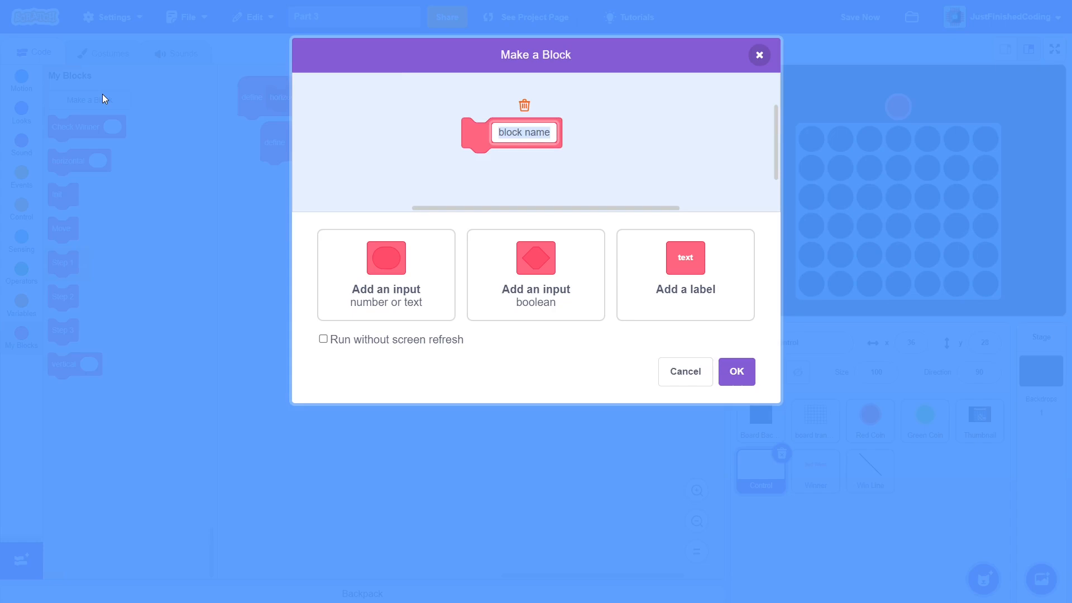
text(-dia)
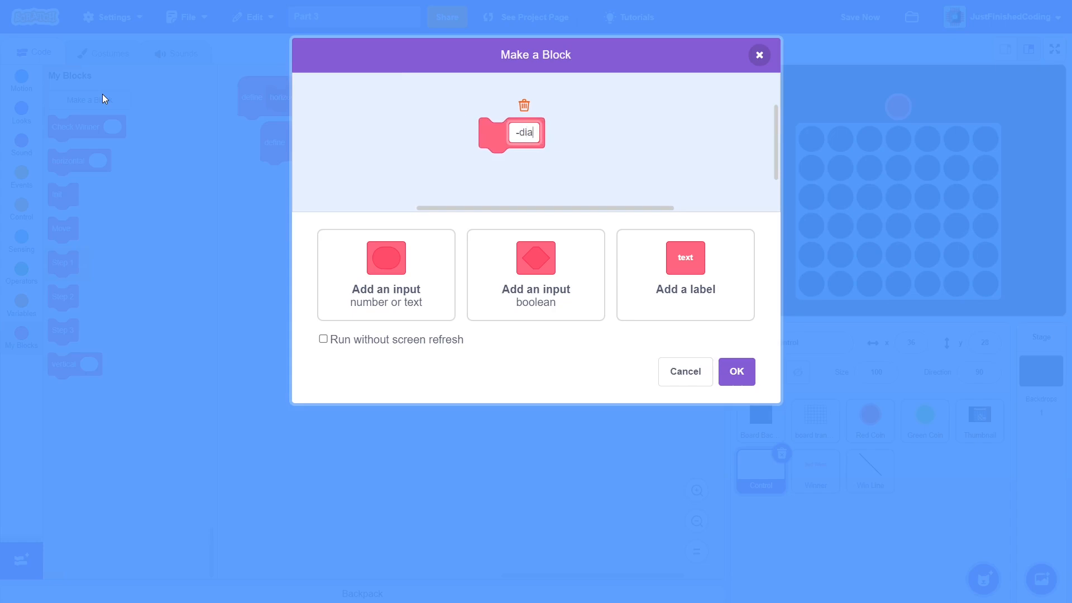
click(385, 275)
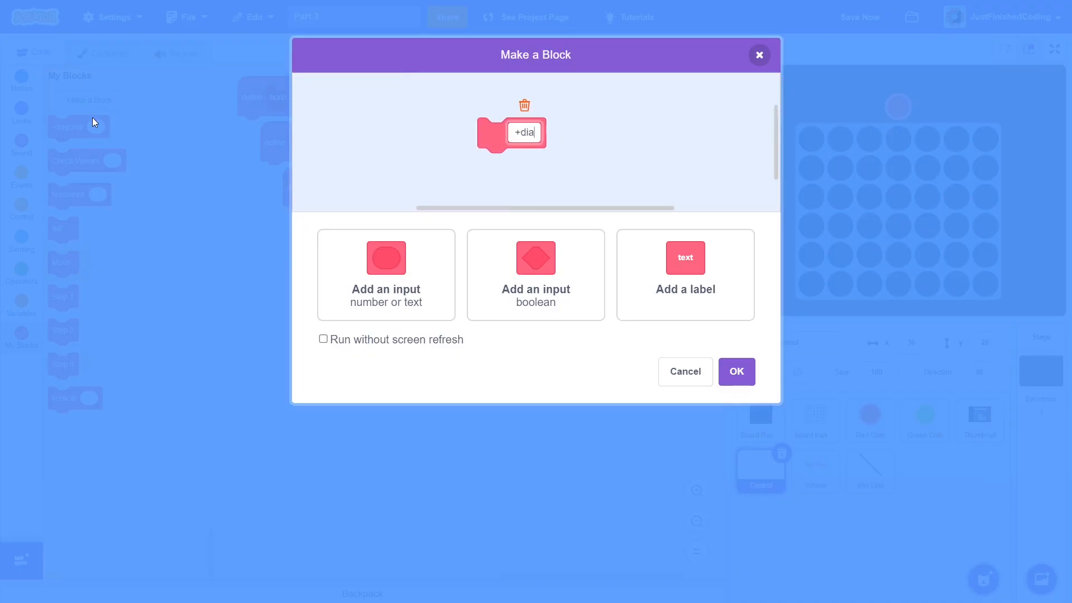
click(385, 275)
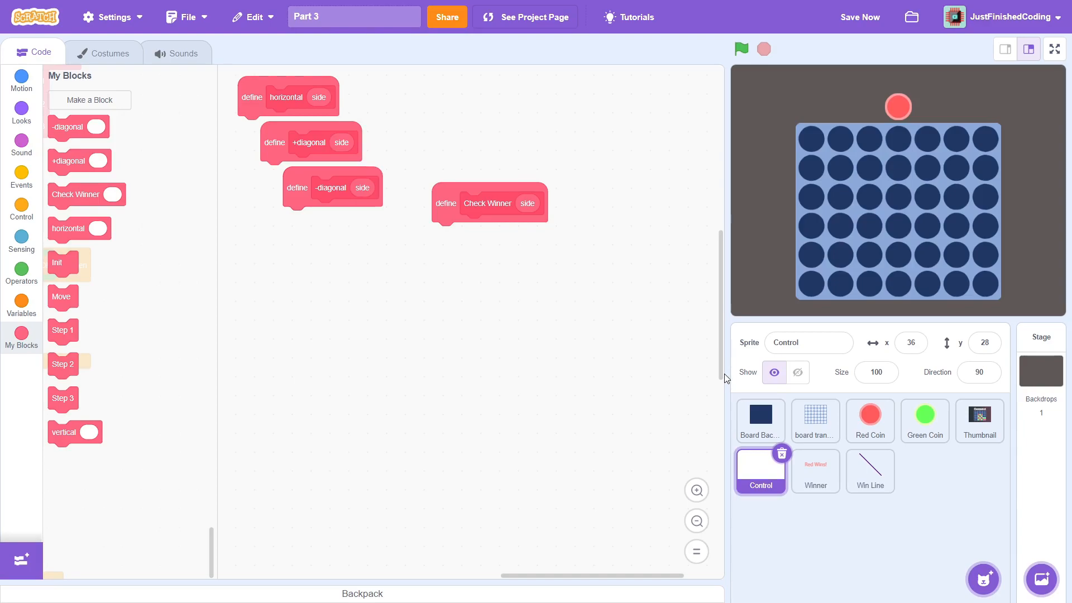
Under Check Winner run horizontal, then vertical inside an if GAME OVER = no, duplicated for another direction
click(21, 208)
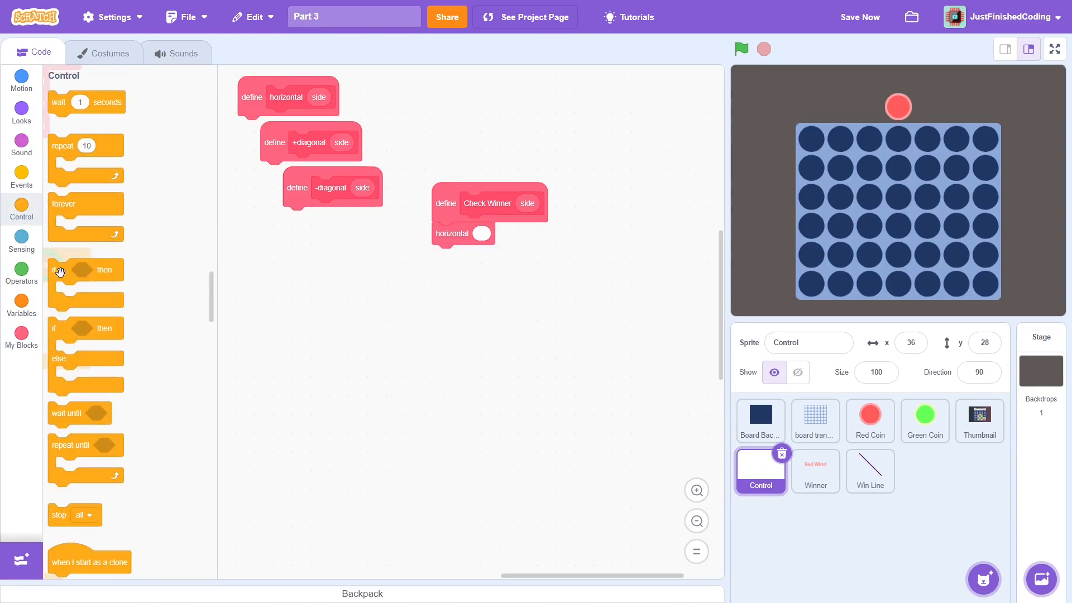
click(21, 269)
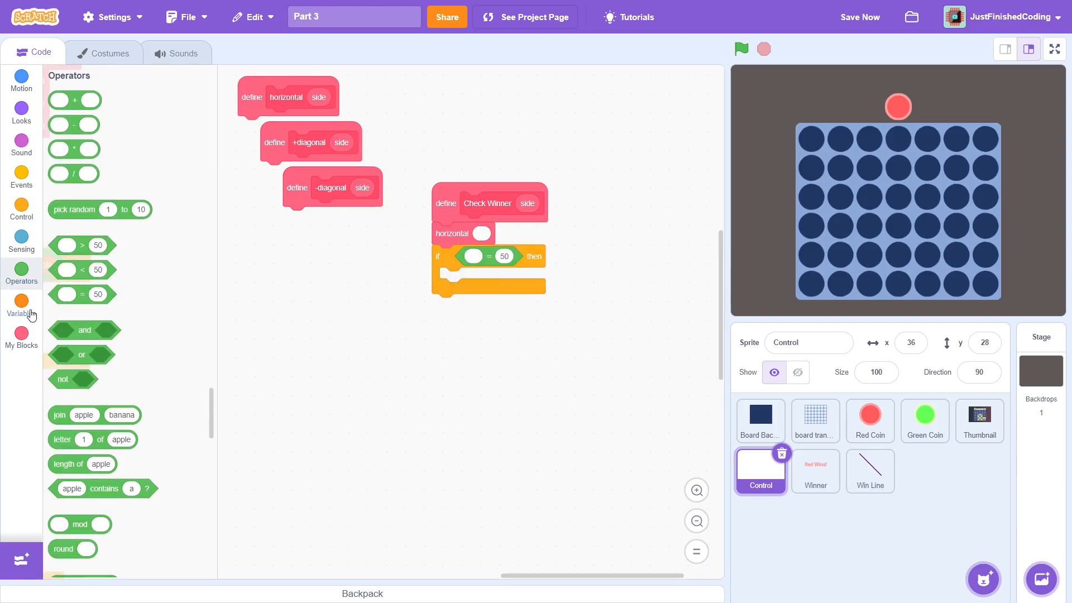
click(21, 301)
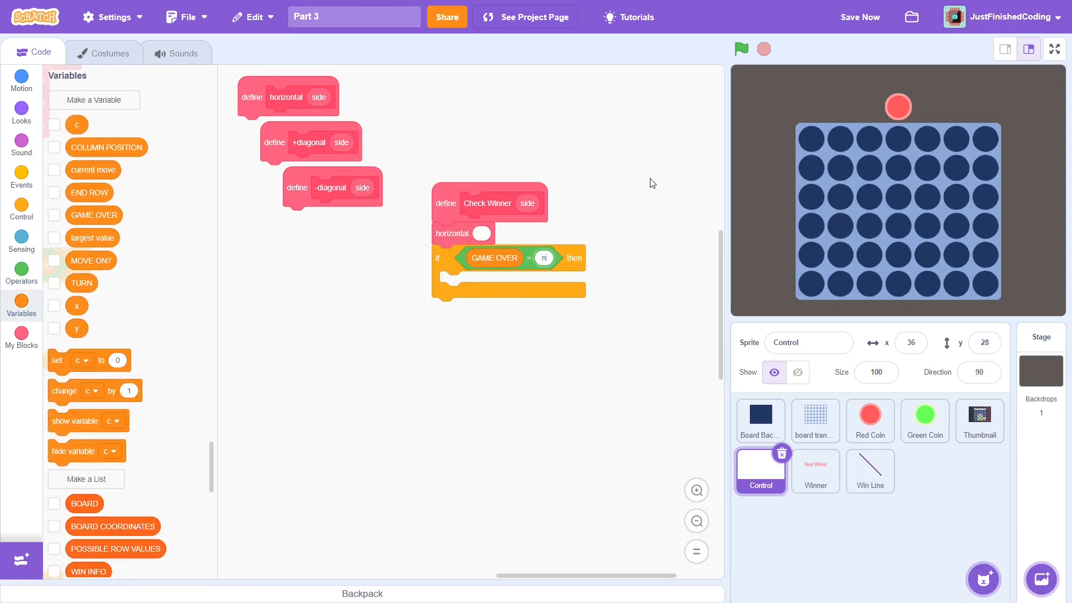
right_click(451, 282)
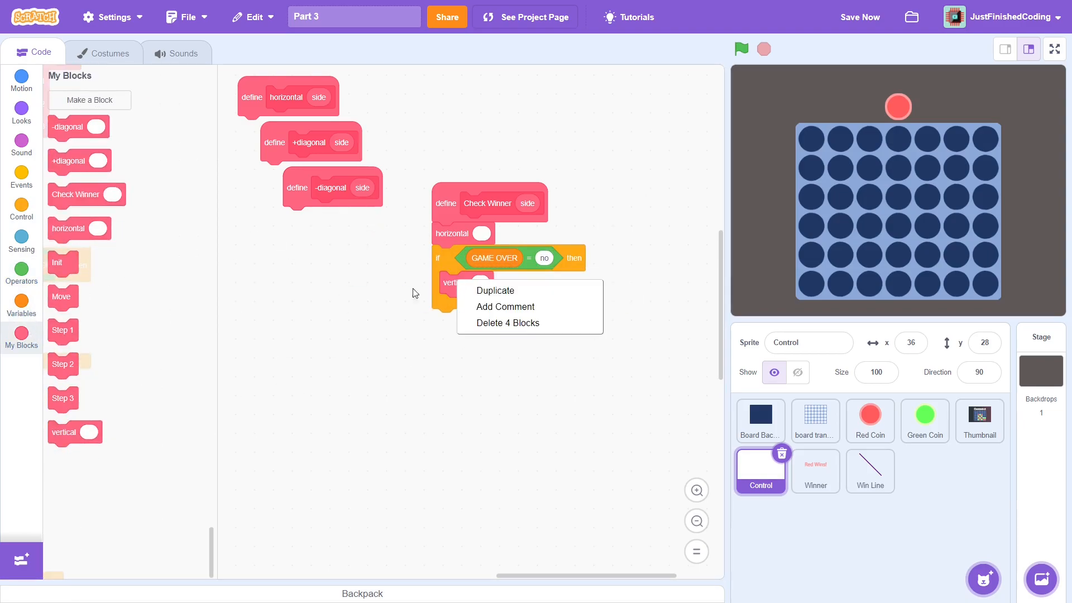
click(366, 304)
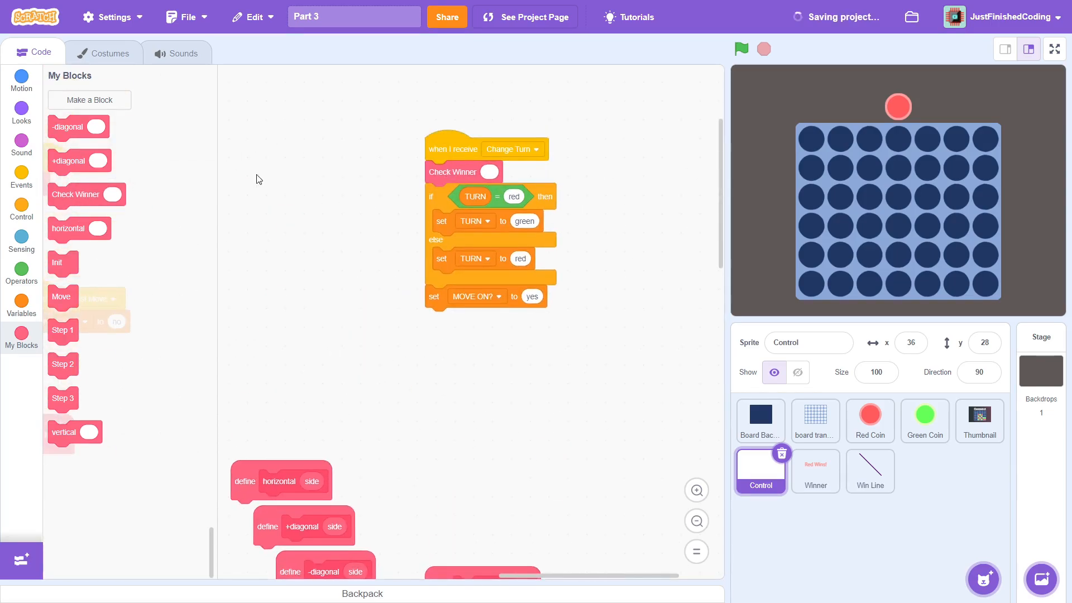
Pass TURN to Check Winner and wrap the turn switch in a duplicated if GAME OVER = no
click(21, 306)
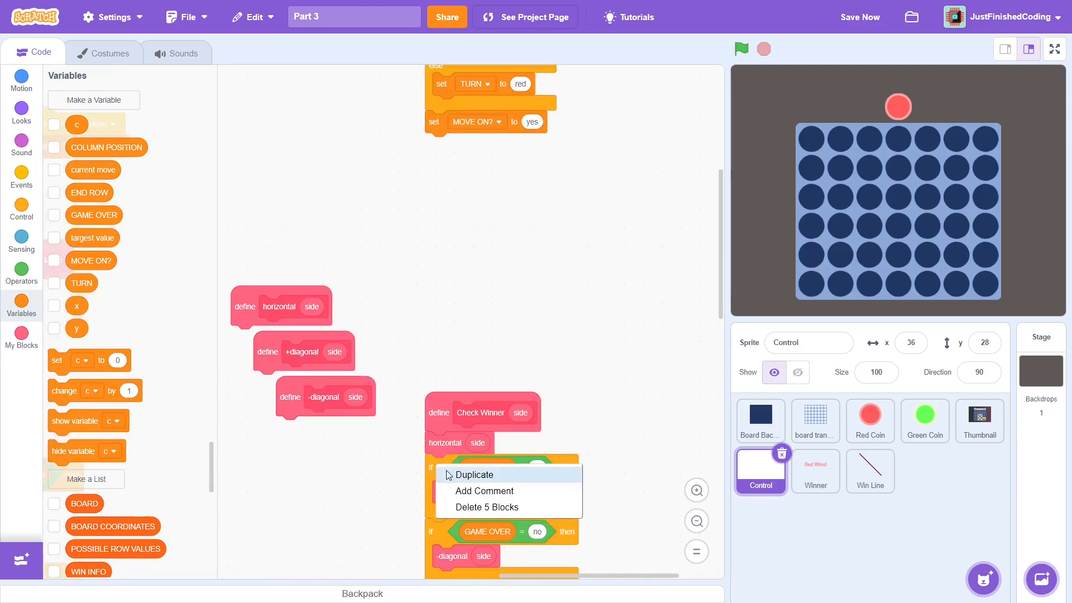
click(477, 475)
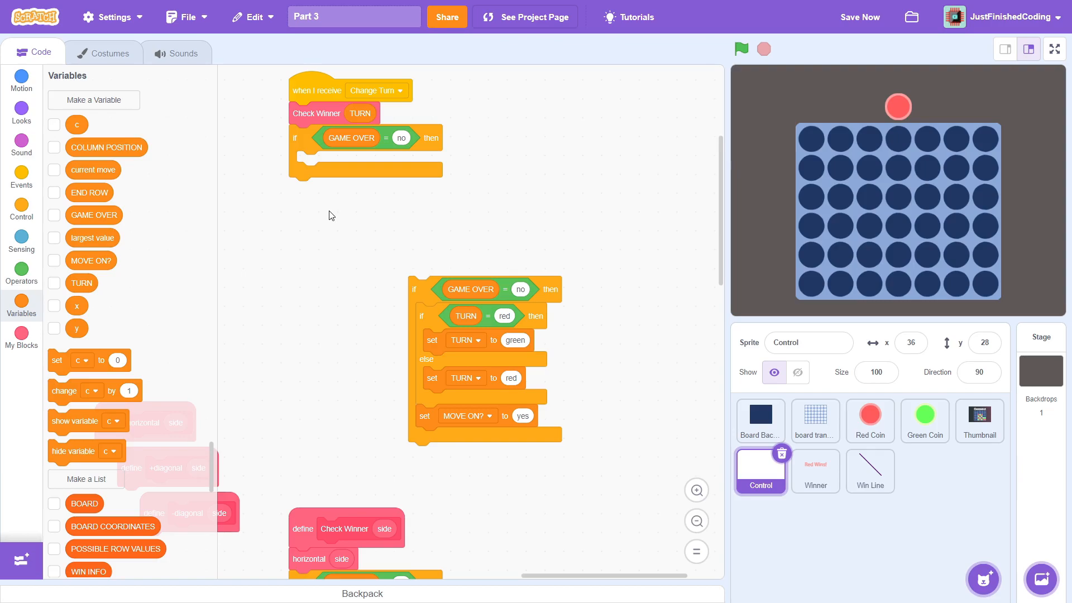
click(21, 334)
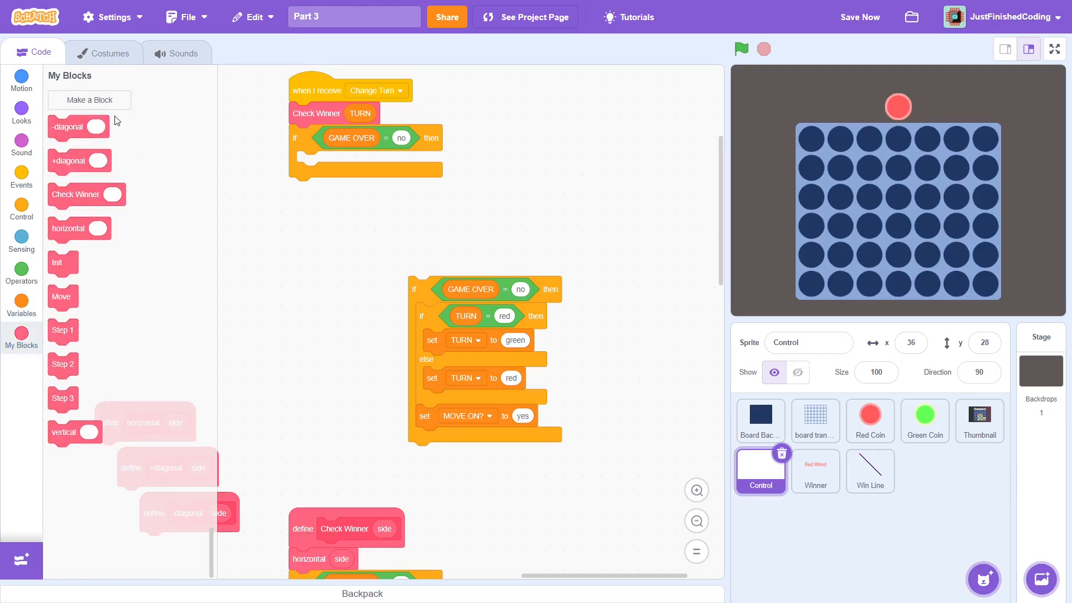
Create a Check Stalemate block and call it in Change Turn when the game isn't over
click(90, 100)
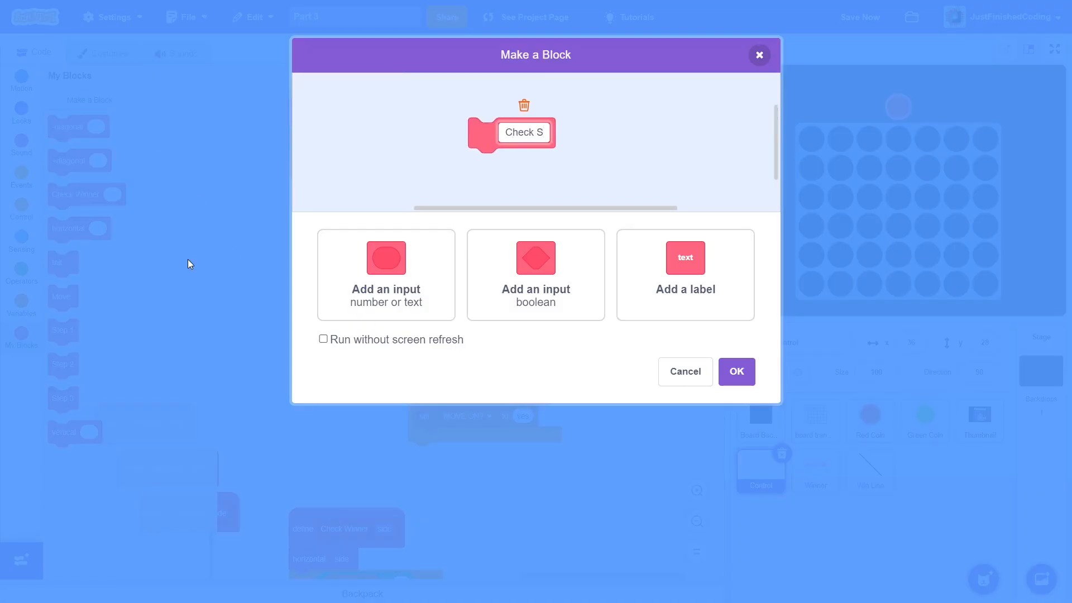
text(talemate)
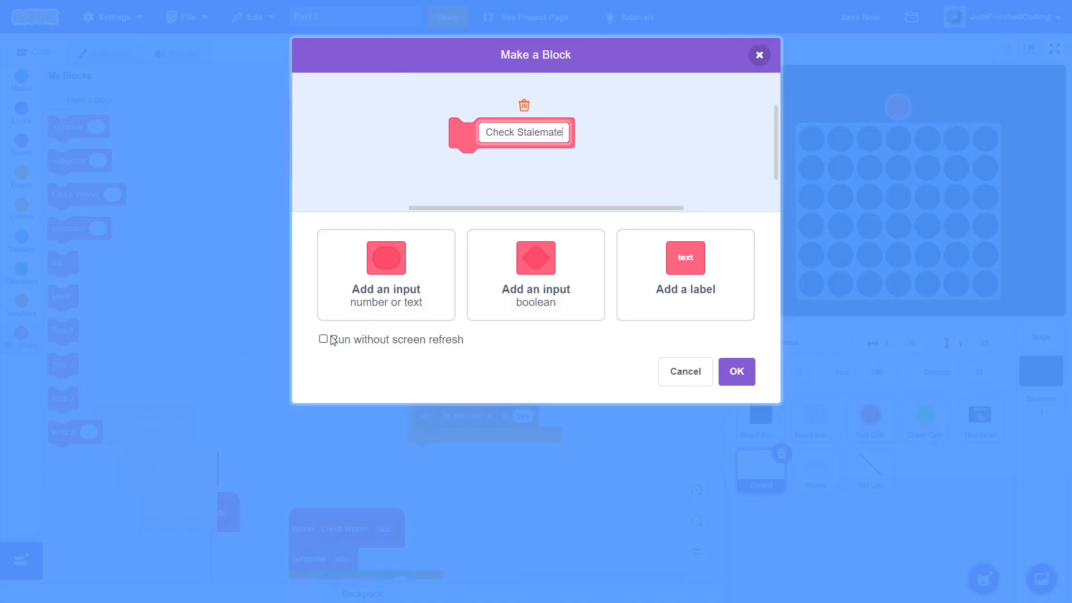
click(324, 339)
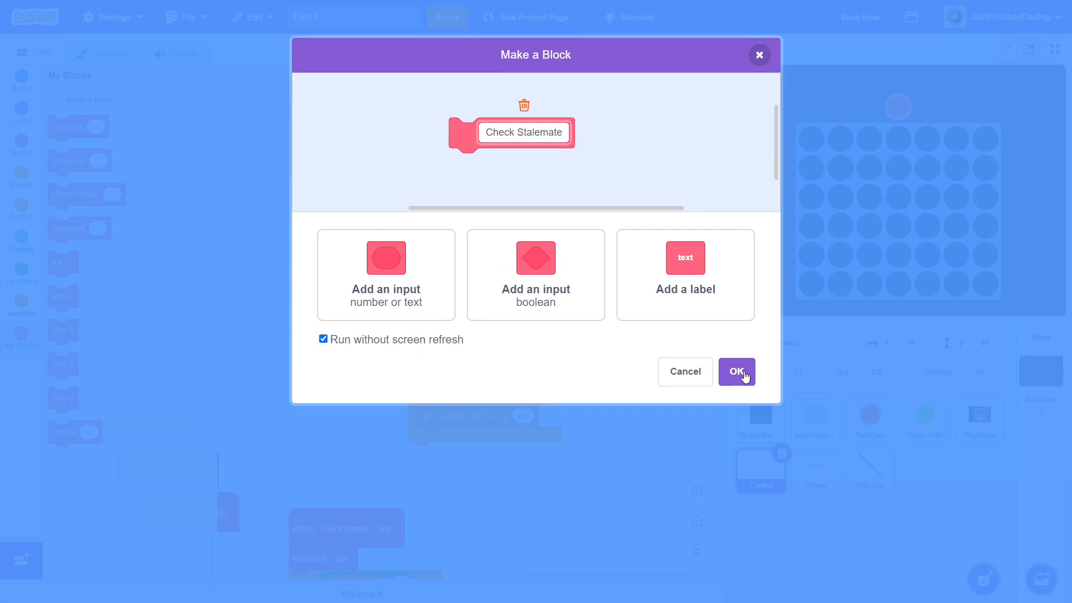
click(735, 370)
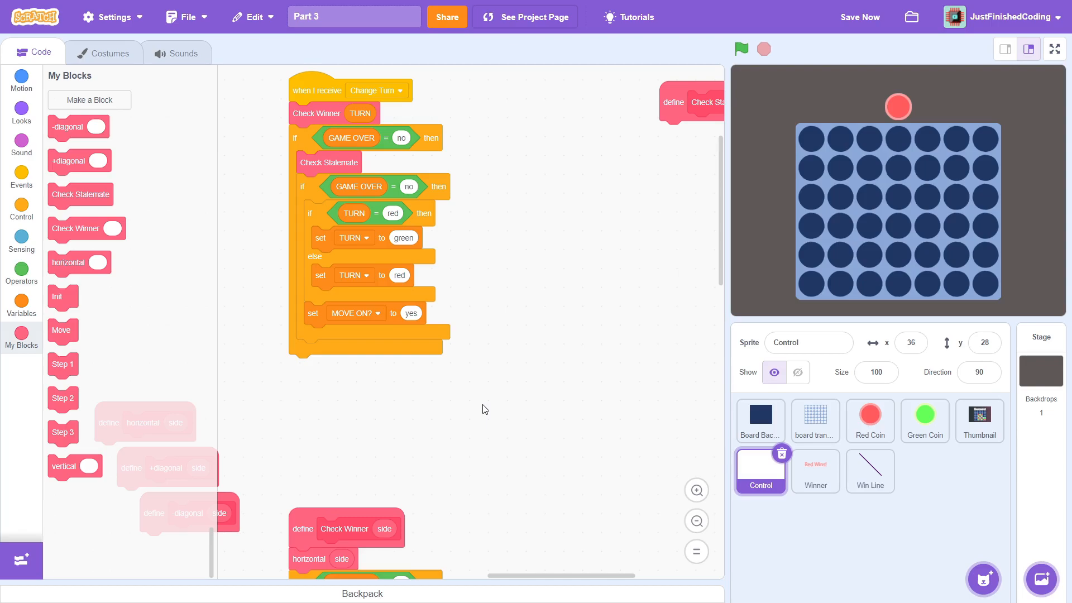
Under horizontal, set x with repeat 6 and set y with repeat 4, an inner if, and change counters for y and x
scroll(down, 3)
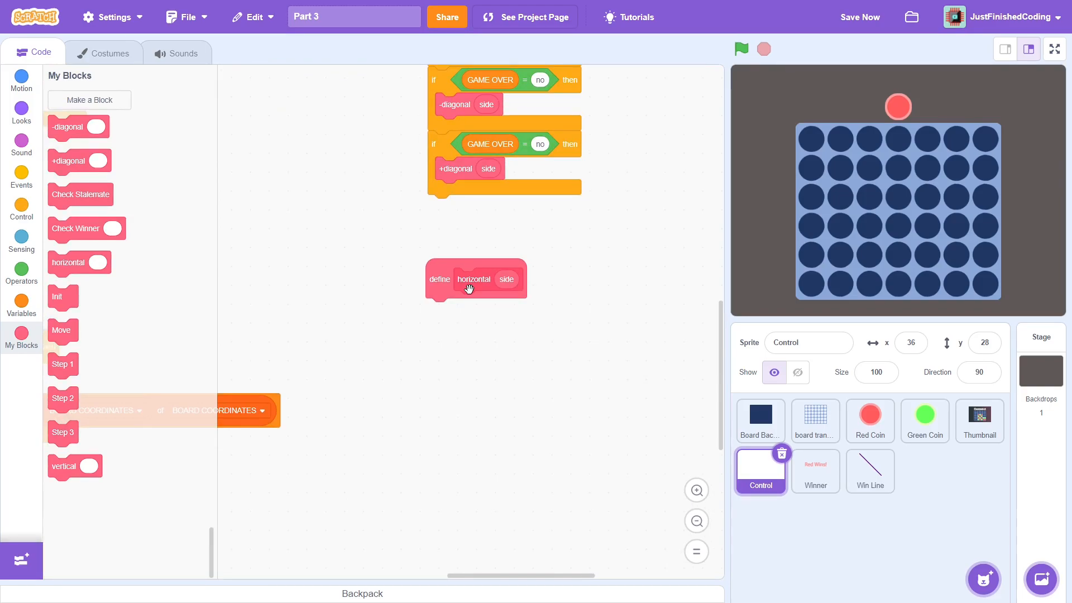
click(21, 303)
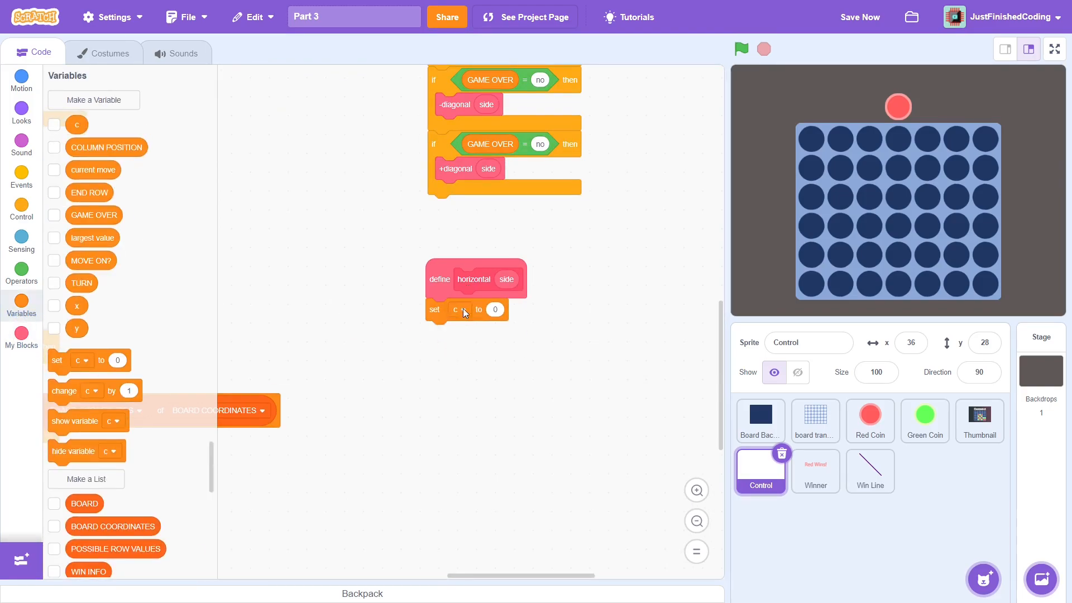
click(21, 209)
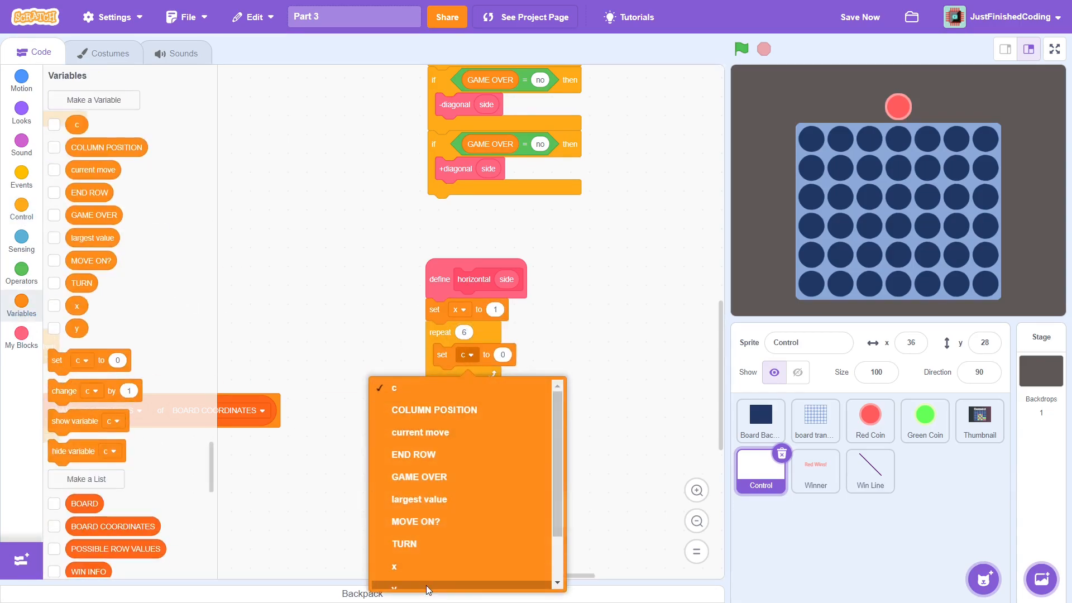
click(394, 588)
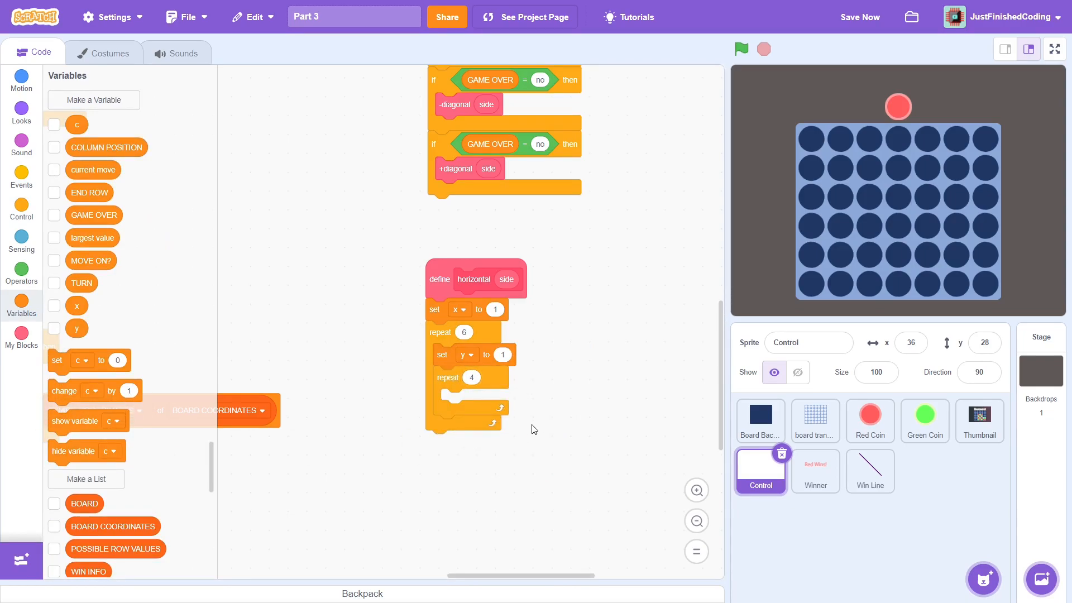
click(21, 209)
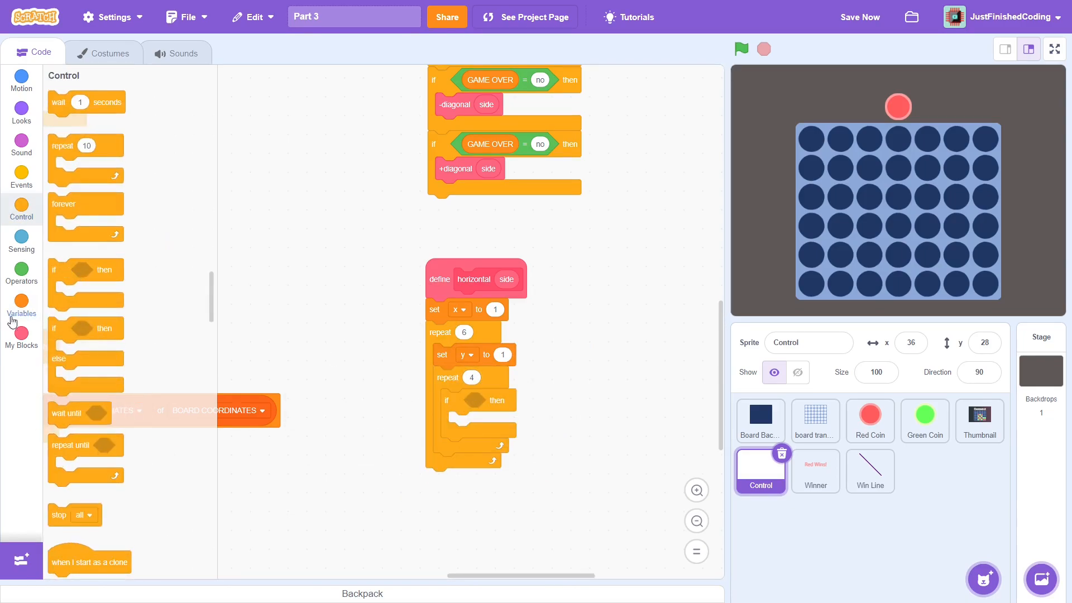
click(21, 304)
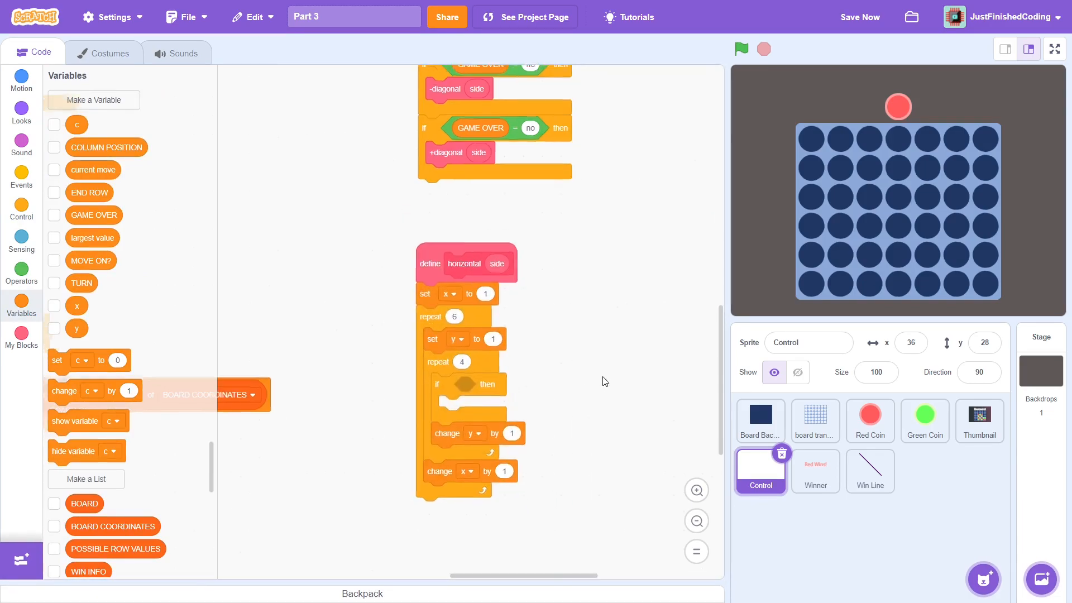
click(21, 269)
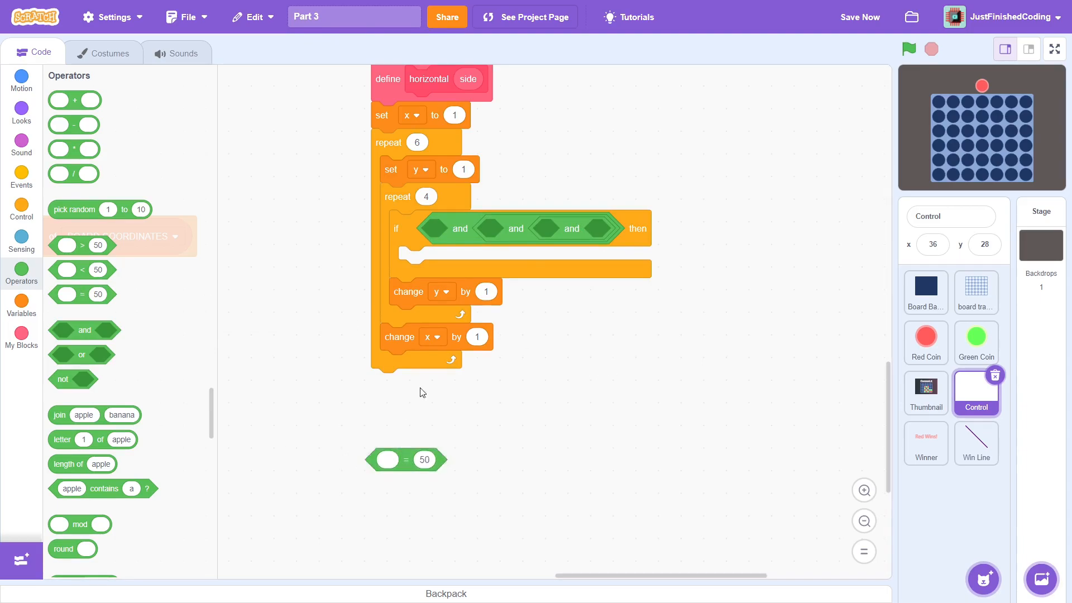
Build the if condition testing item (join x, y in BOARD COORDINATES) of BOARD equals side
click(21, 304)
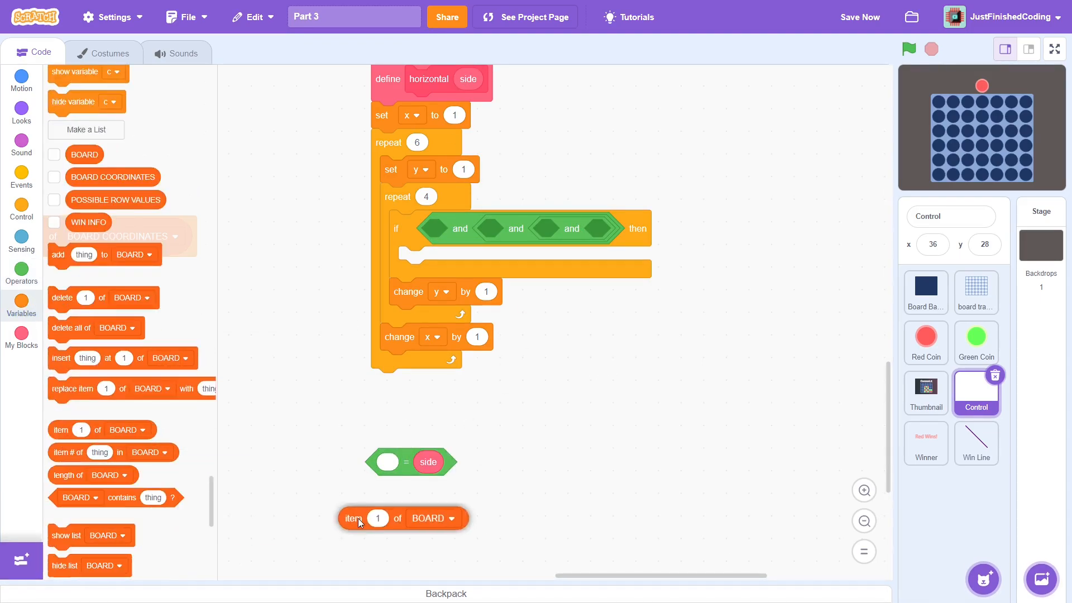
click(21, 273)
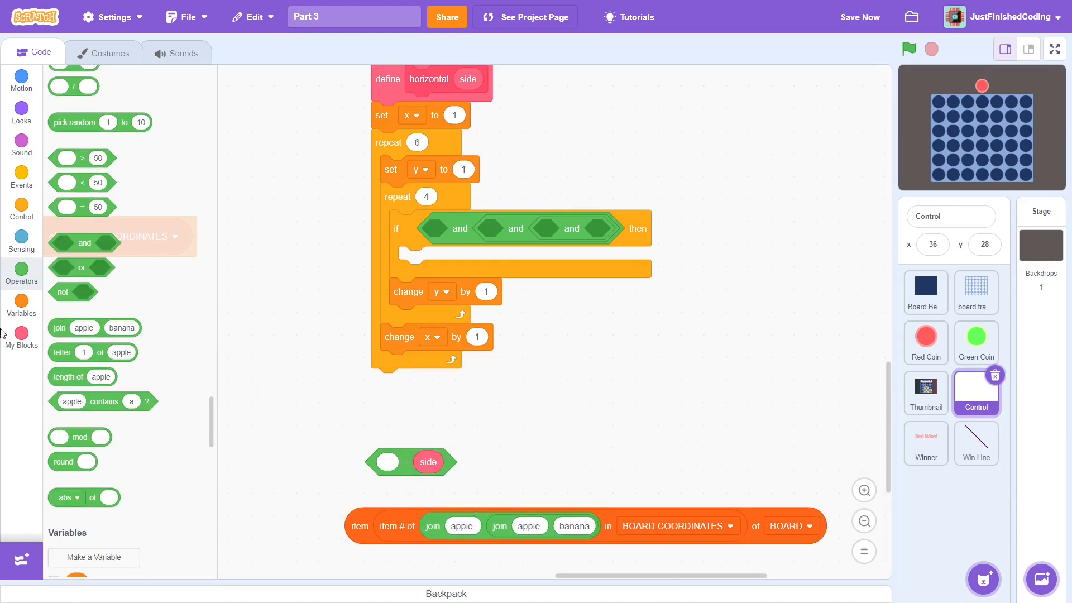
click(21, 306)
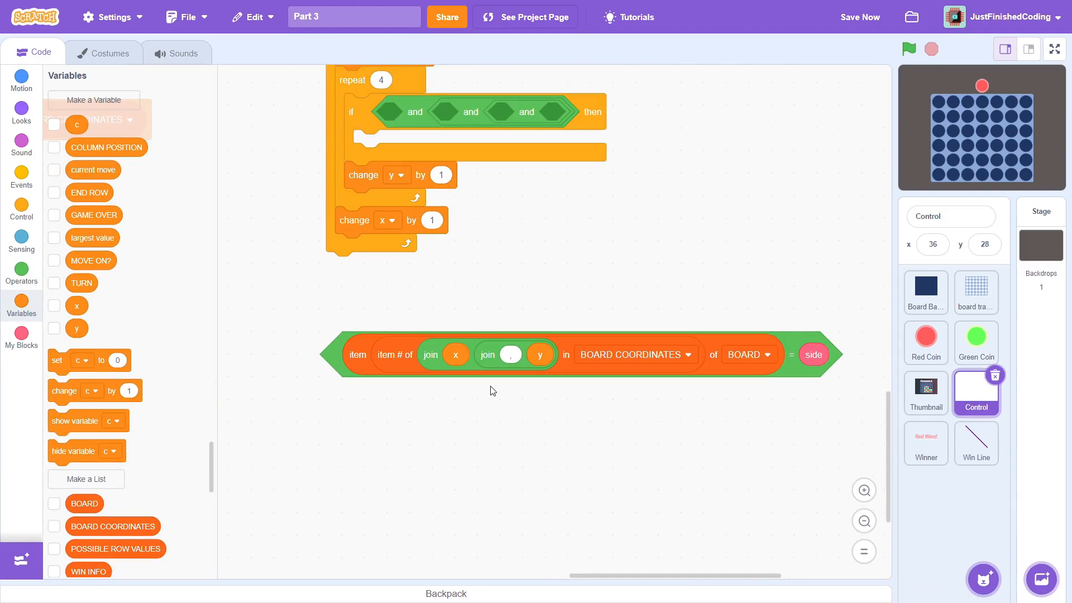
click(22, 272)
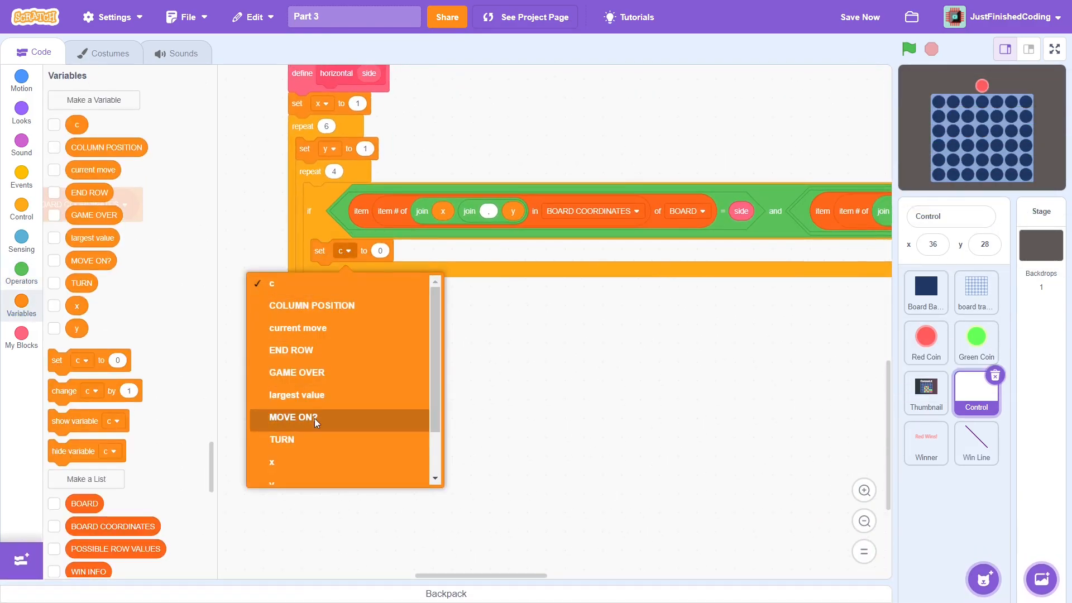
Inside the horizontal if, set GAME OVER to yes when four matching cells are found
click(296, 371)
text(yes)
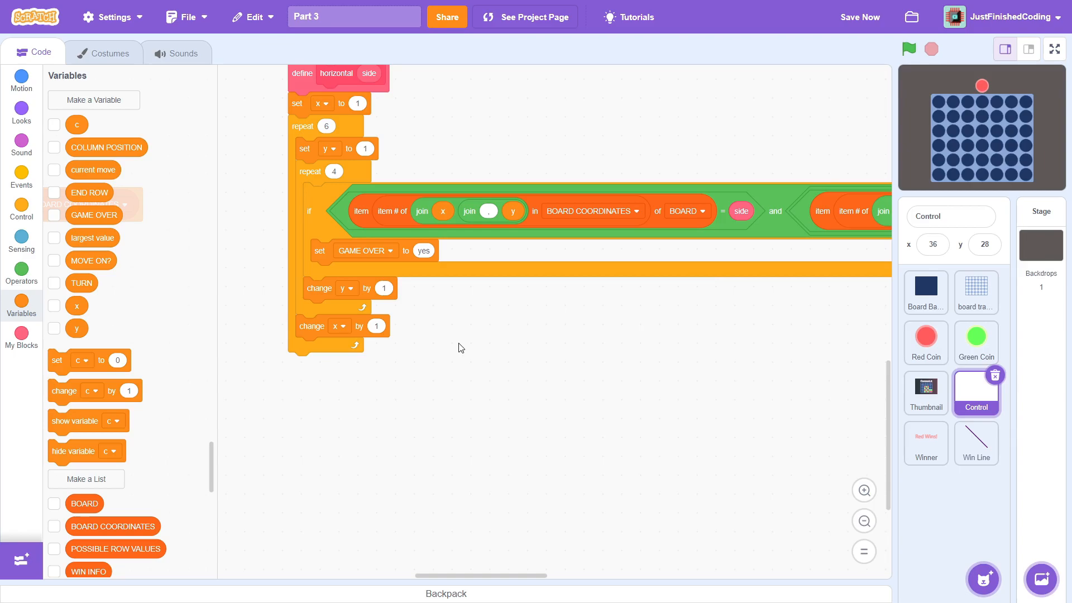
On a match, add 41.6*(y-4), 74-41.6*(x-1) and horizontal to WIN INFO
scroll(down, 3)
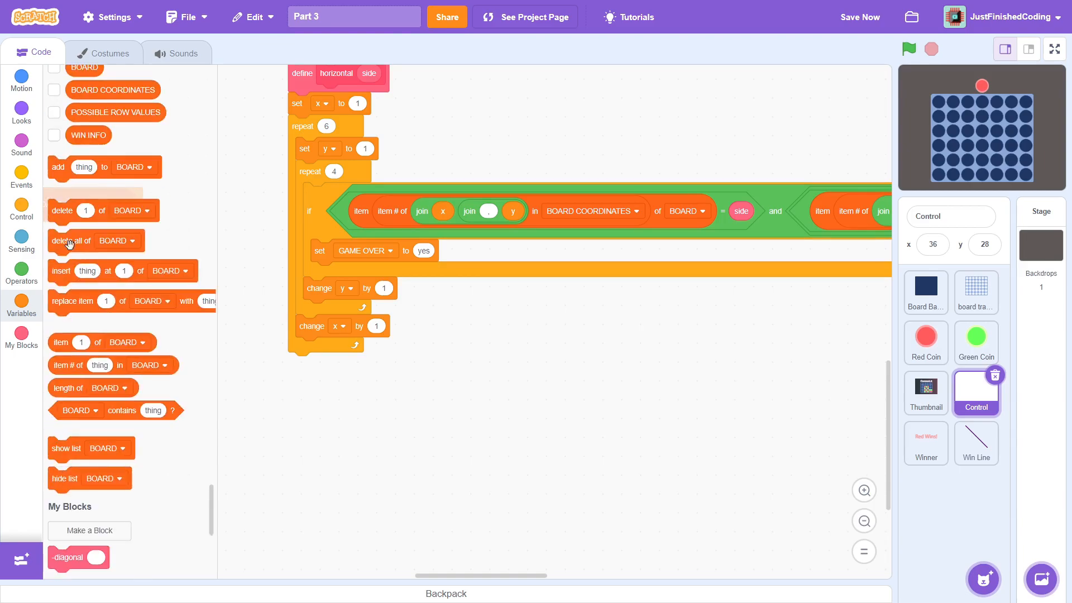
click(22, 269)
text(41)
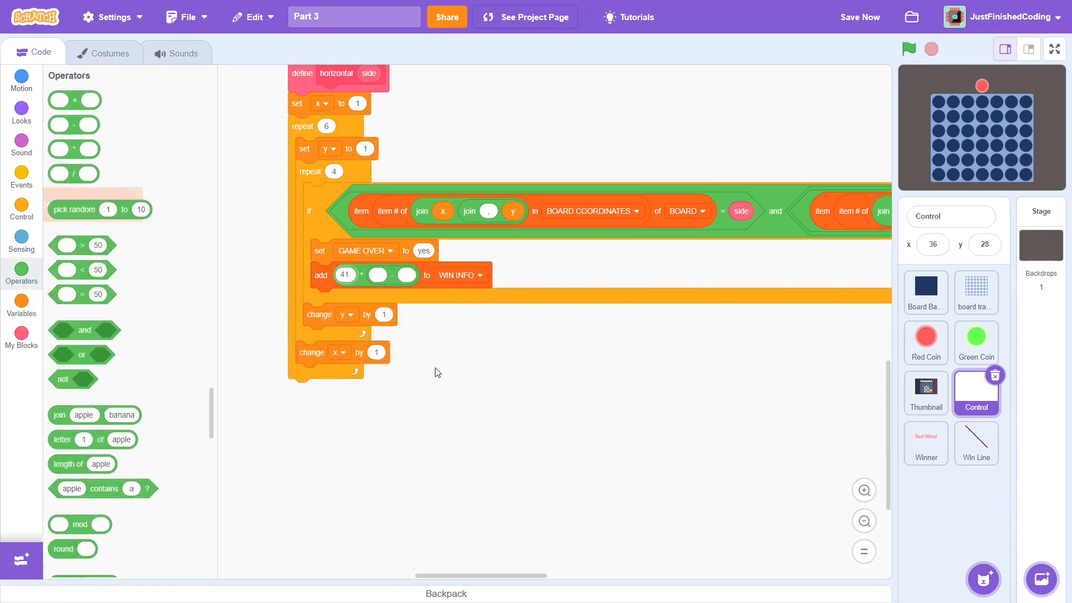
click(21, 304)
text(.6)
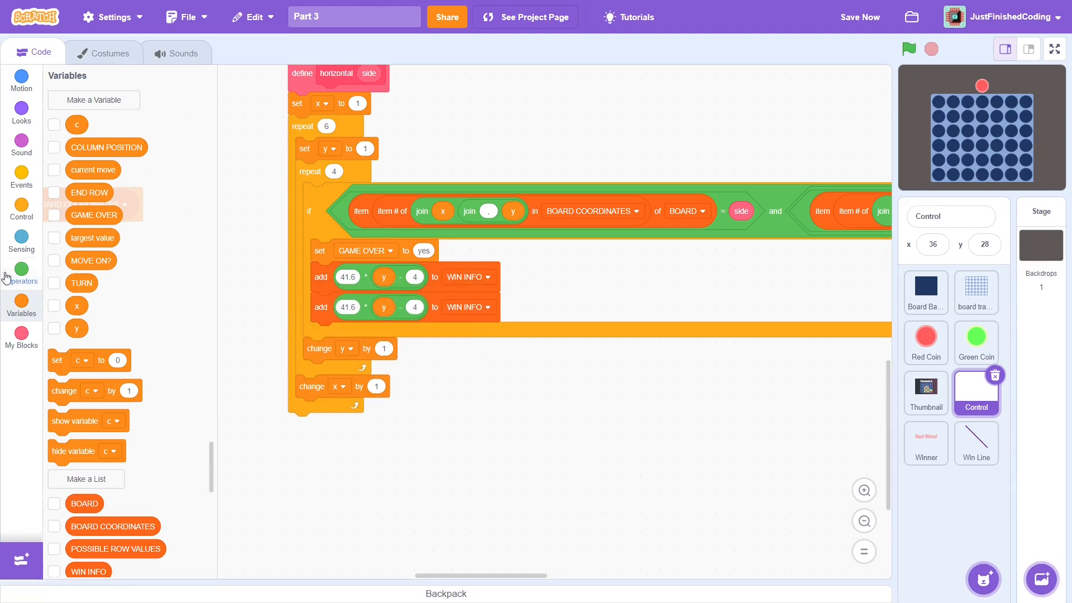
click(22, 268)
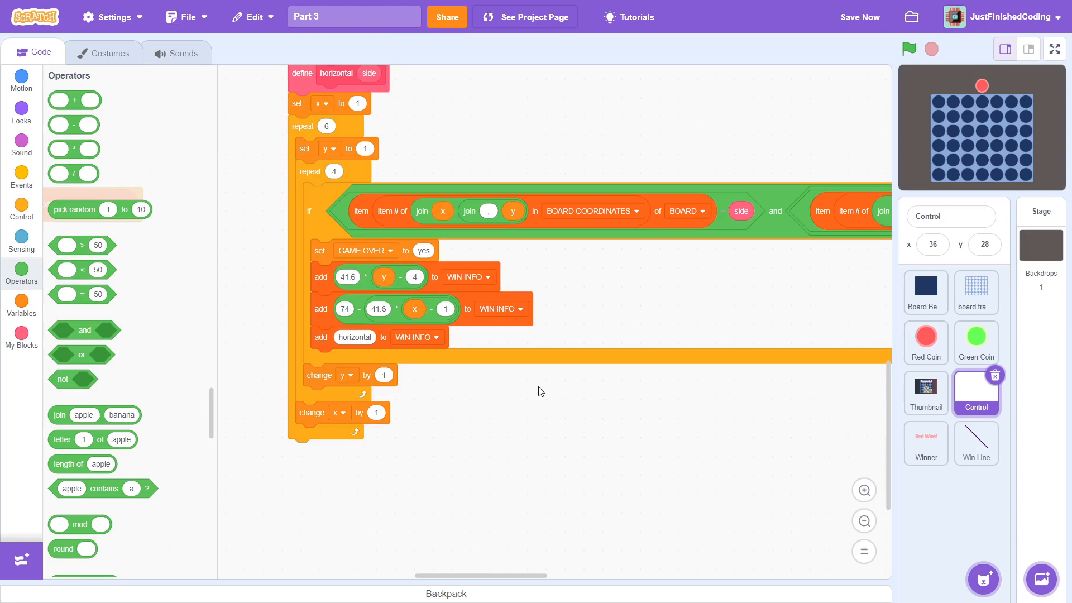
After recording the horizontal win info, broadcast the join of side and 'wins'
click(21, 177)
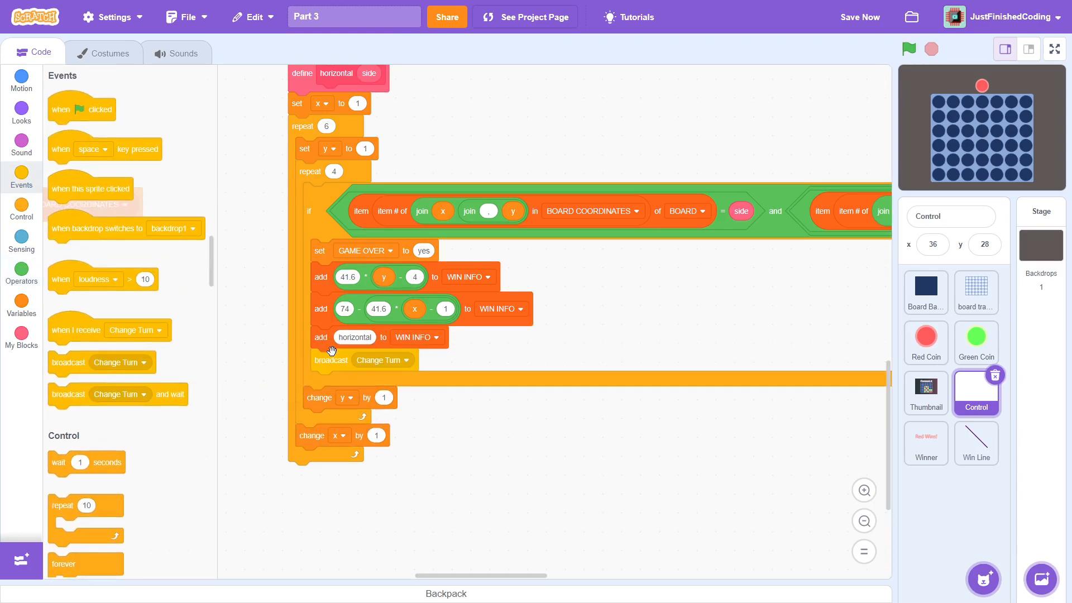
click(21, 271)
text(wins)
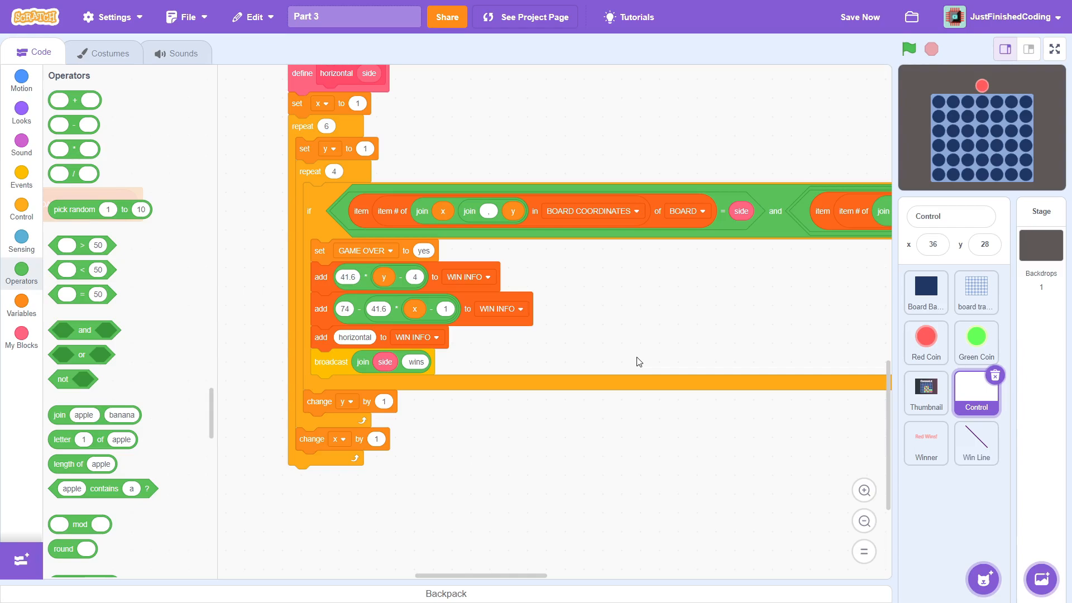
click(21, 212)
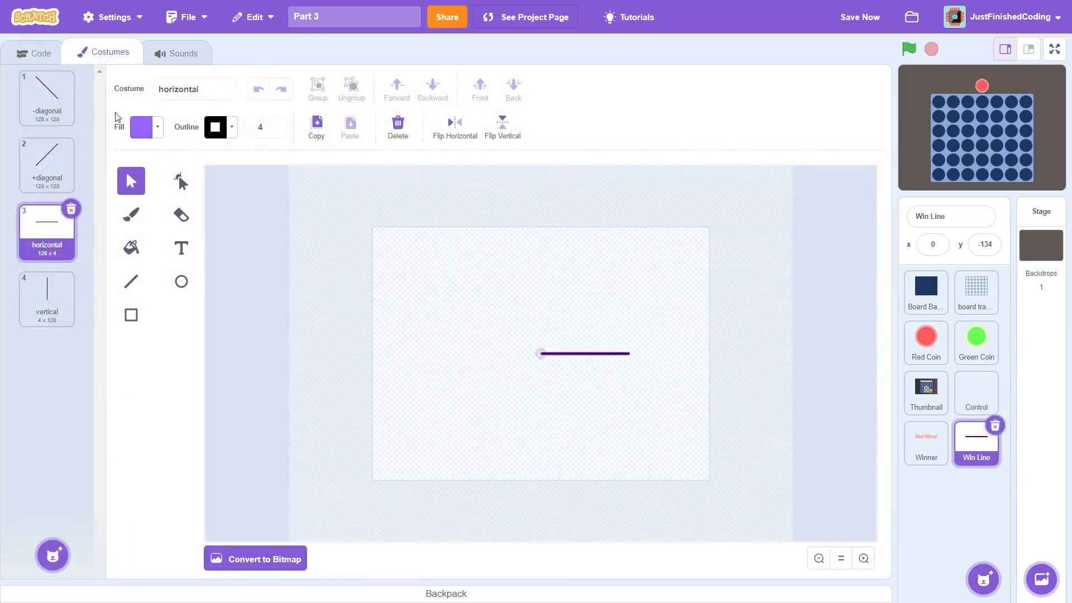
click(47, 99)
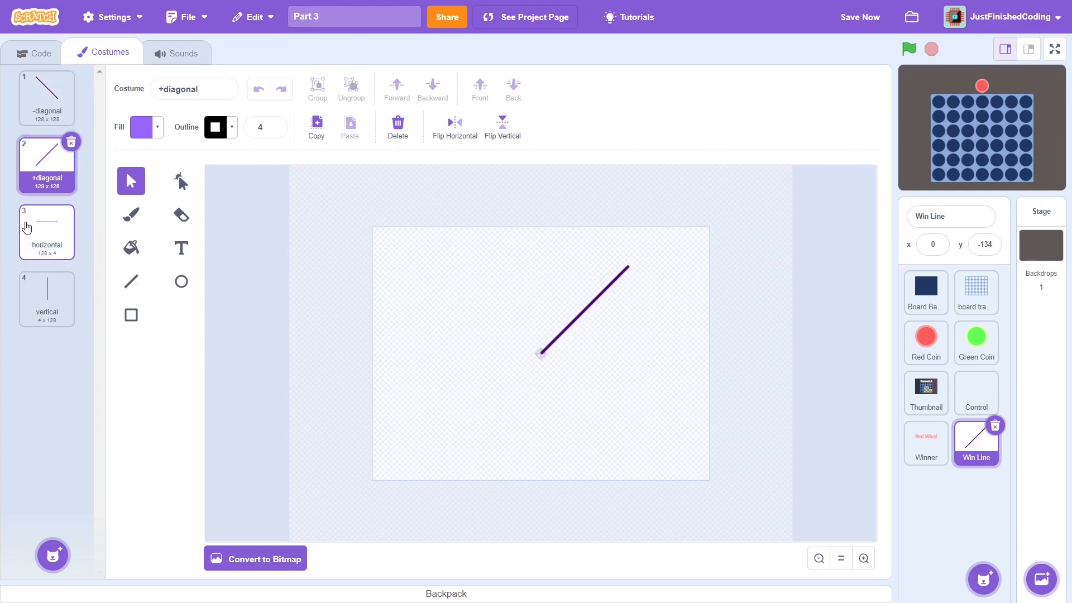
click(47, 299)
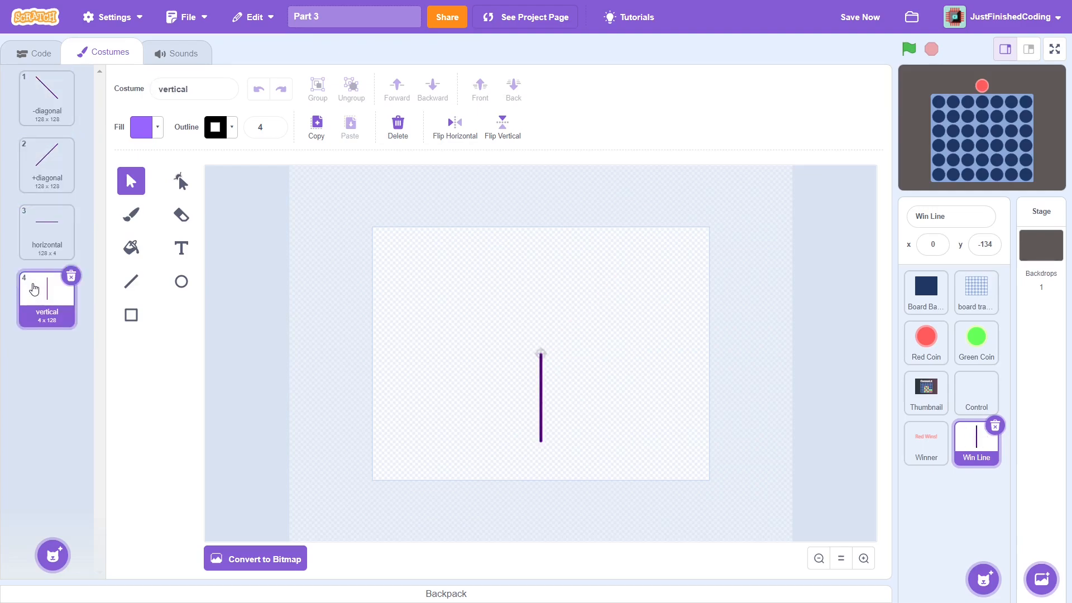
click(46, 231)
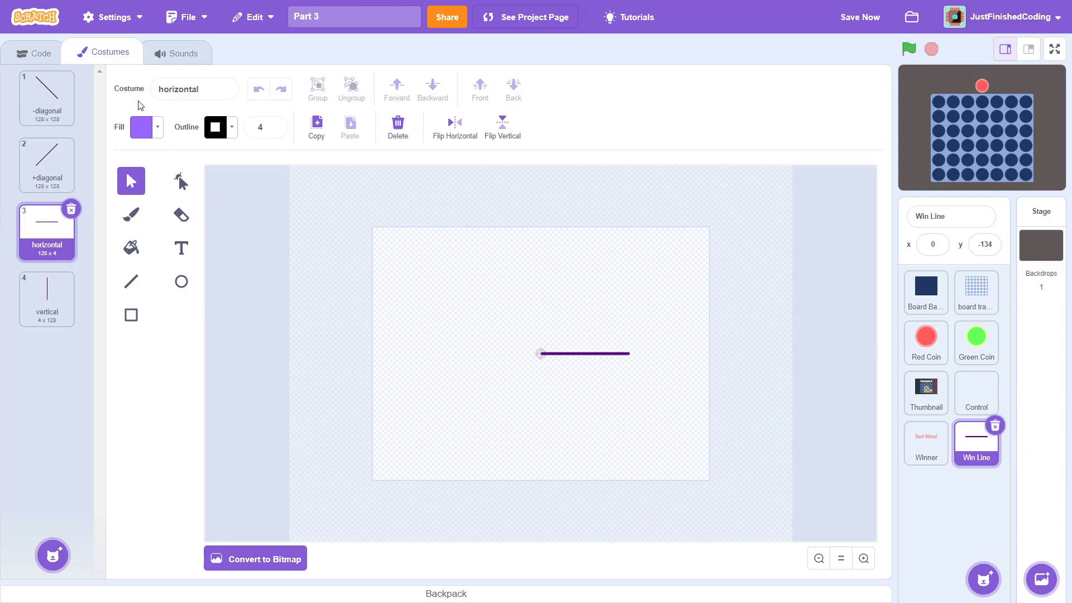
click(33, 53)
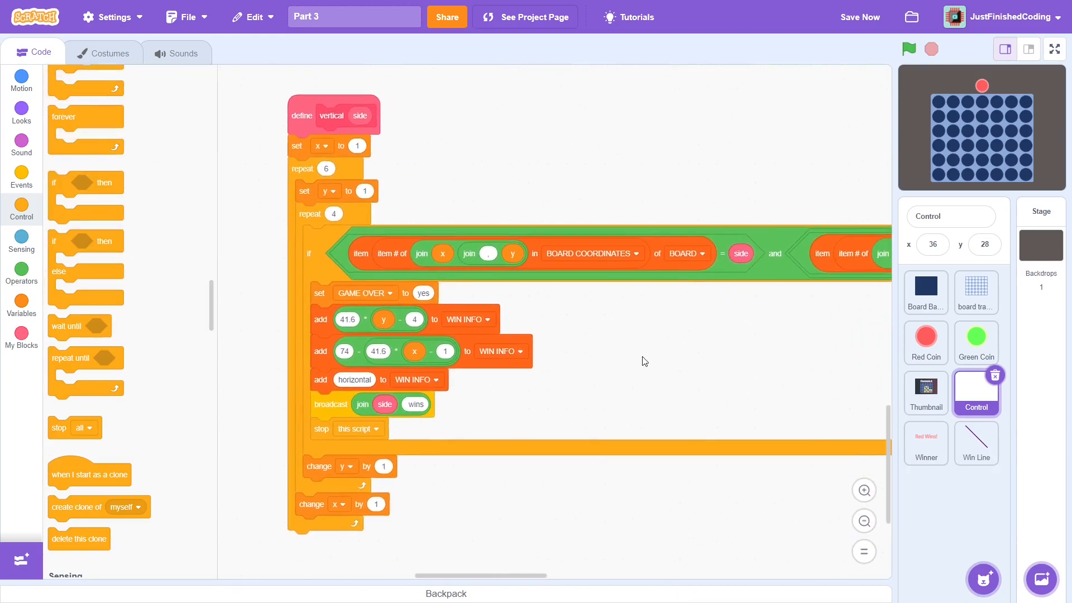
Swap the vertical check's loops: outer sets y, inner starts x at 1 and increments x
scroll(up, 3)
text(7)
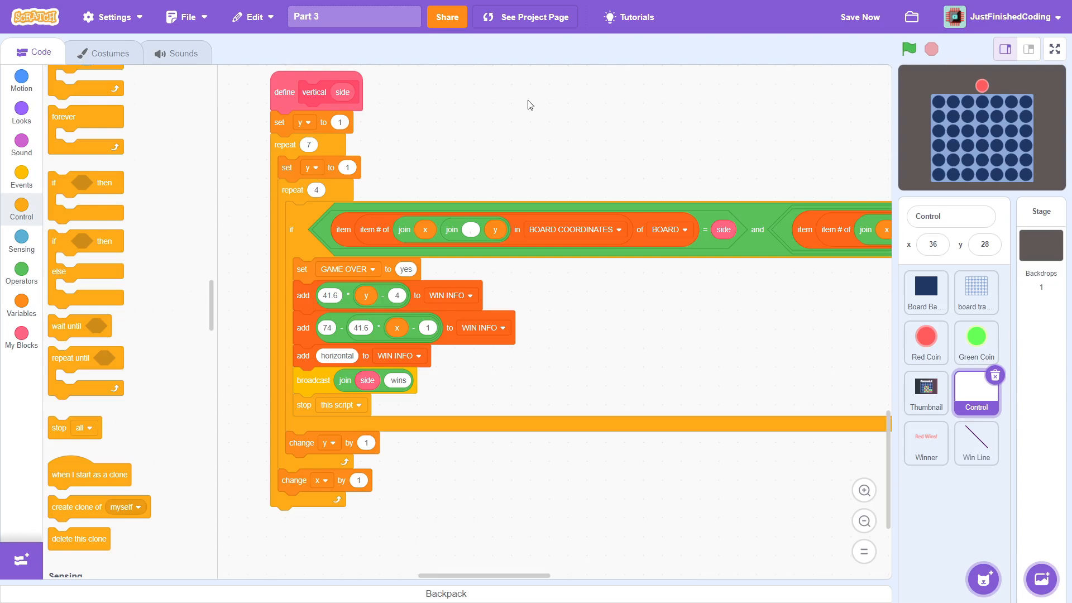
click(307, 168)
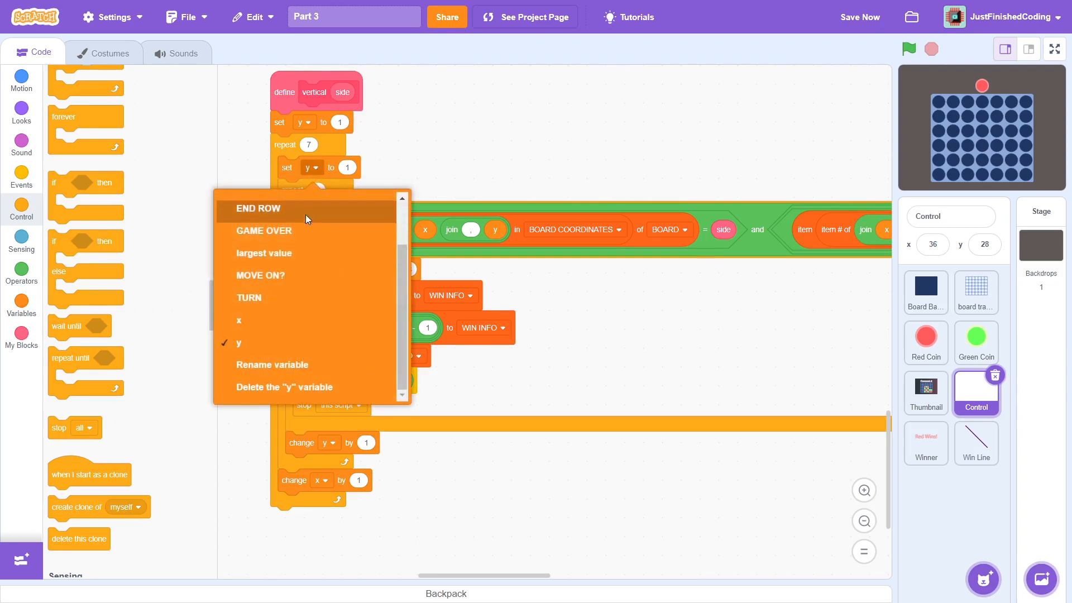
click(238, 320)
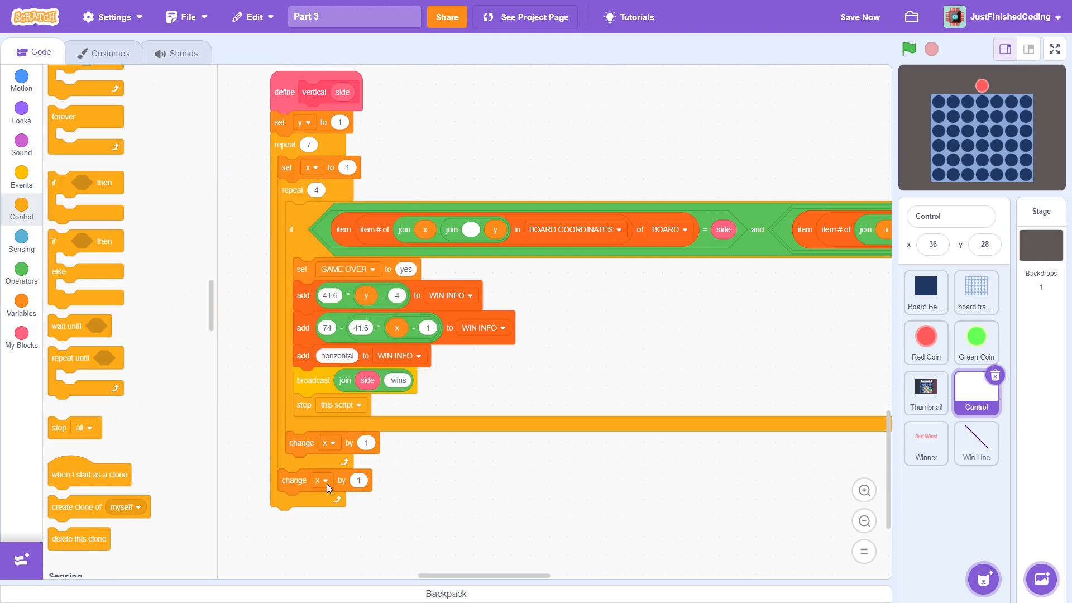
click(320, 479)
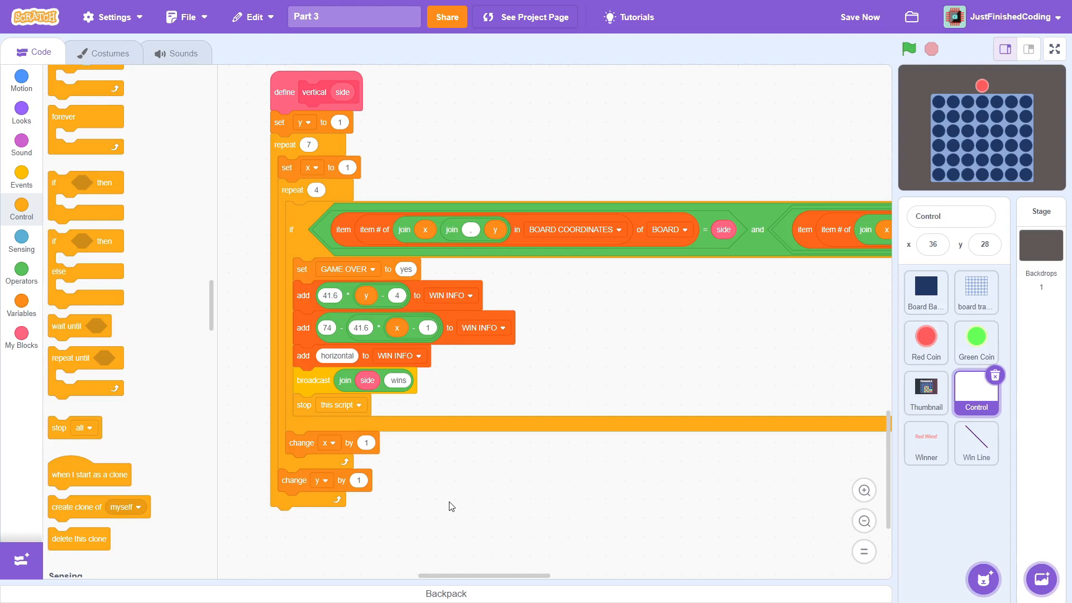
scroll(down, 3)
text(vertical)
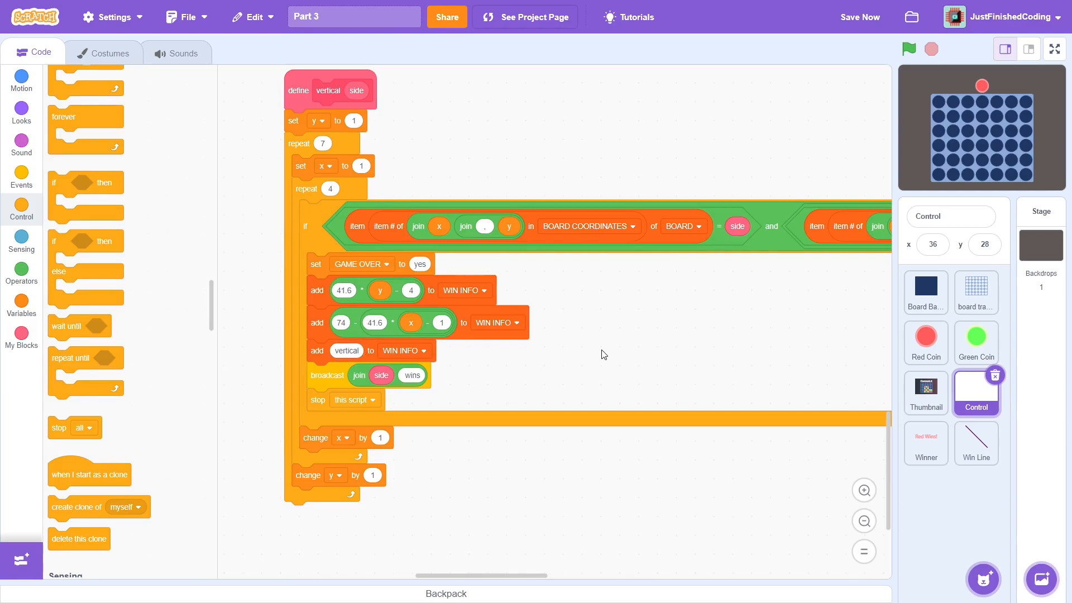
Zoom out and begin renaming the direction recorded in WIN INFO for the +diagonal check
click(863, 520)
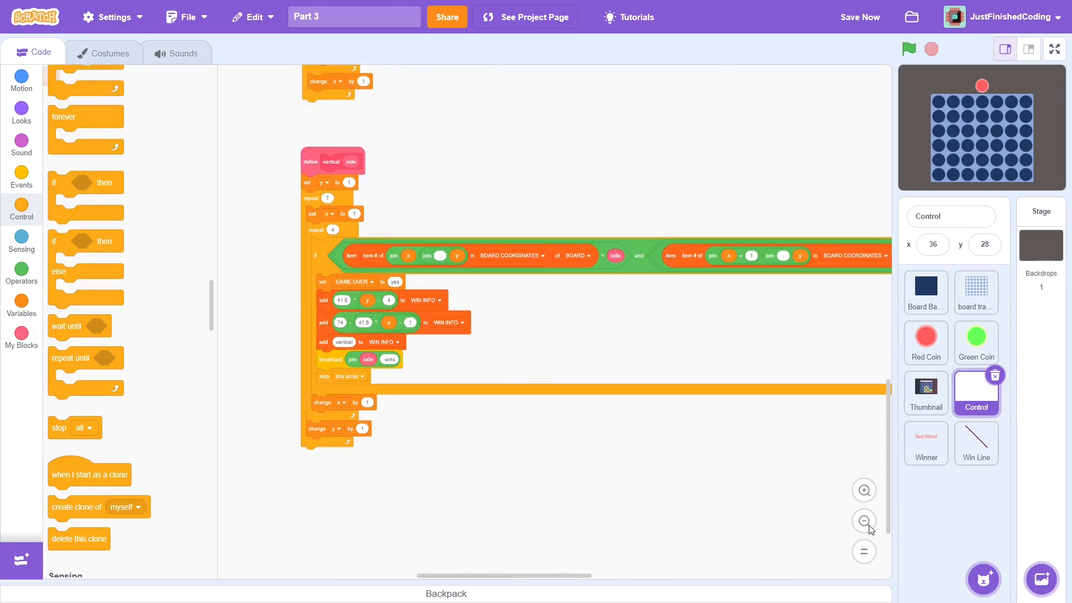
click(863, 520)
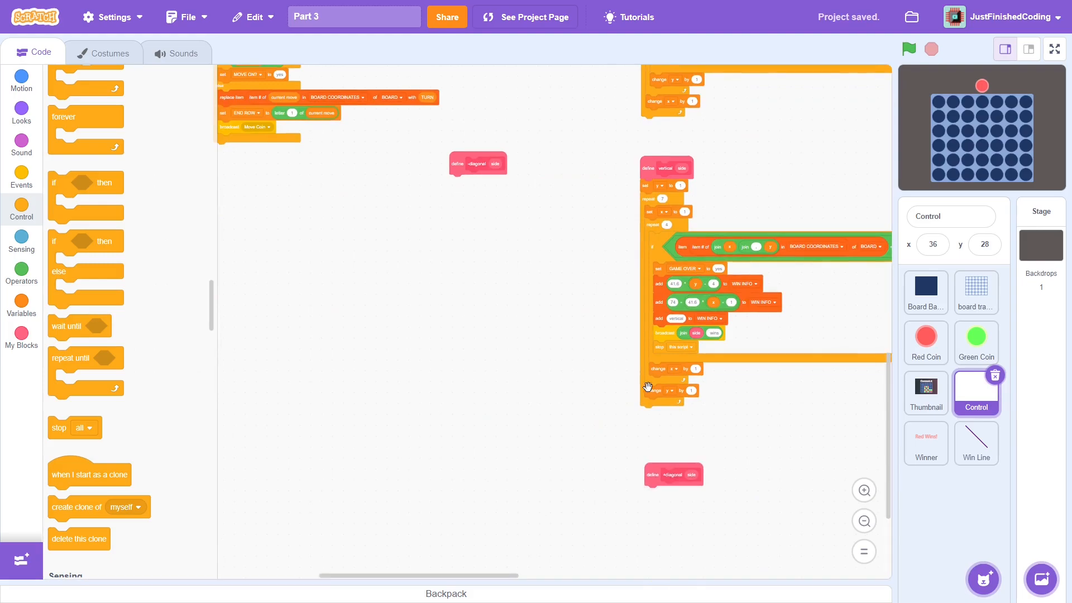
mouse_move(601, 251)
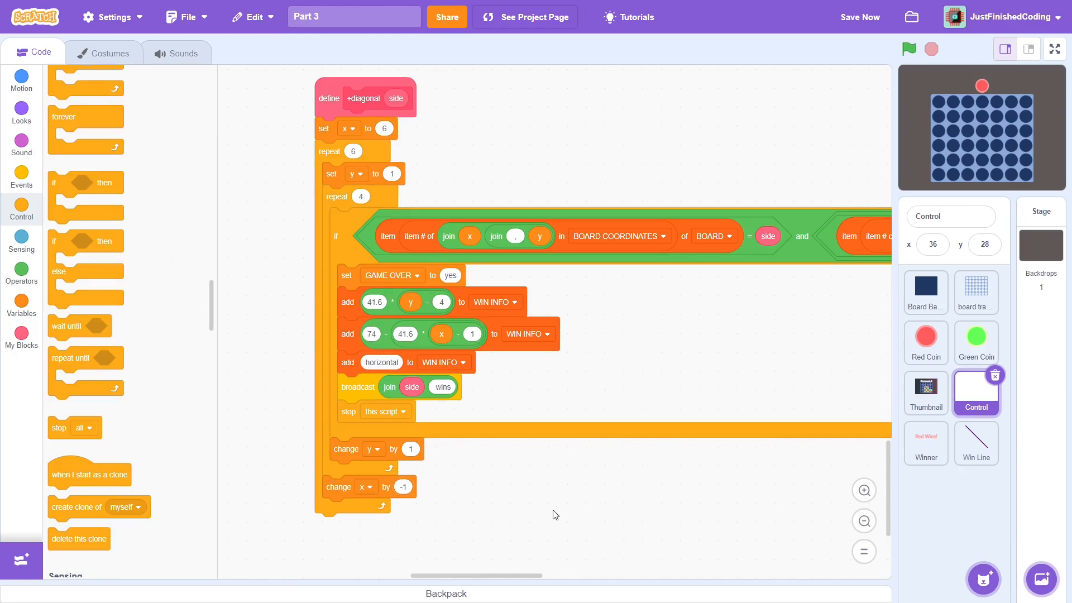
mouse_move(516, 151)
text(3)
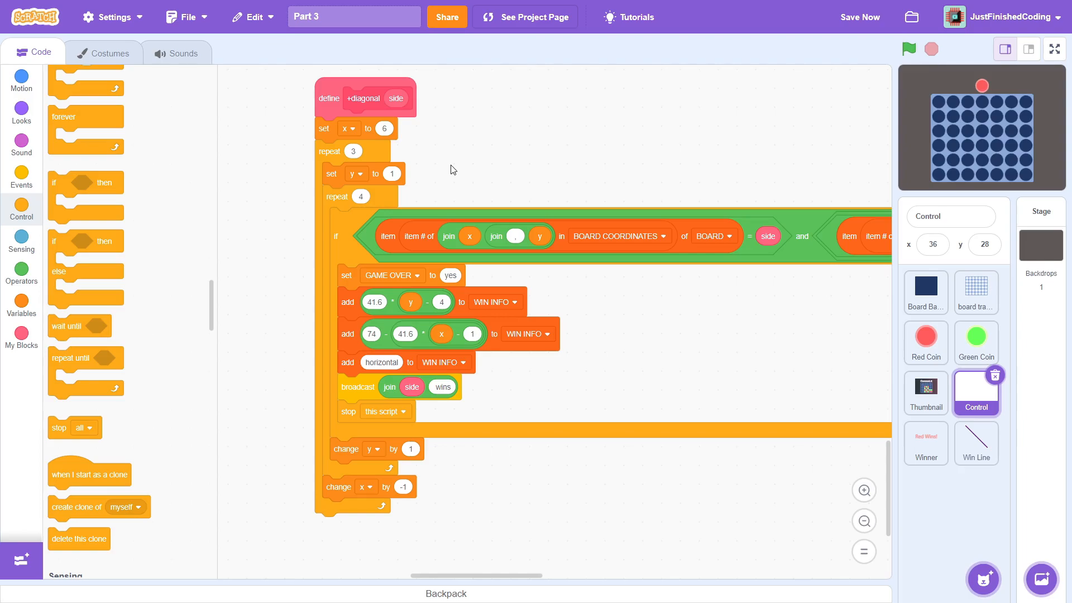
click(21, 269)
text(+)
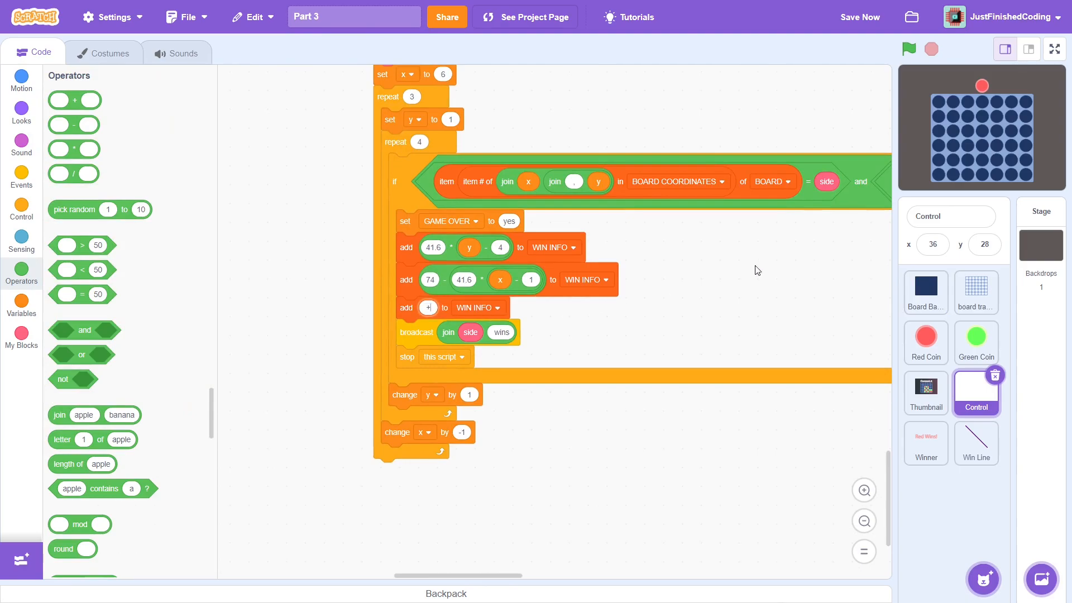
Record 'diagonal' in WIN INFO for the +diagonal check, then scroll to the -diagonal block
text(diagonal)
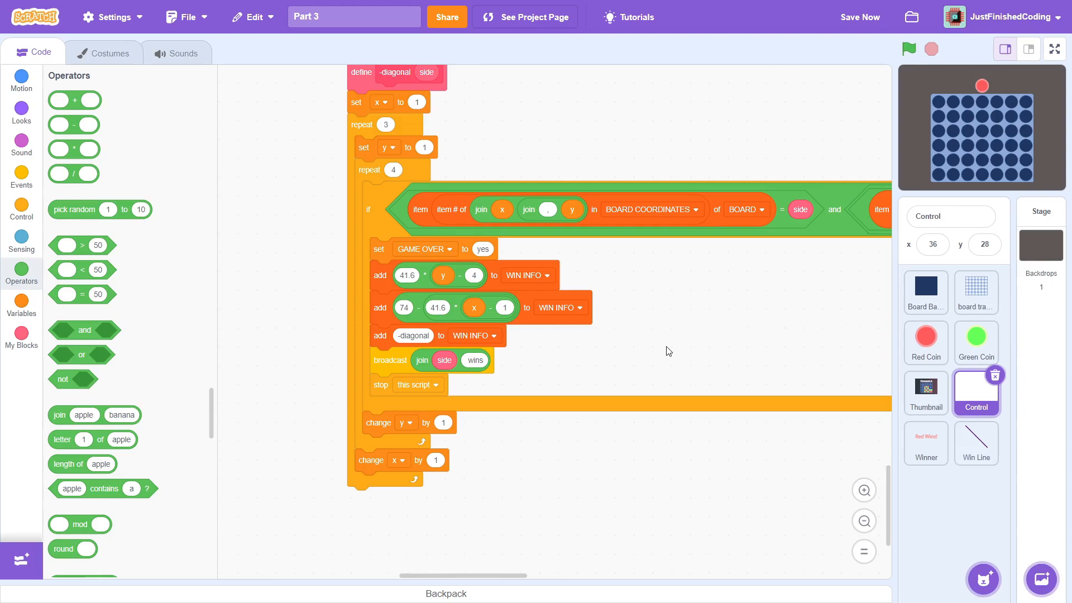
scroll(down, 3)
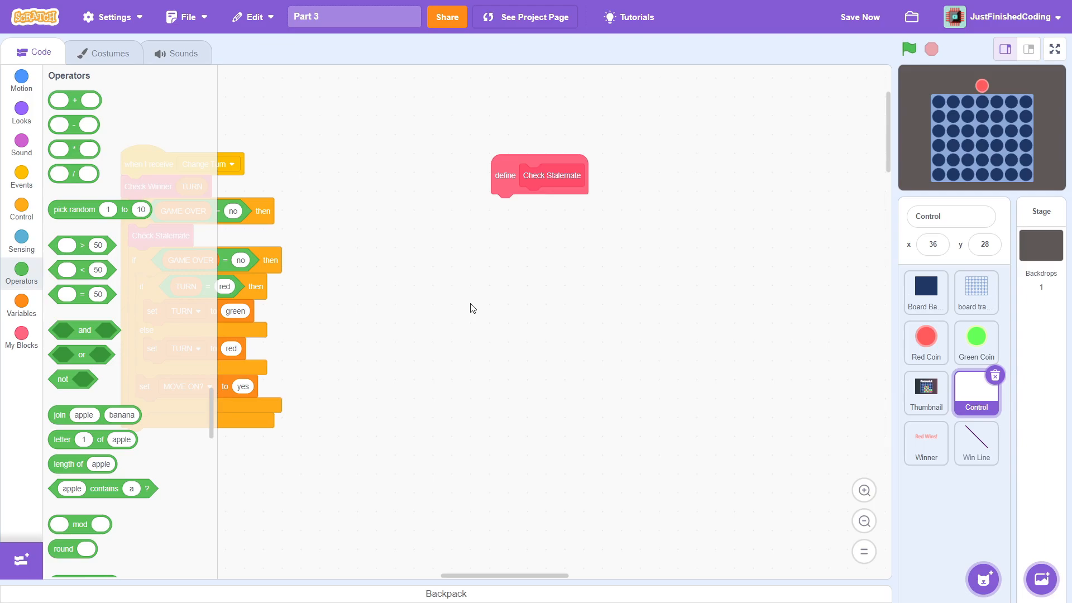
mouse_move(88, 322)
text(v)
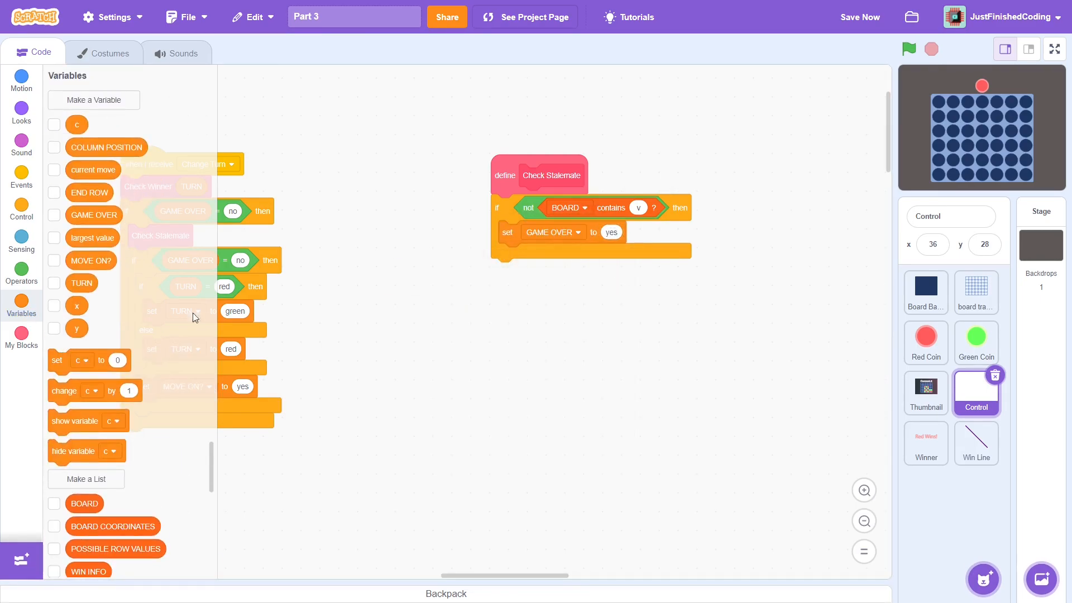
Name the Stalemate broadcast inside the Check Stalemate definition
text(Stalemate)
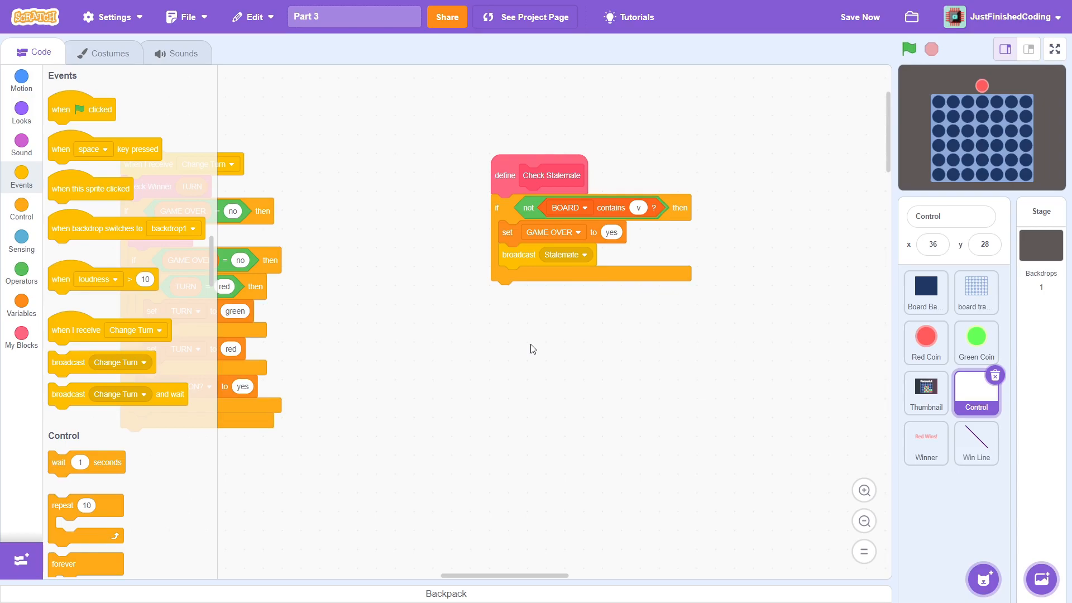
In the Winner sprite, on Init go to x 0, y 125
click(925, 444)
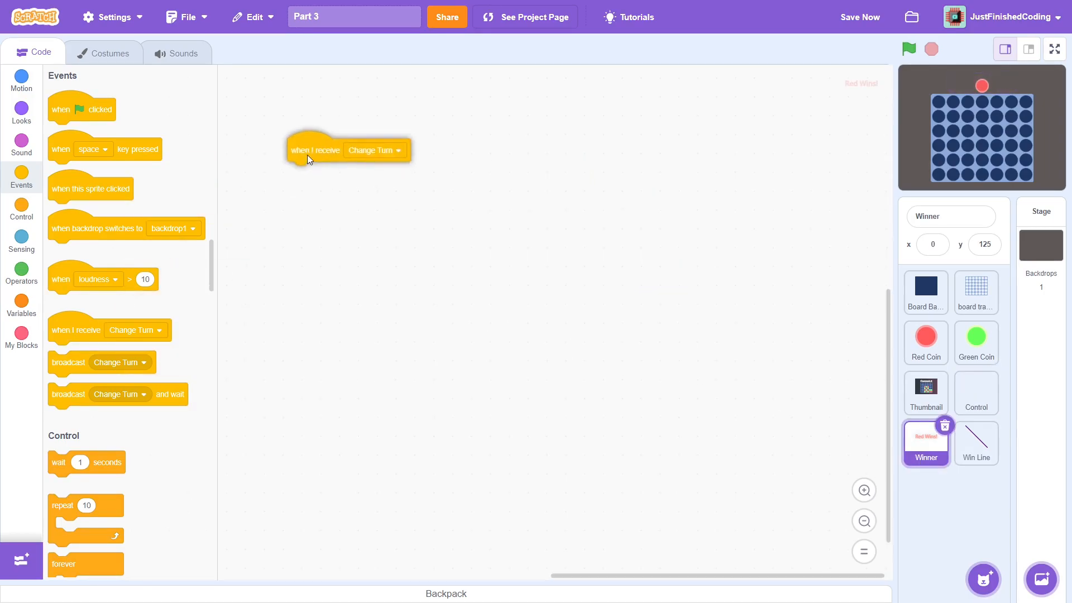
click(21, 79)
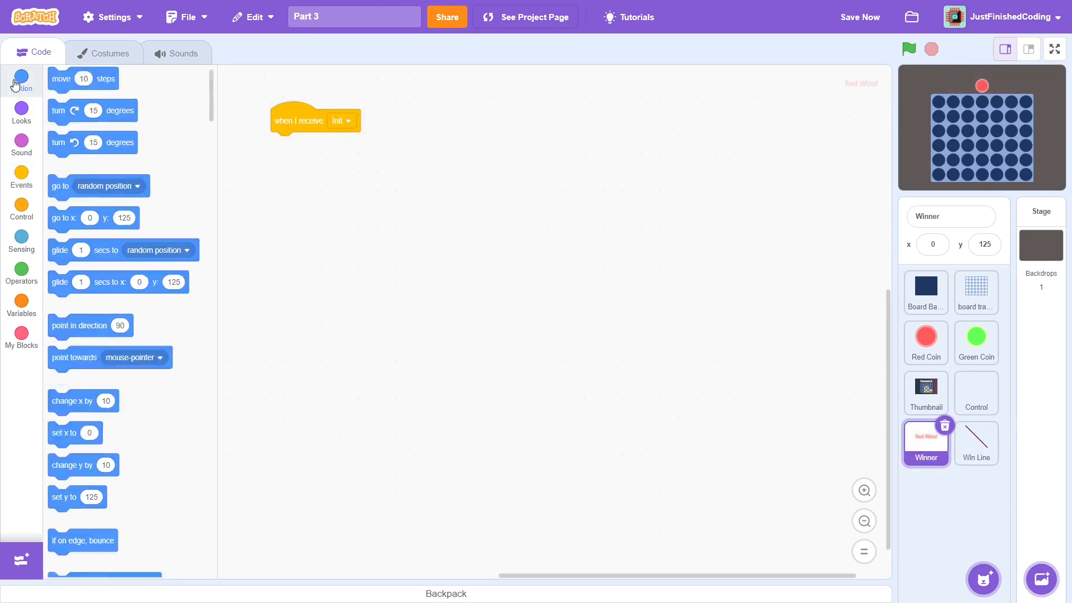
click(21, 110)
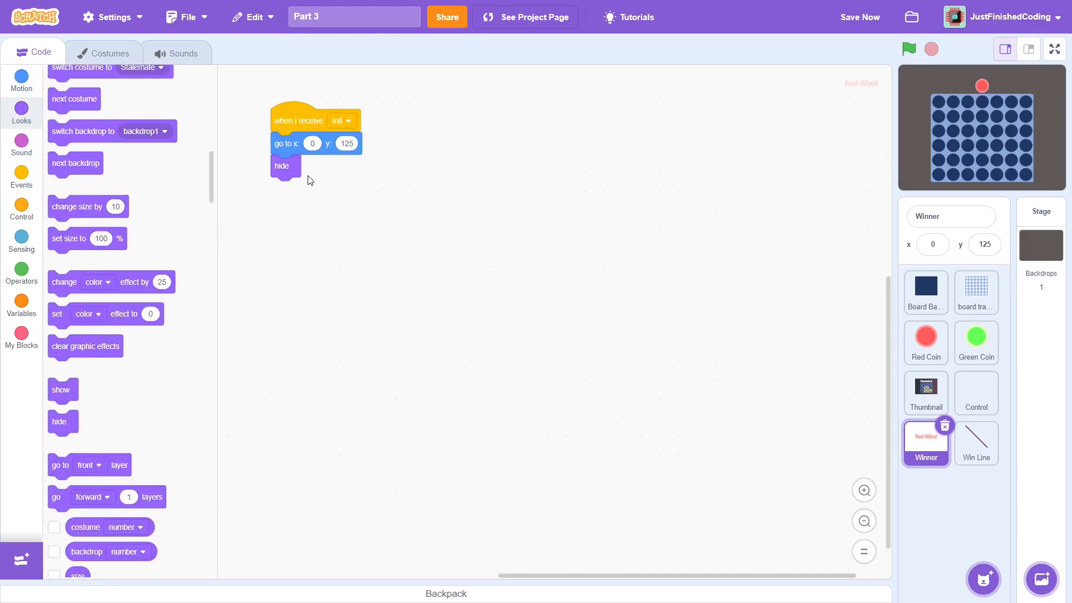
mouse_move(99, 226)
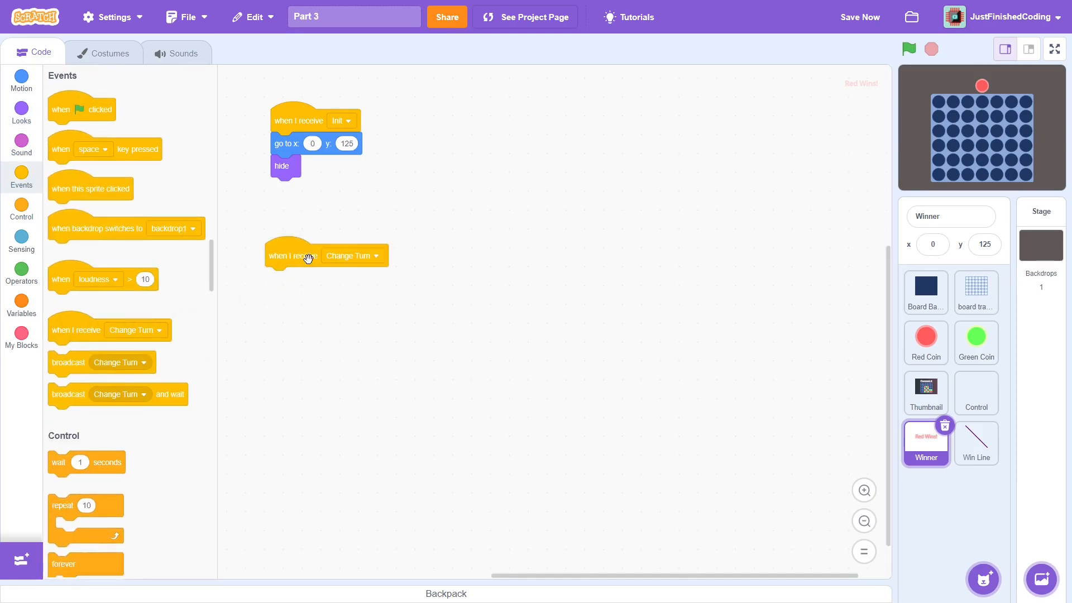
mouse_move(306, 274)
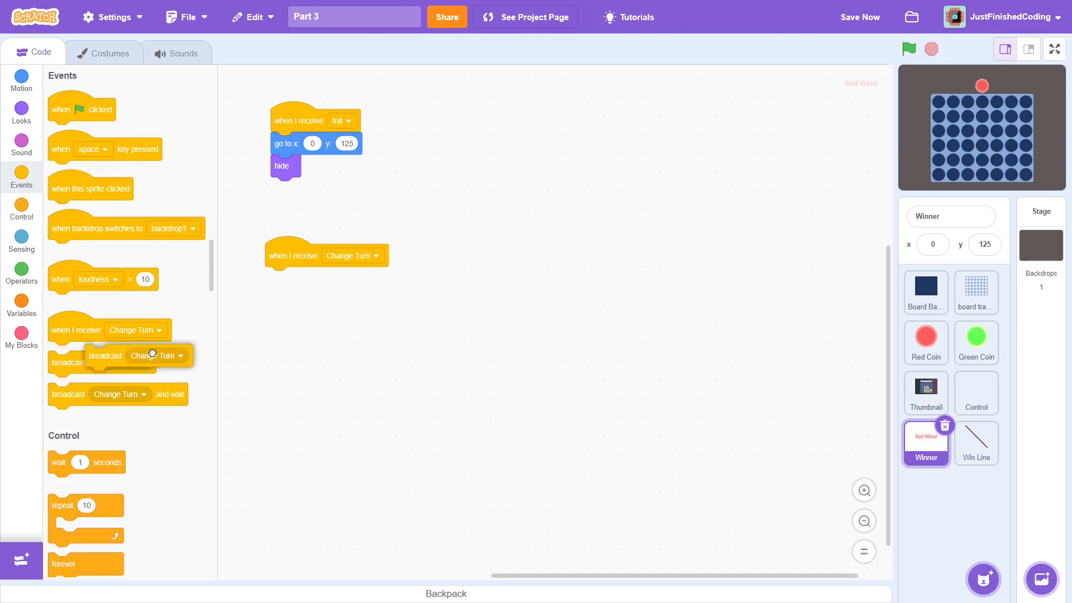
Create 'green wins' message; make Winner react to red wins with a 0.1 second wait
text(red)
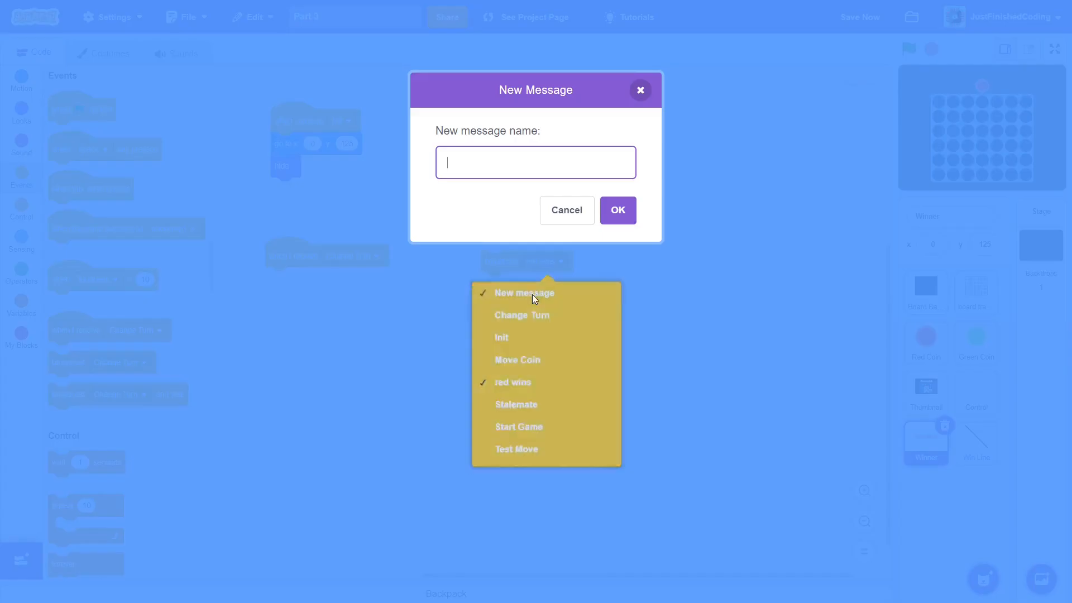
text(green wins)
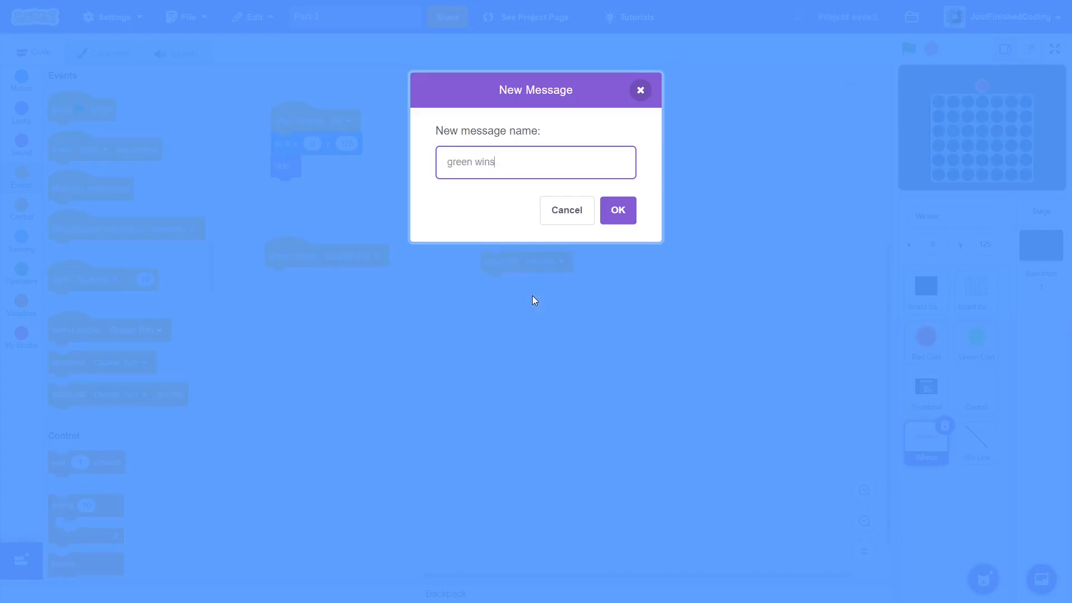
click(617, 210)
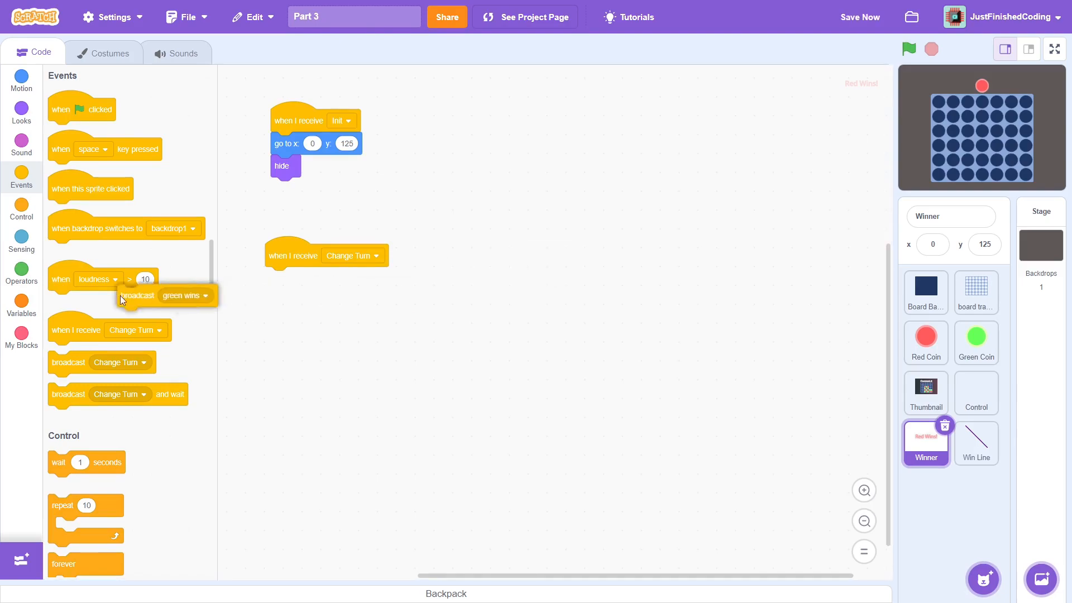
click(352, 254)
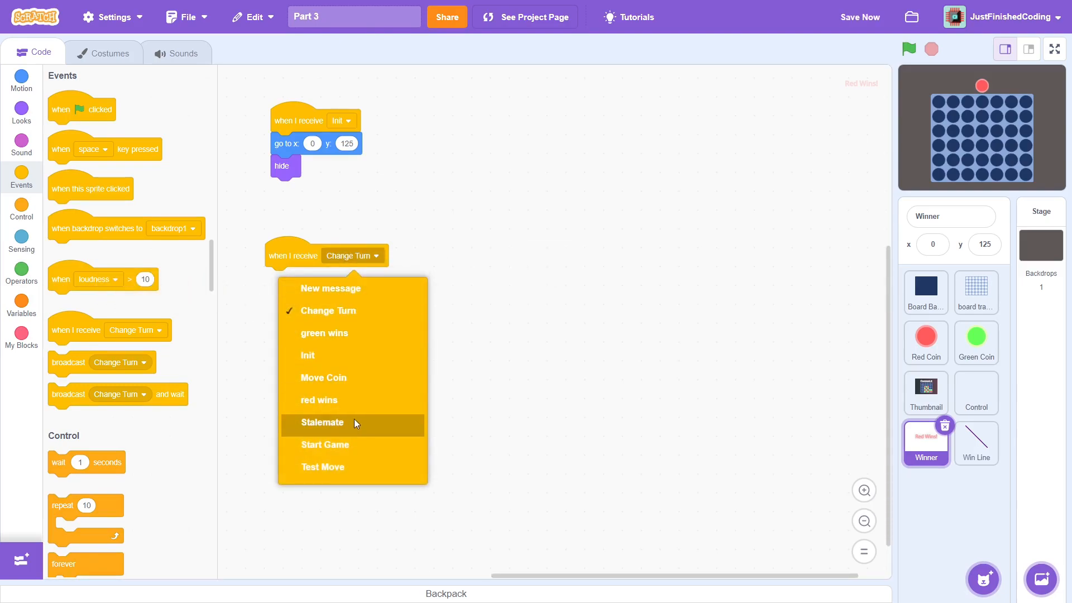
click(318, 400)
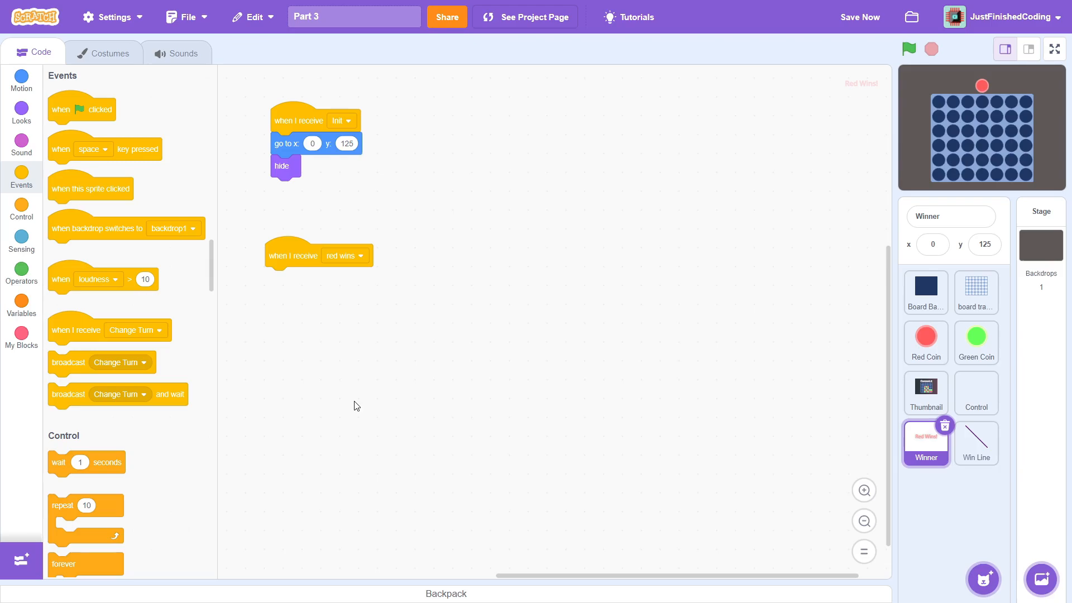
click(21, 210)
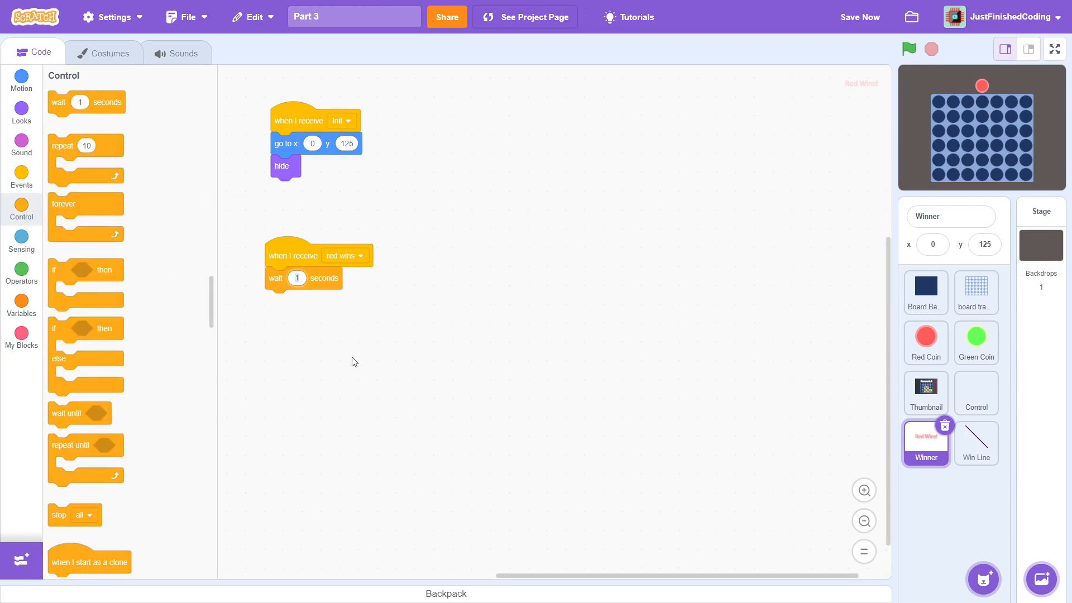
click(22, 111)
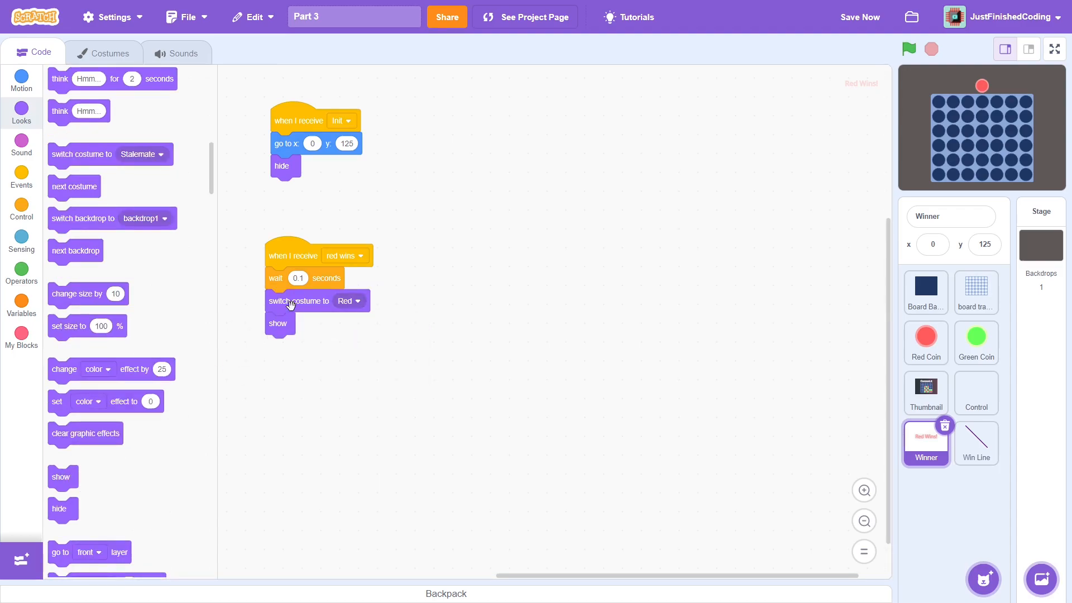
Review the Winner costumes Green Wins! and Stalemate, returning to Red Wins!
click(108, 53)
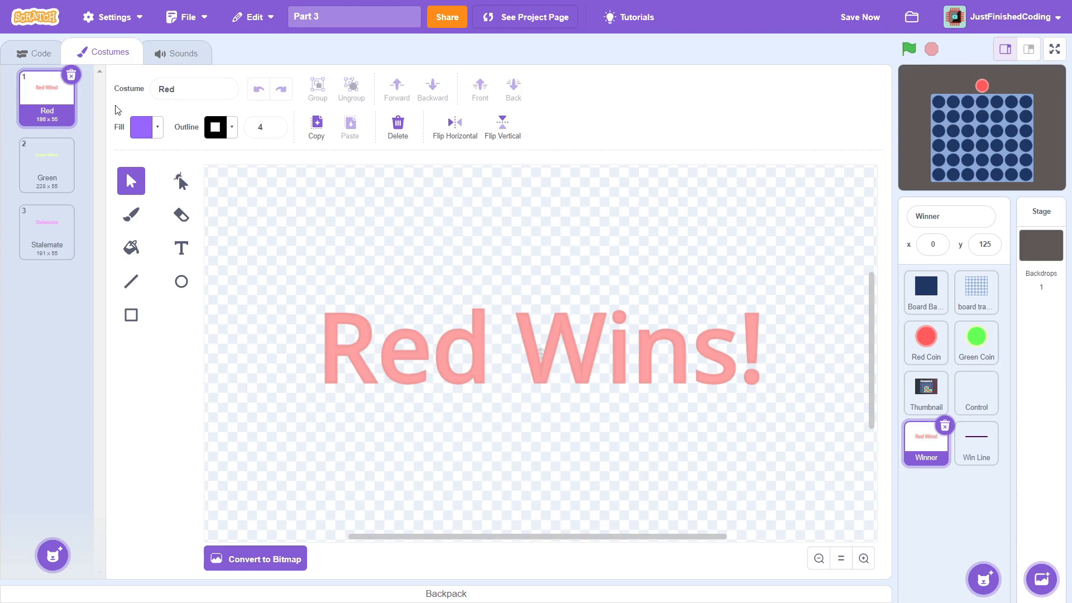
click(47, 165)
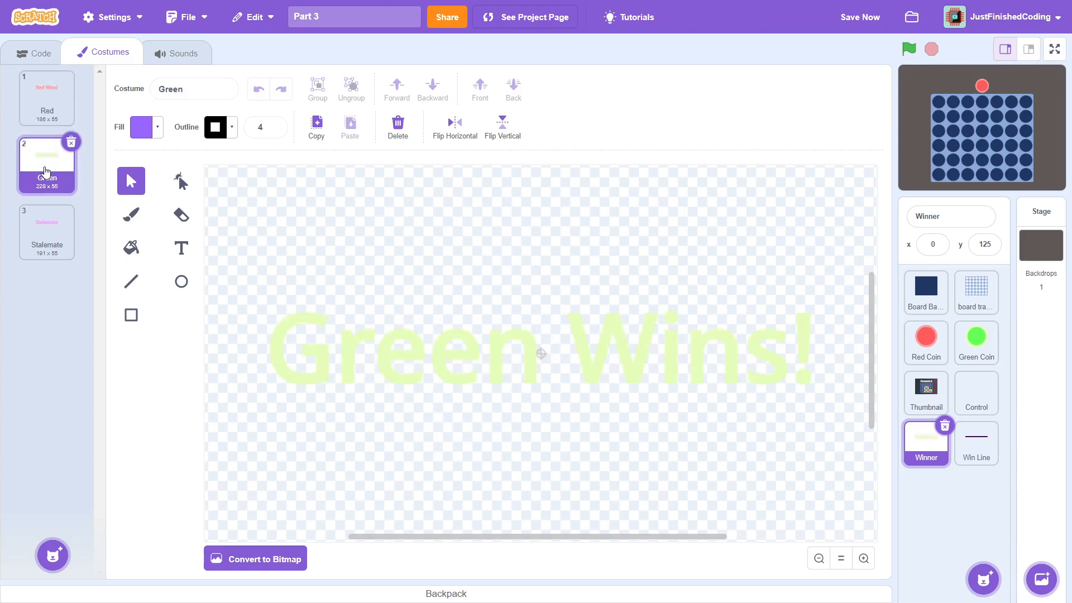
click(46, 231)
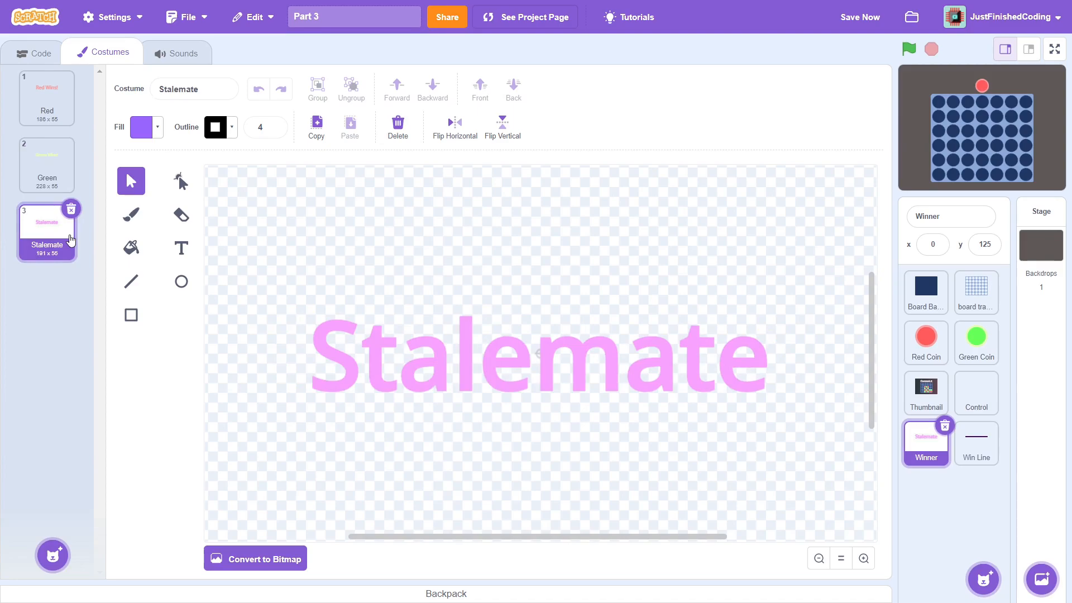
click(47, 96)
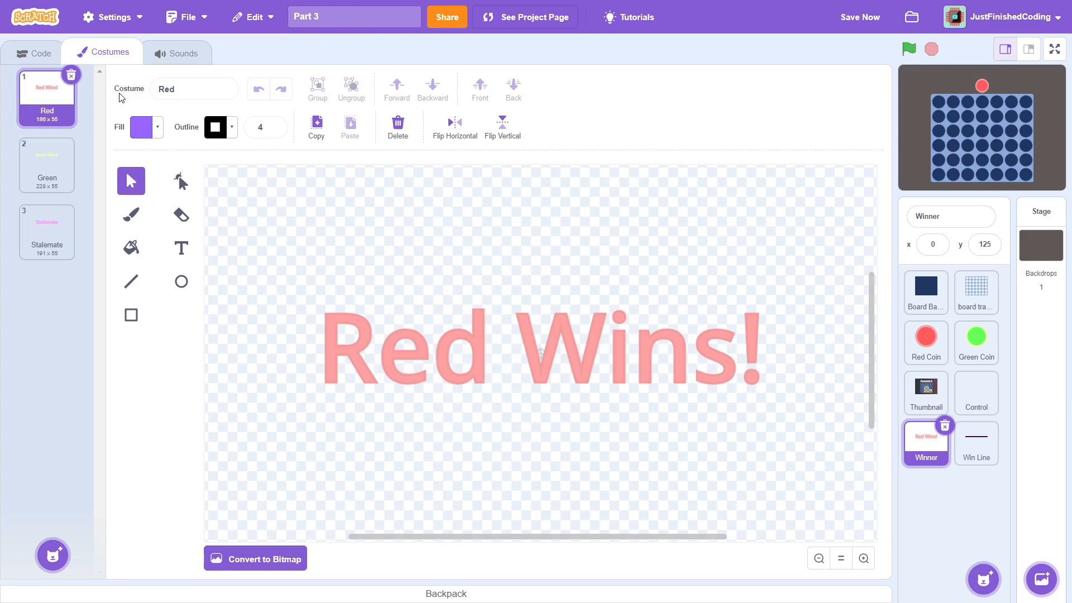
Set duplicated scripts to green wins/Green costume and Stalemate/Stalemate costume
click(32, 53)
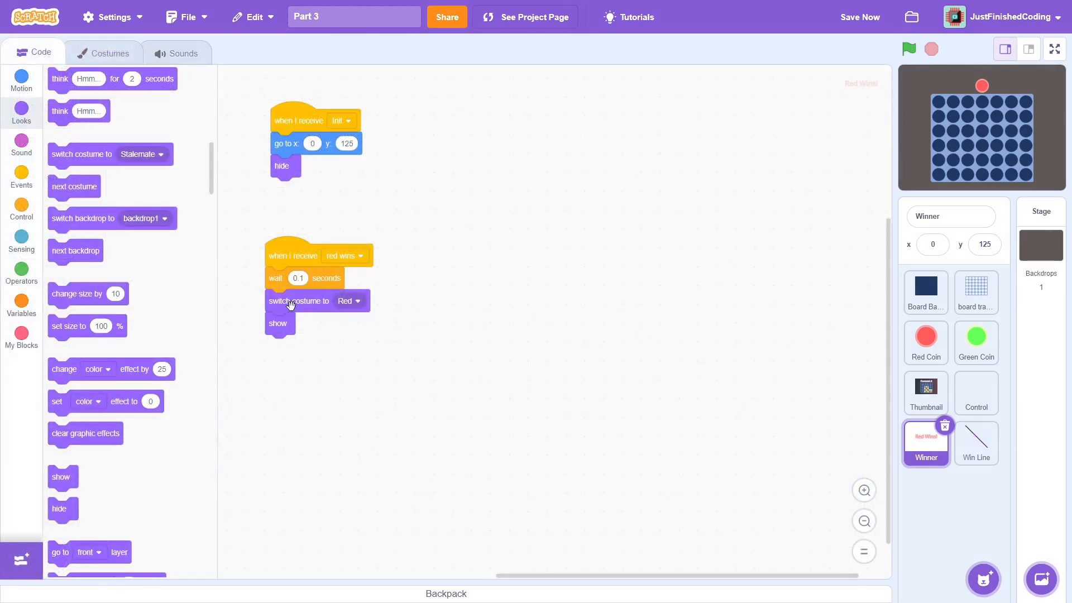
drag(292, 254, 293, 405)
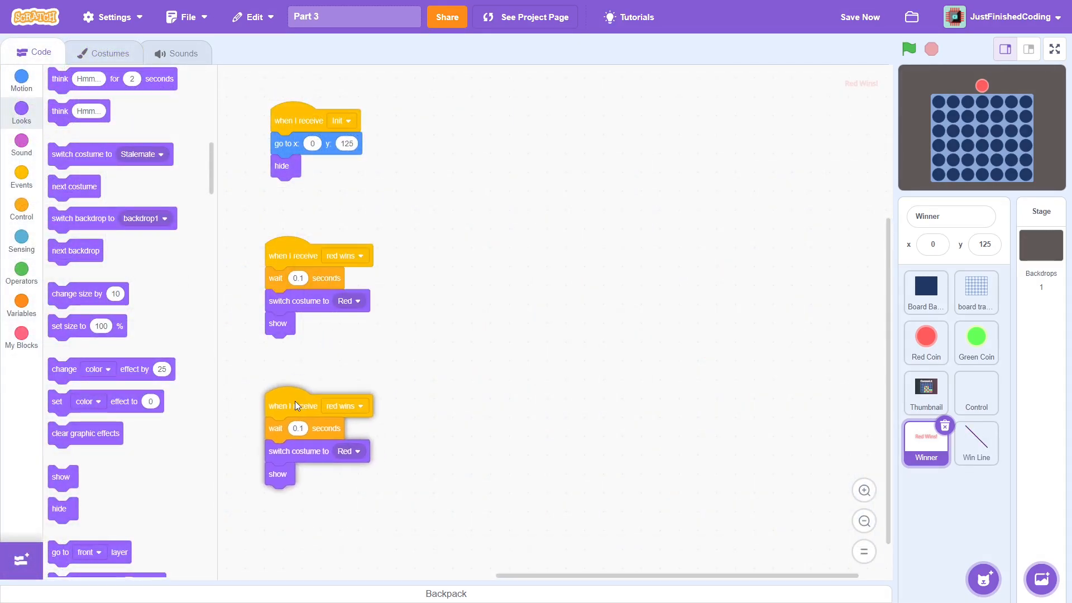
click(345, 405)
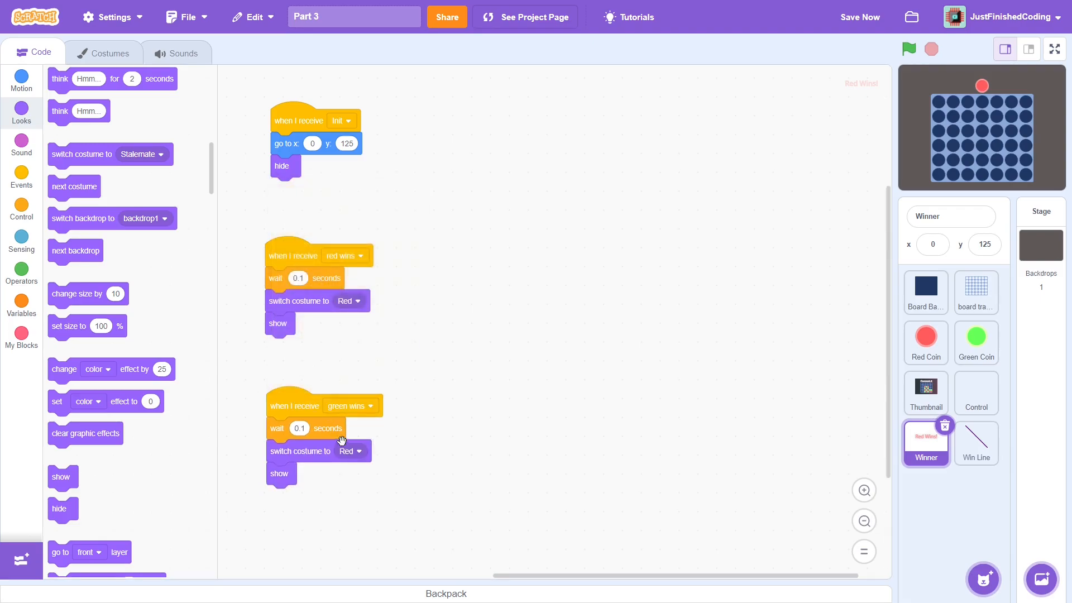
click(349, 450)
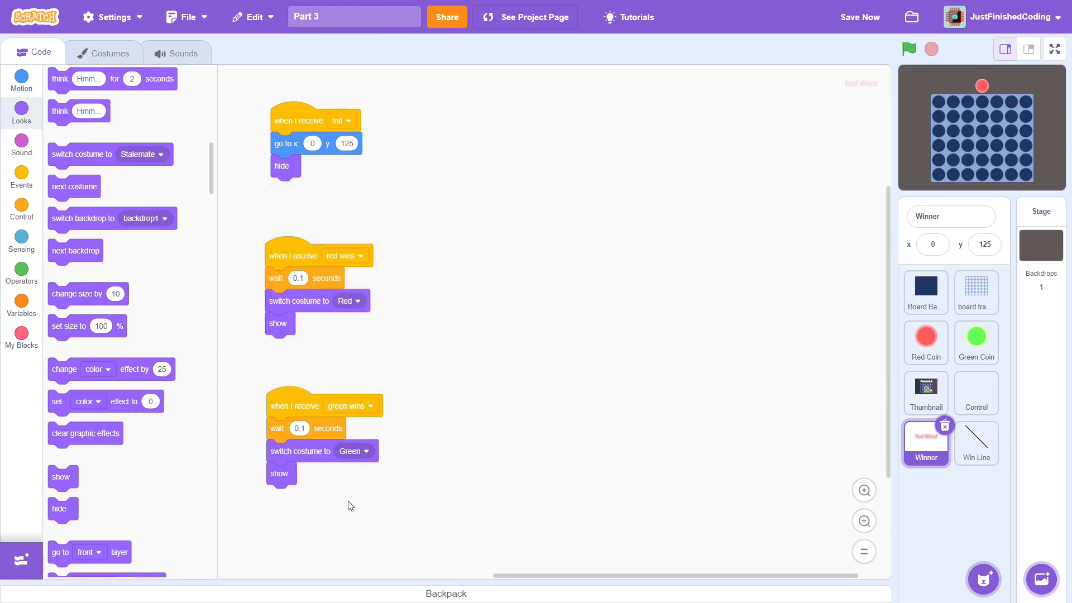
scroll(up, 3)
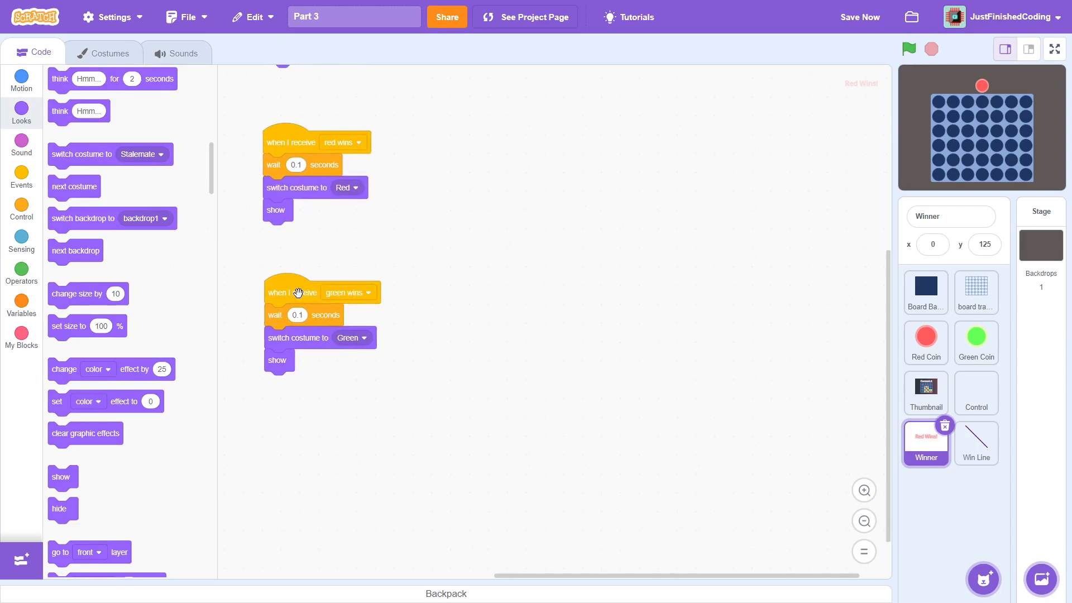
click(348, 291)
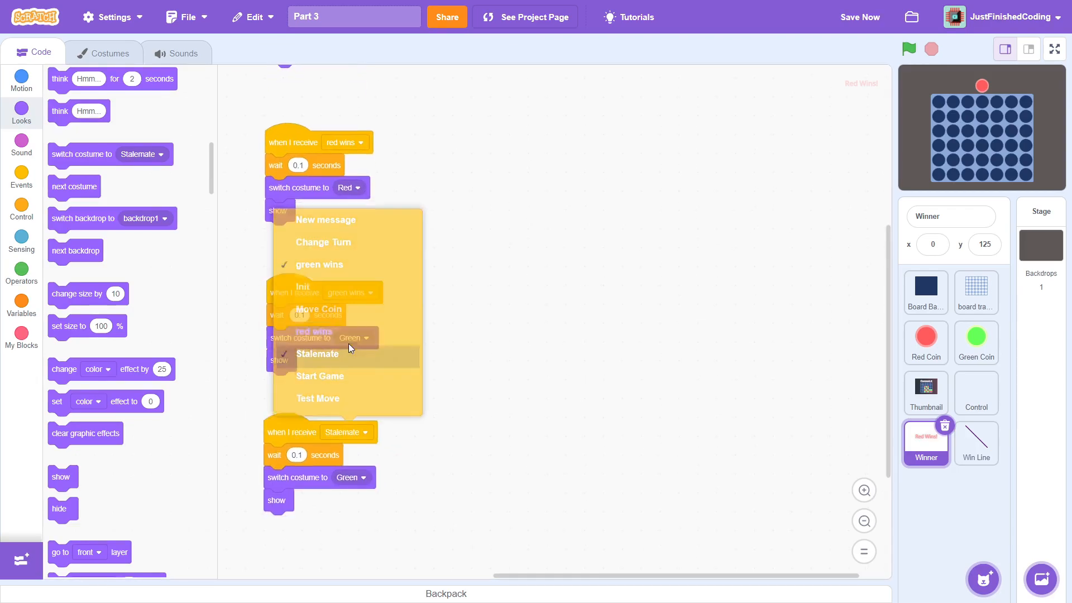
click(317, 354)
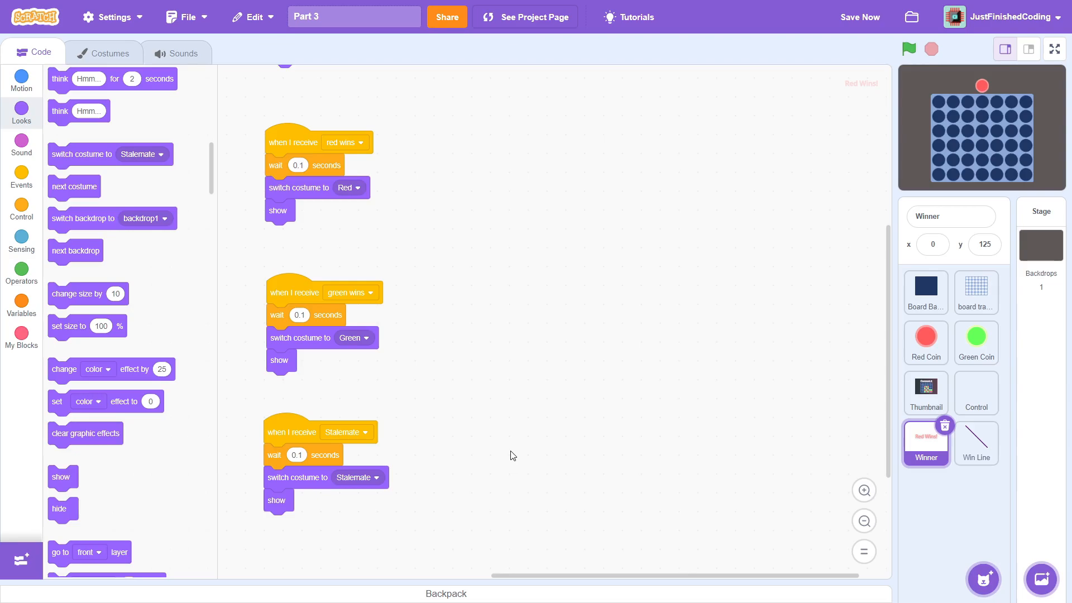
In Win Line, on red wins switch costume to item 3 of WIN INFO
click(976, 443)
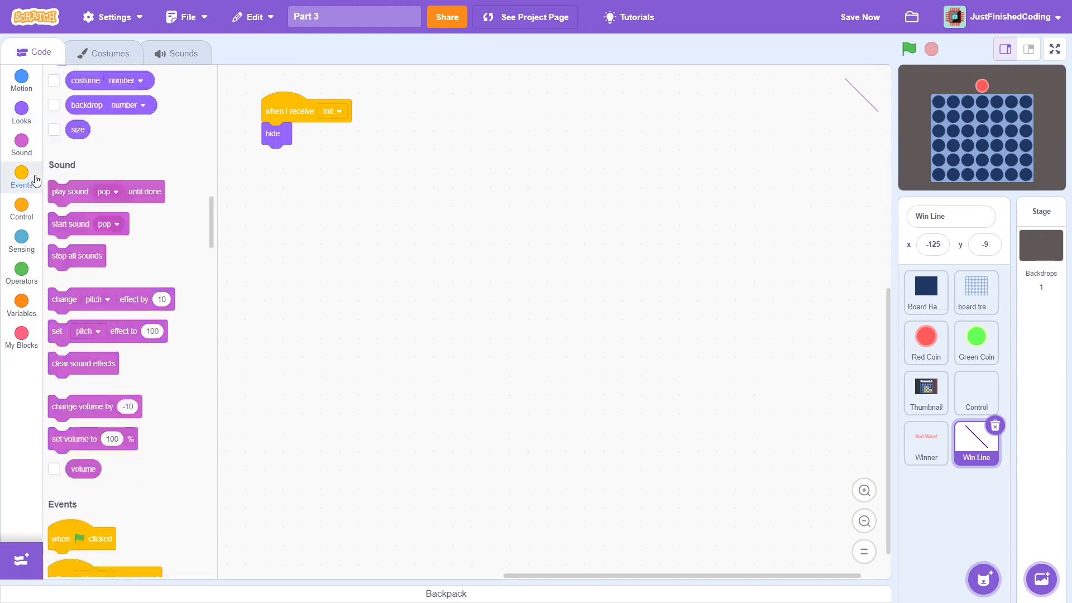
click(21, 113)
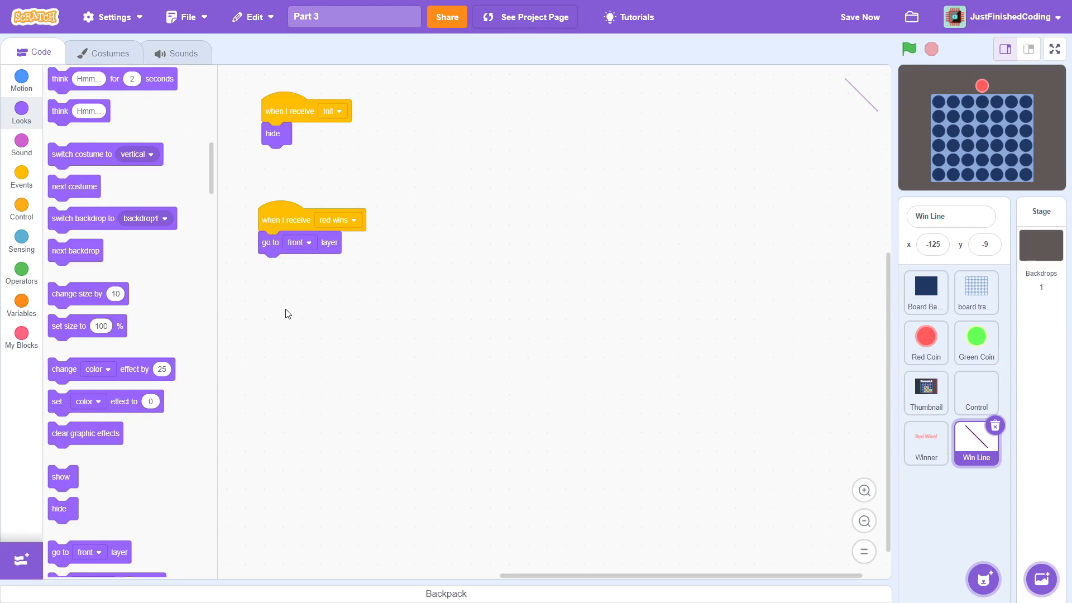
click(21, 308)
text(3)
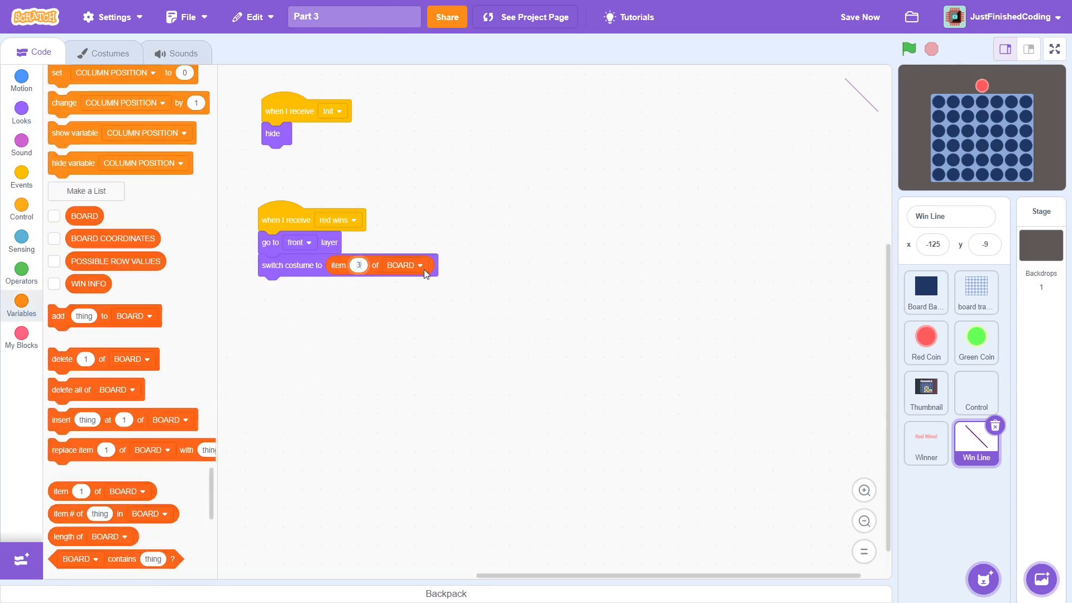
click(21, 79)
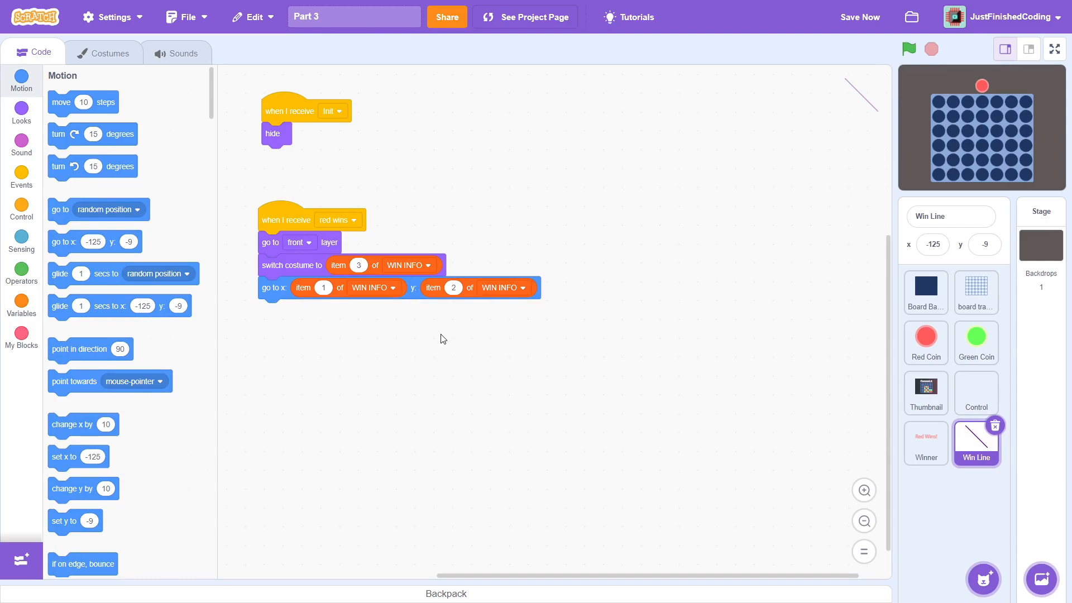
click(21, 111)
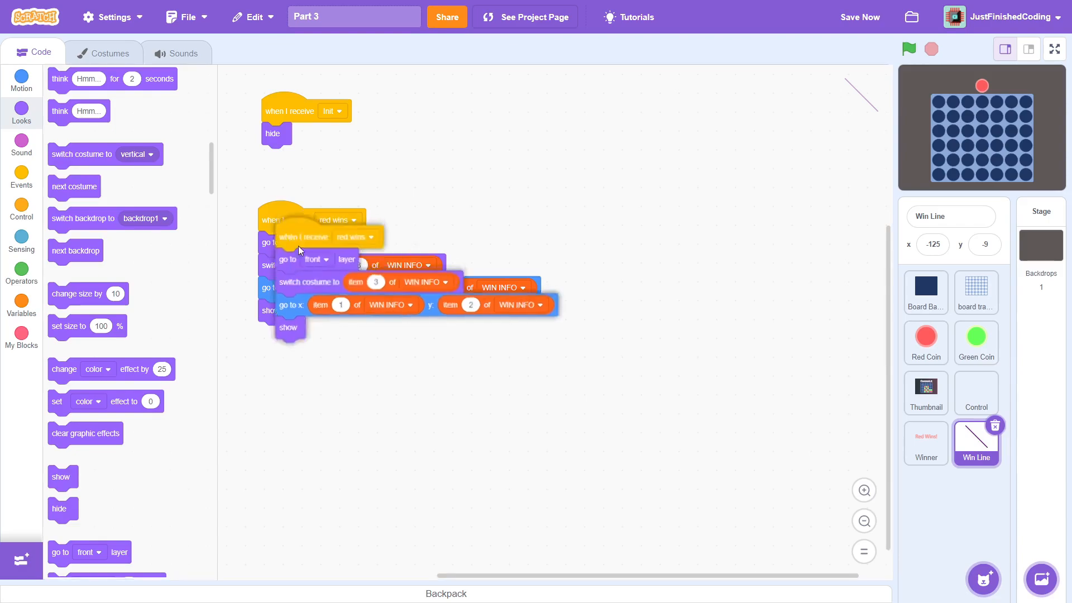
Switch the duplicated script's trigger message from red wins to green wins
click(351, 237)
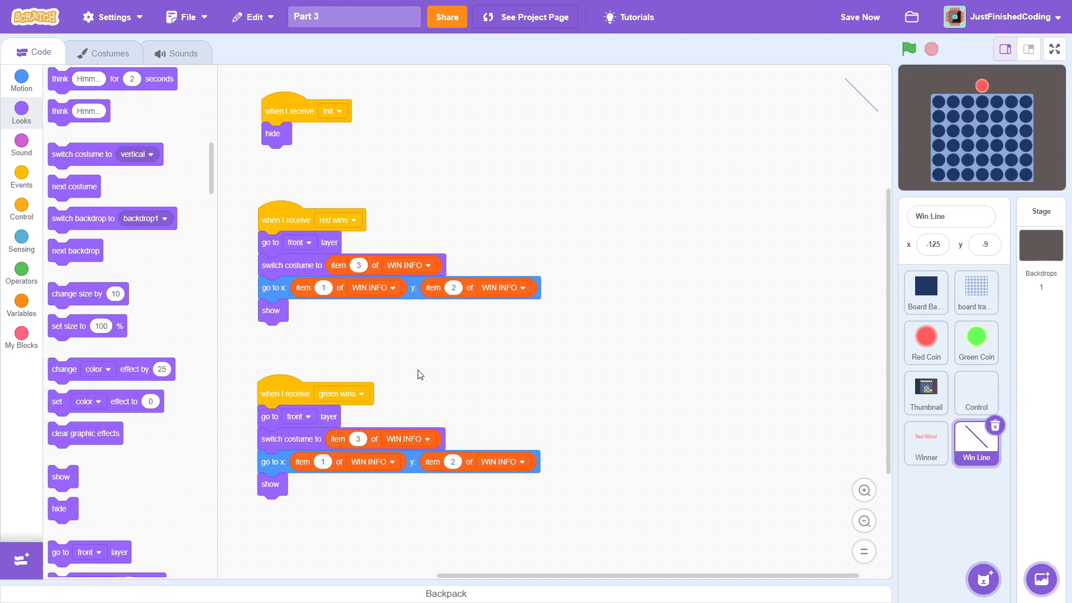
Under the Thumbnail's init, go to x:0 y:0, front layer, ghost effect 100, then show
click(925, 392)
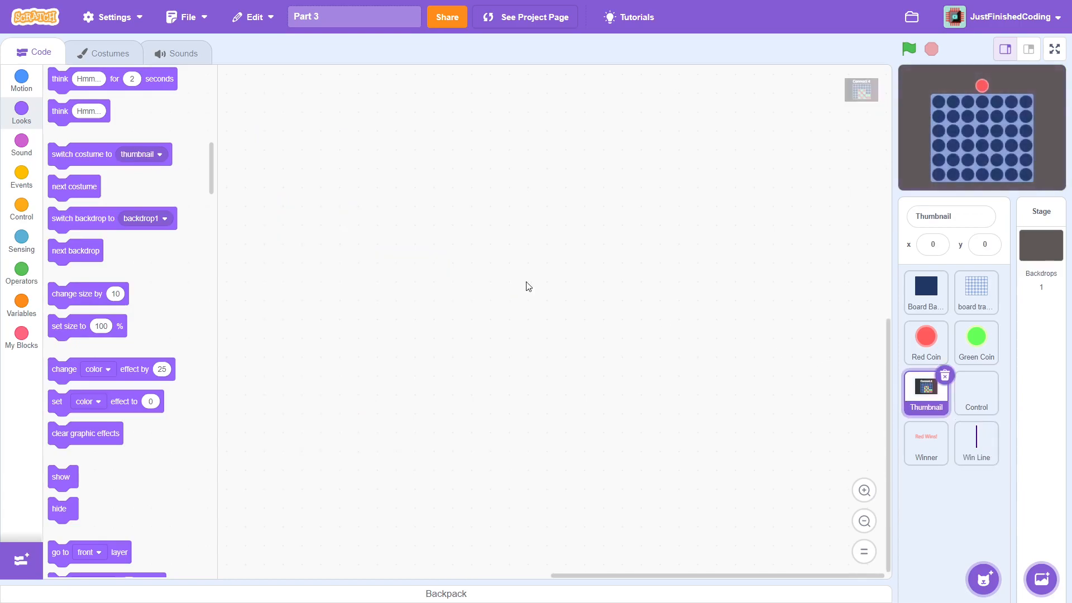
mouse_move(362, 265)
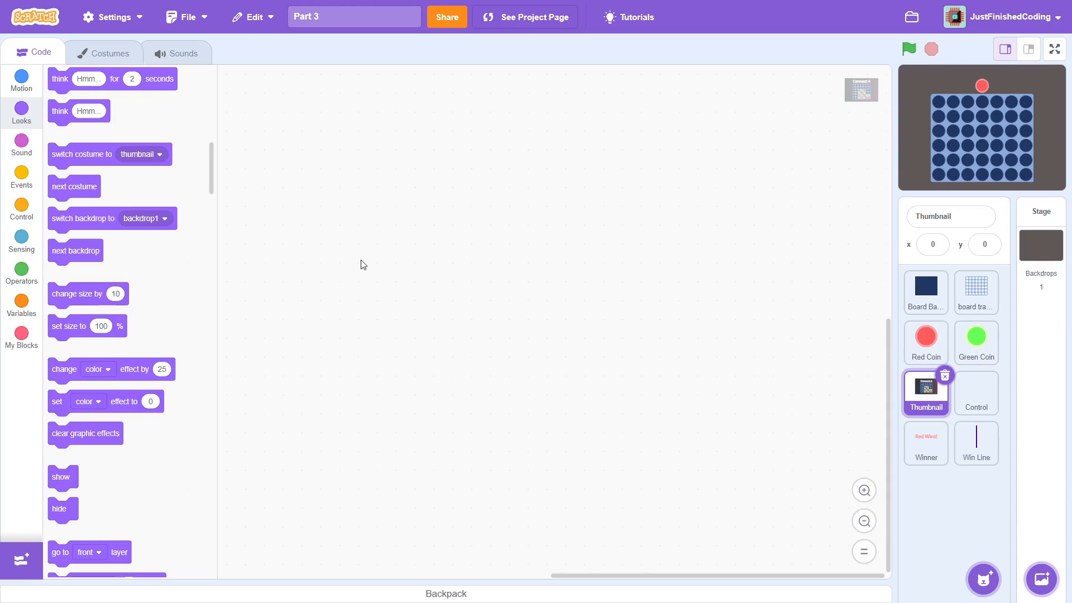
click(21, 176)
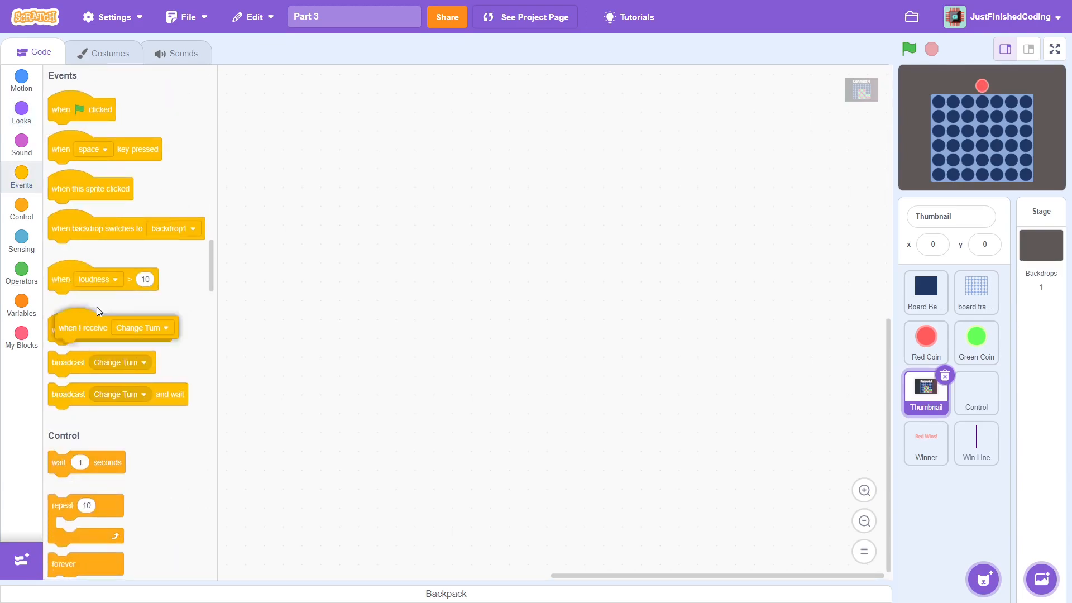
click(21, 80)
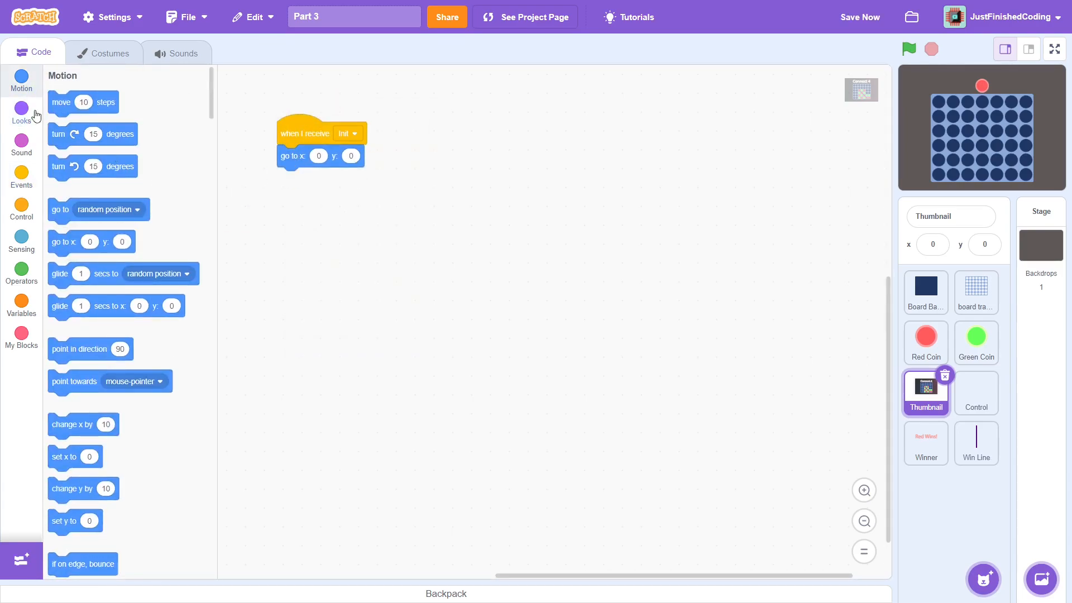
click(21, 110)
text(100)
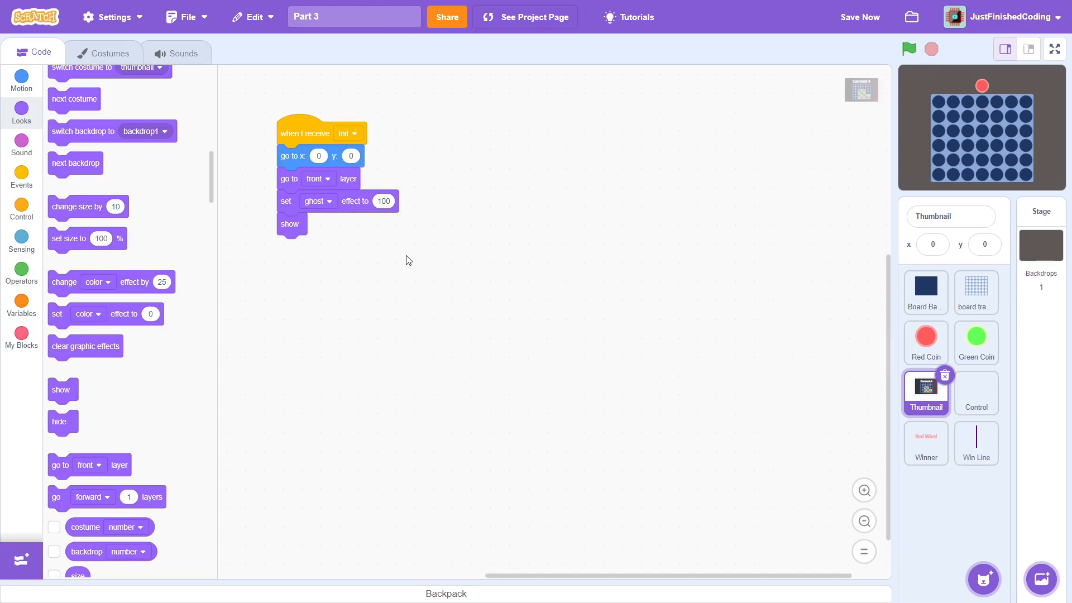
Add a Start Game script that forever keeps the Thumbnail on the front layer
click(21, 176)
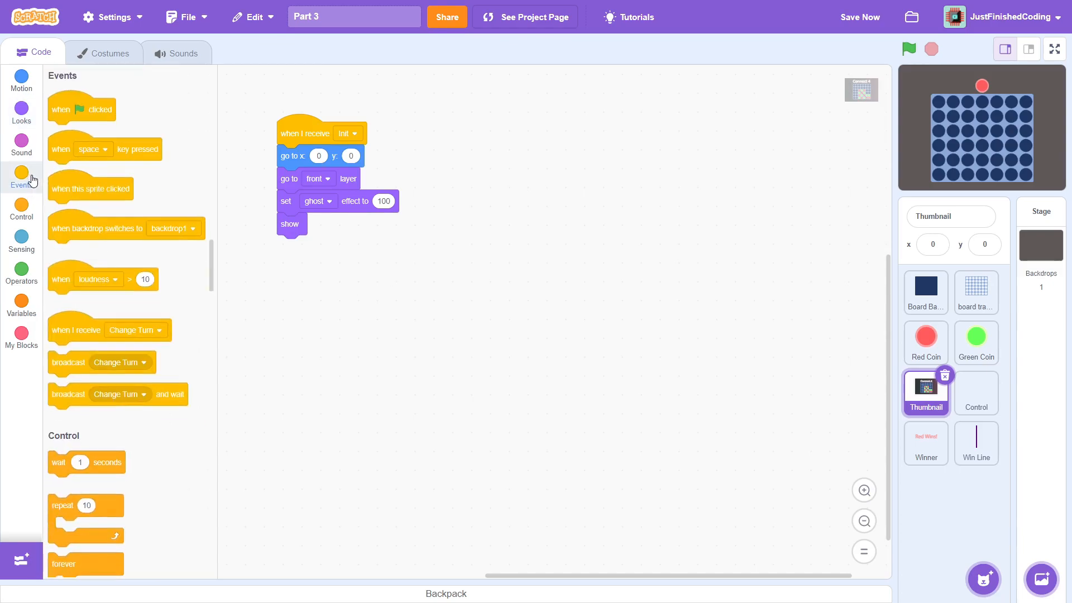
click(366, 303)
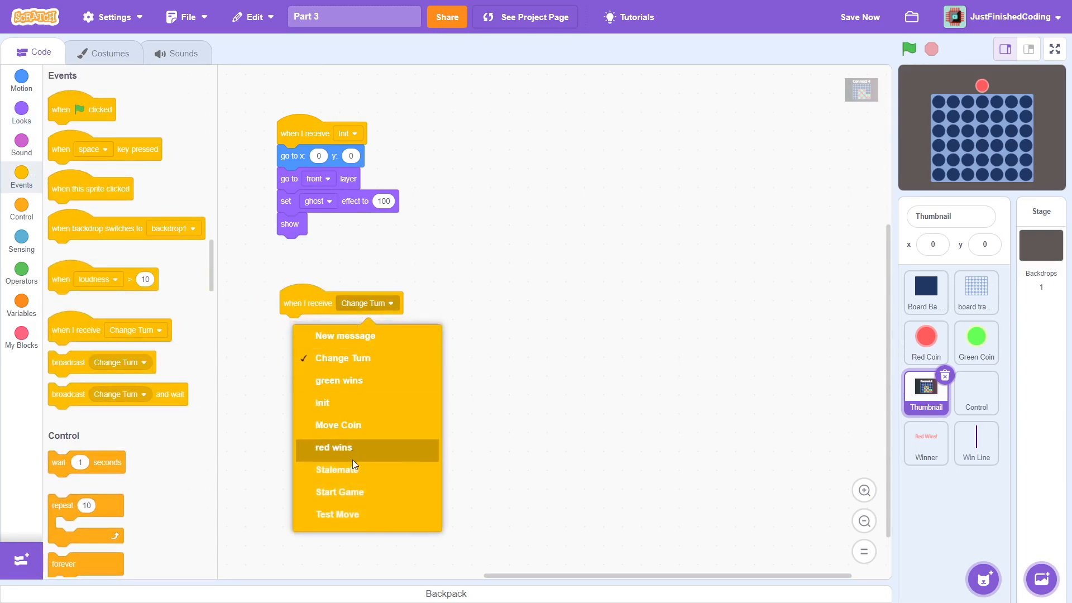
click(339, 491)
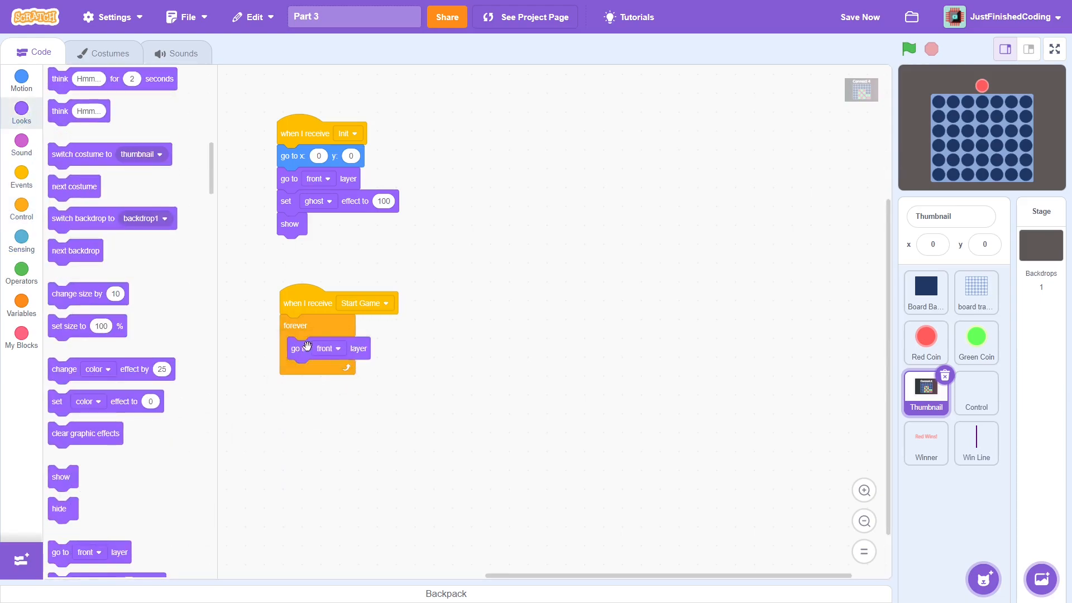
mouse_move(503, 364)
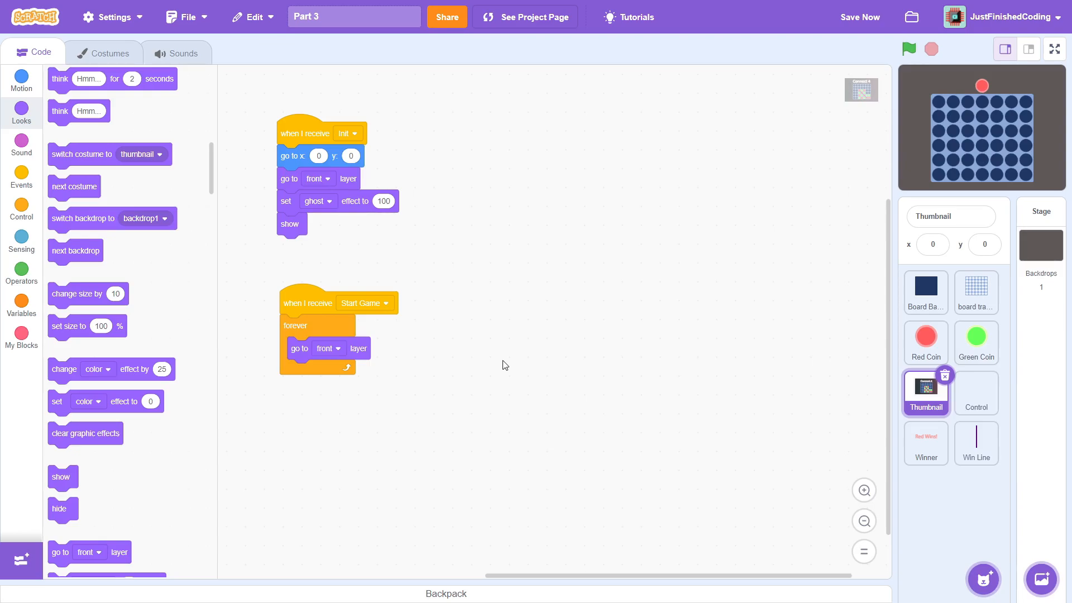
Run the game full screen with the green flag and play to a red win
click(1054, 48)
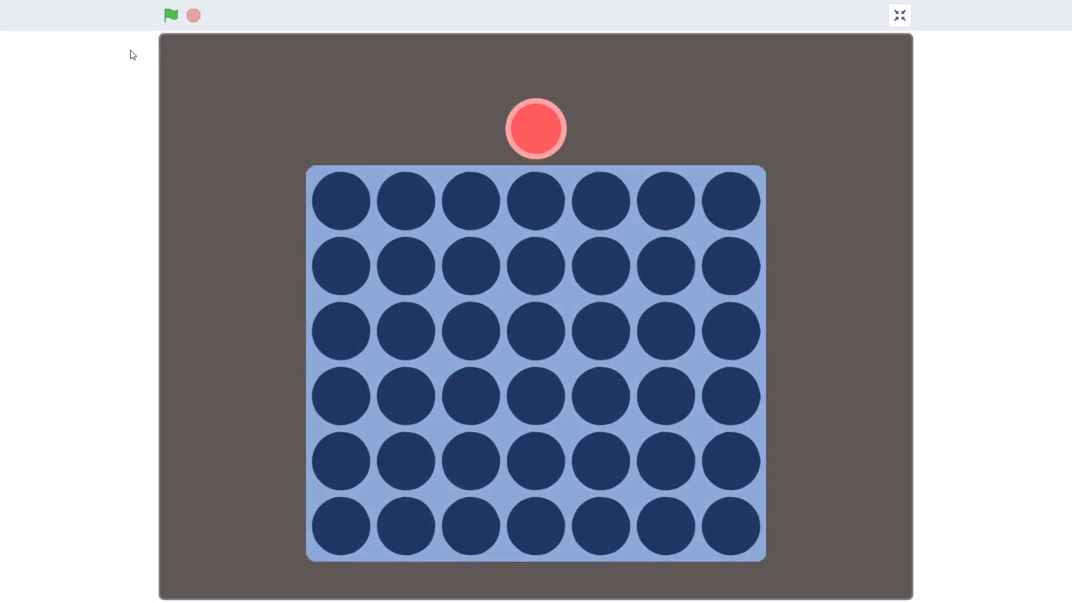
mouse_move(153, 29)
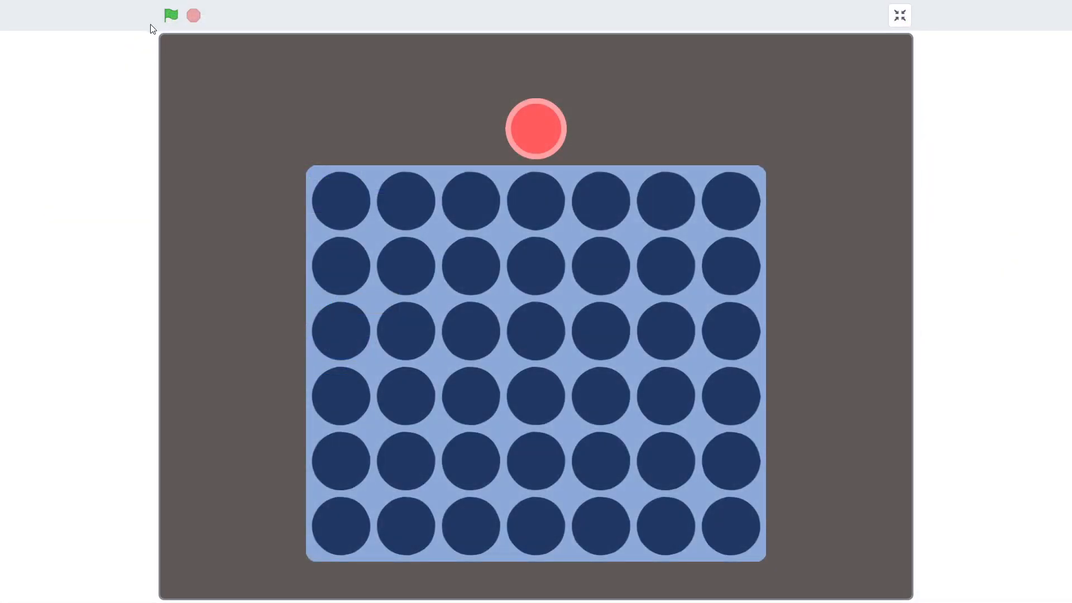
click(535, 200)
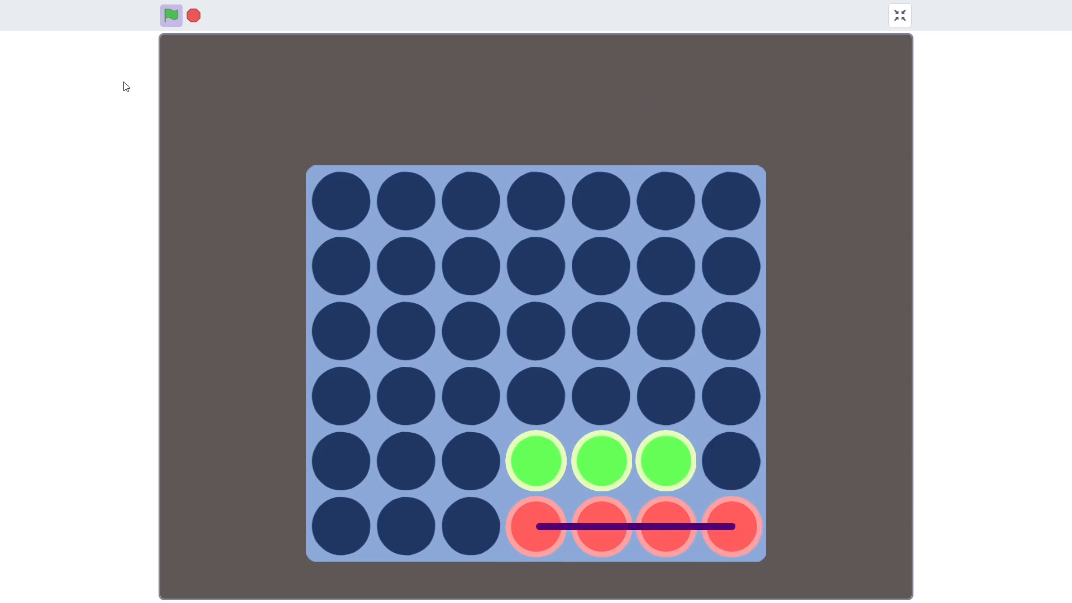
Stop the game so the Connect 4 thumbnail appears over the stage
click(171, 14)
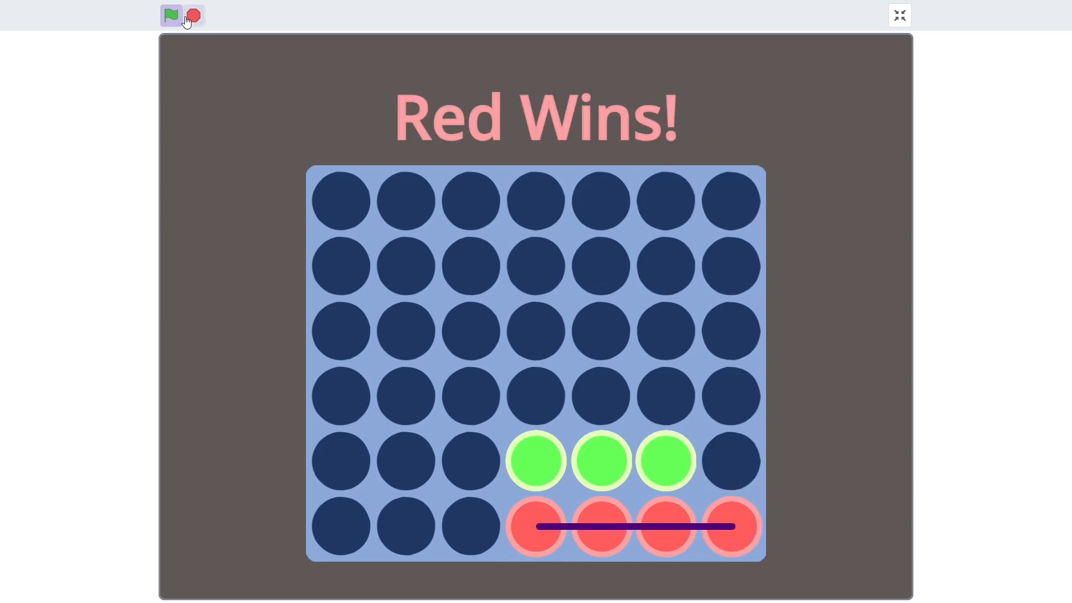
click(170, 15)
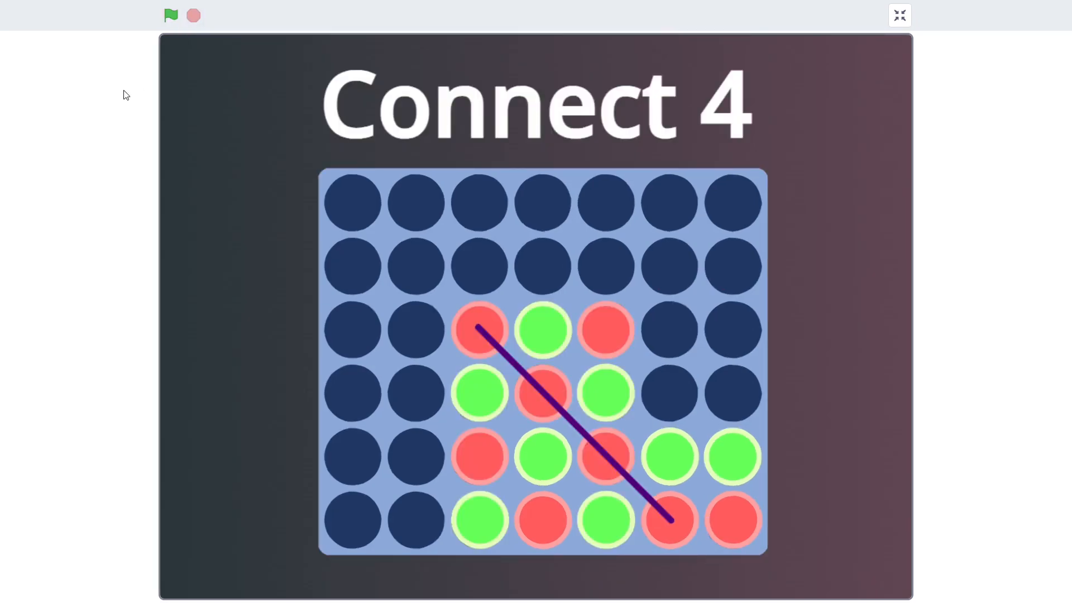